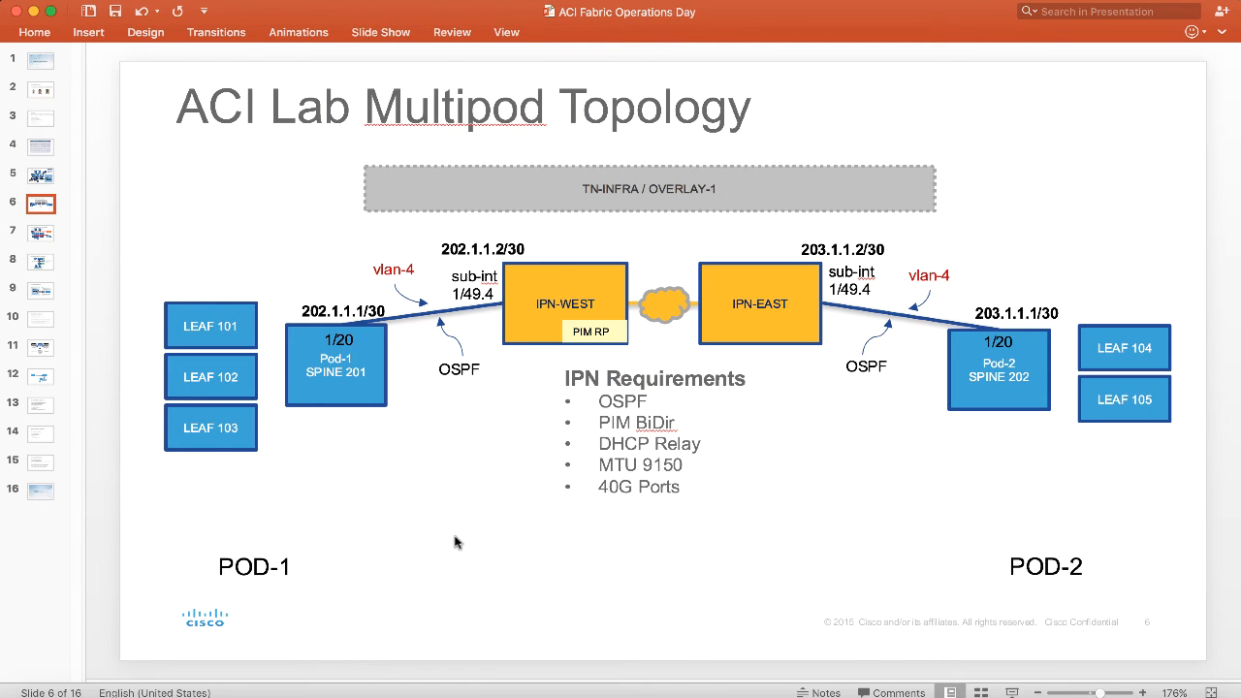
mouse_move(638, 262)
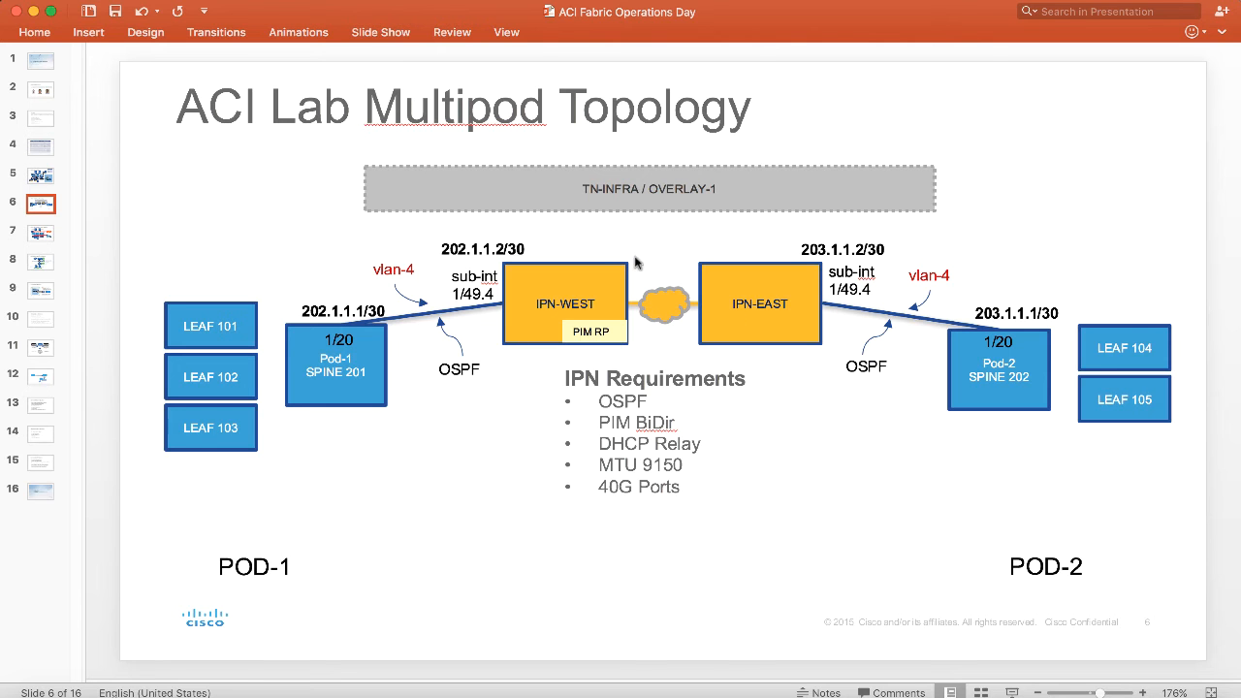
mouse_move(663, 347)
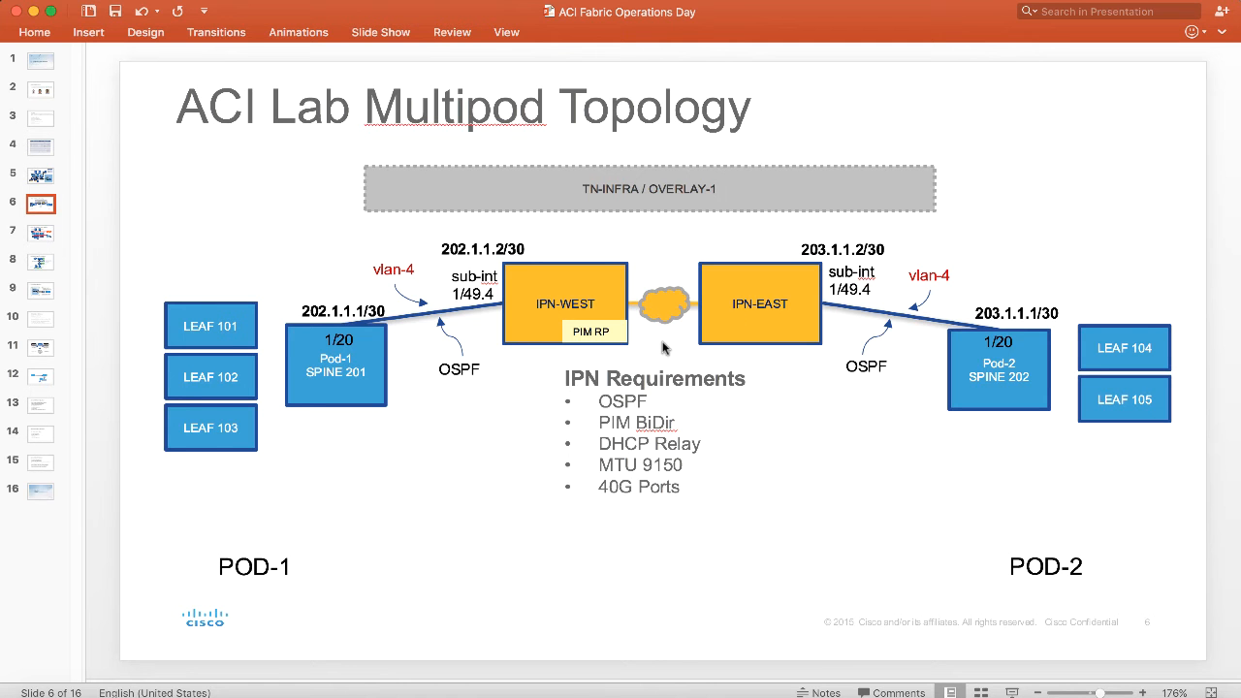
mouse_move(399, 356)
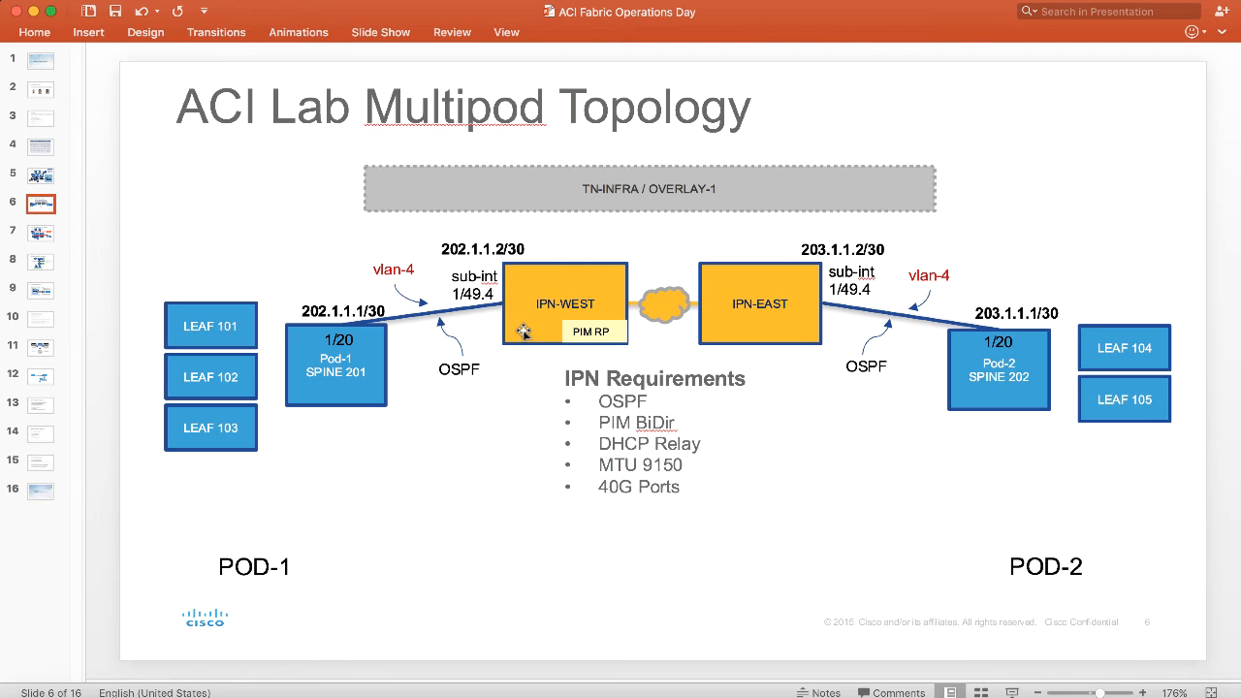
mouse_move(849, 345)
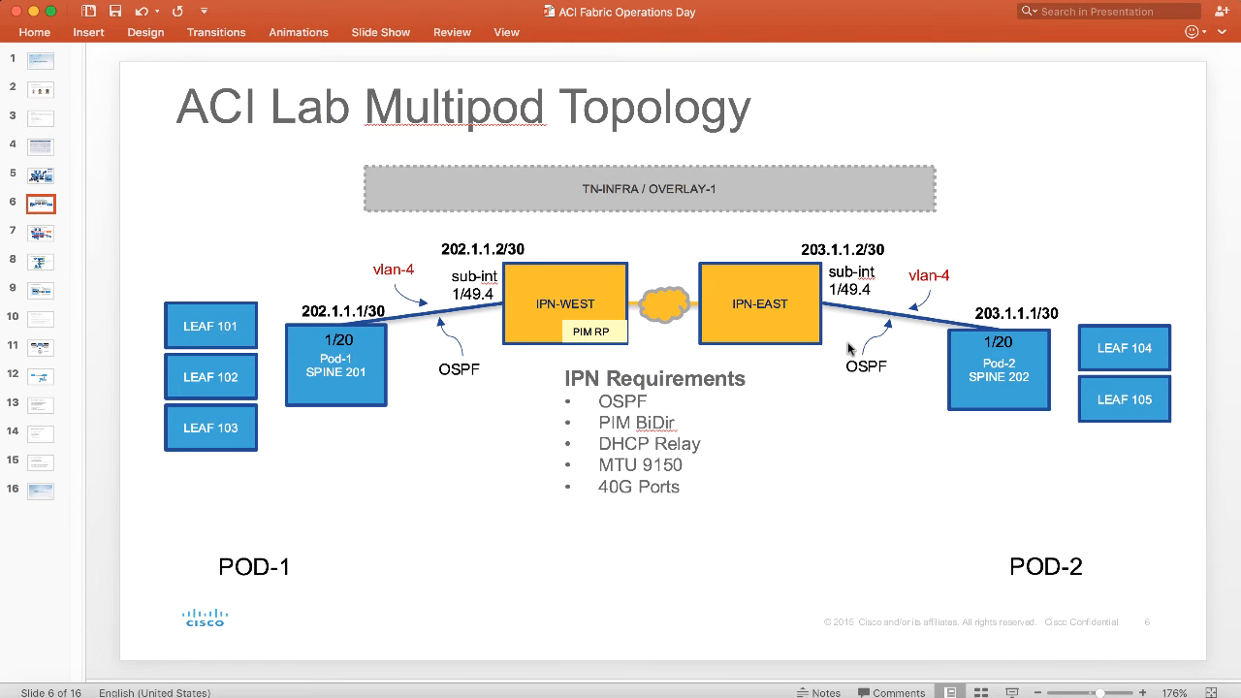
mouse_move(477, 458)
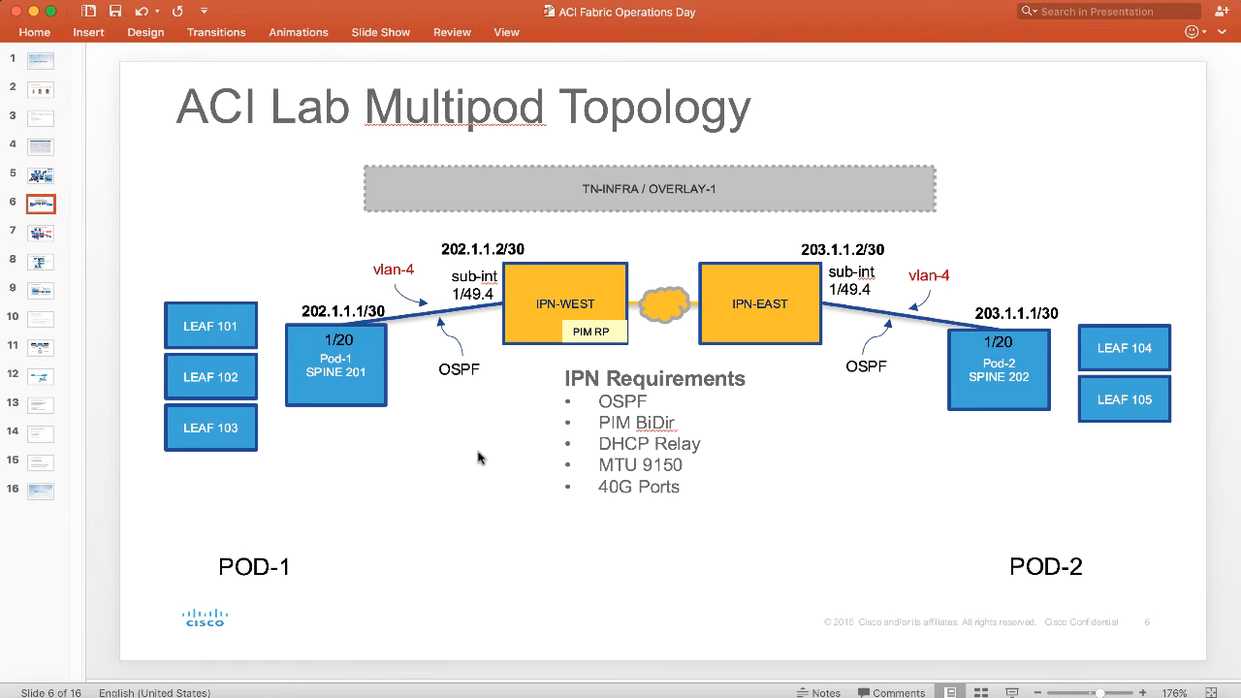
mouse_move(975, 388)
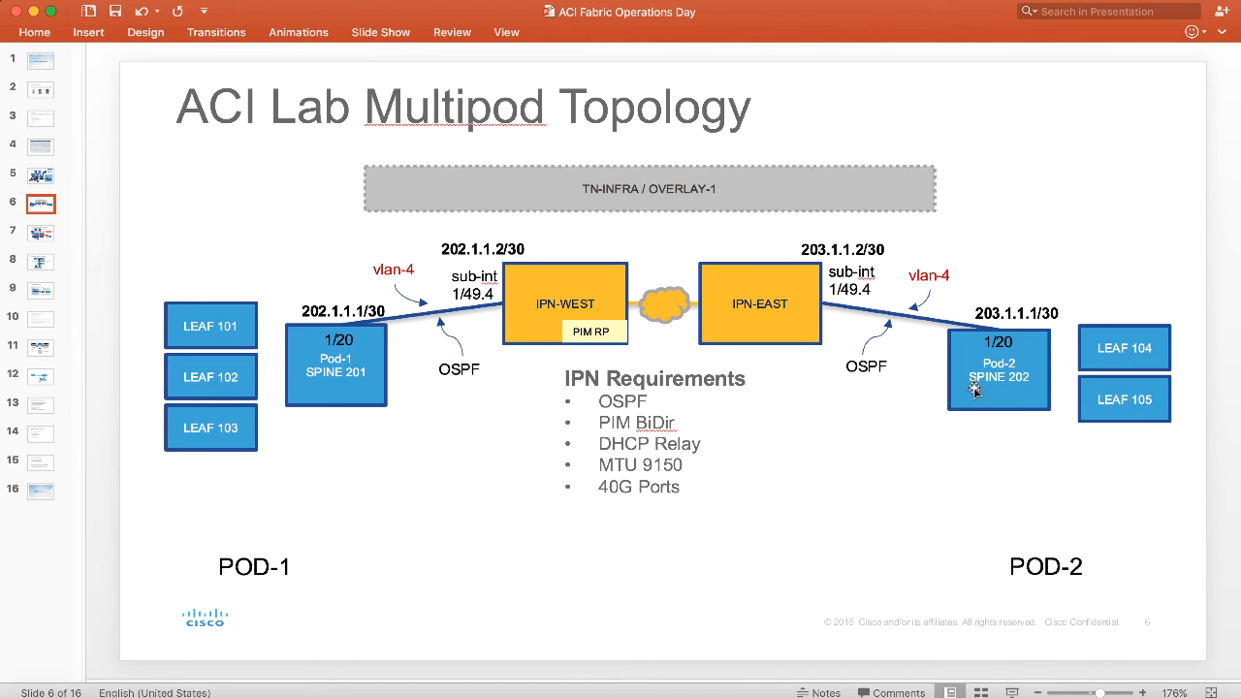
mouse_move(918, 598)
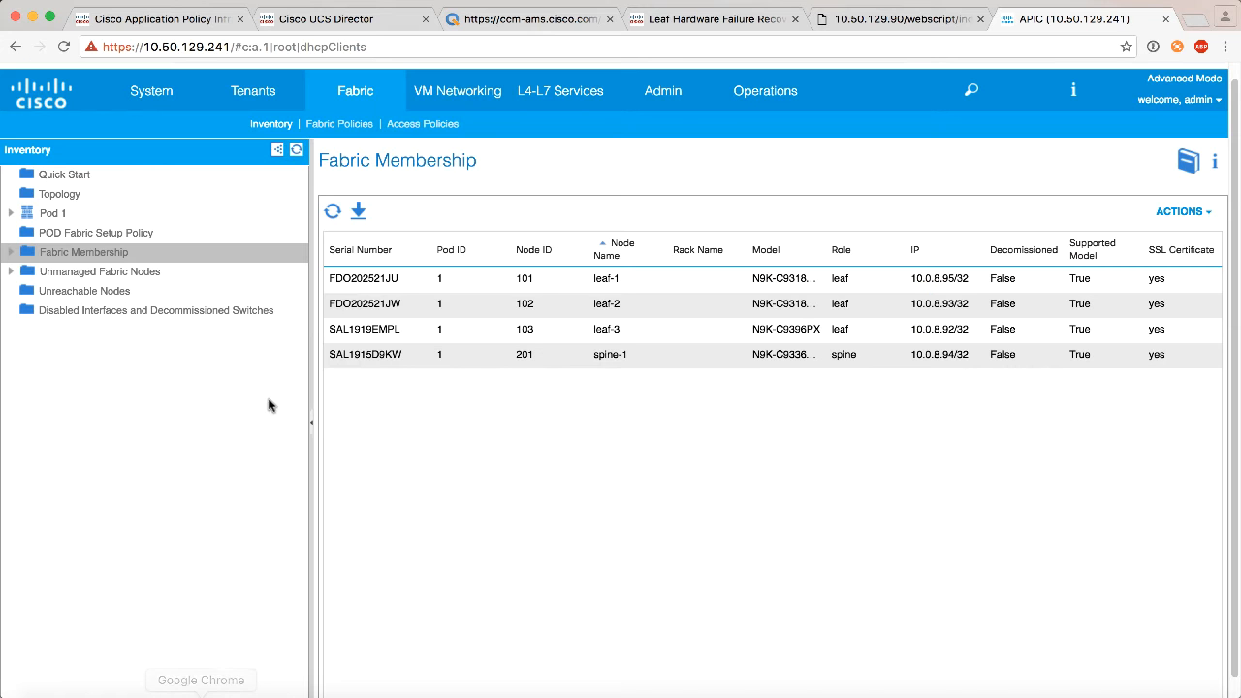
mouse_move(250, 399)
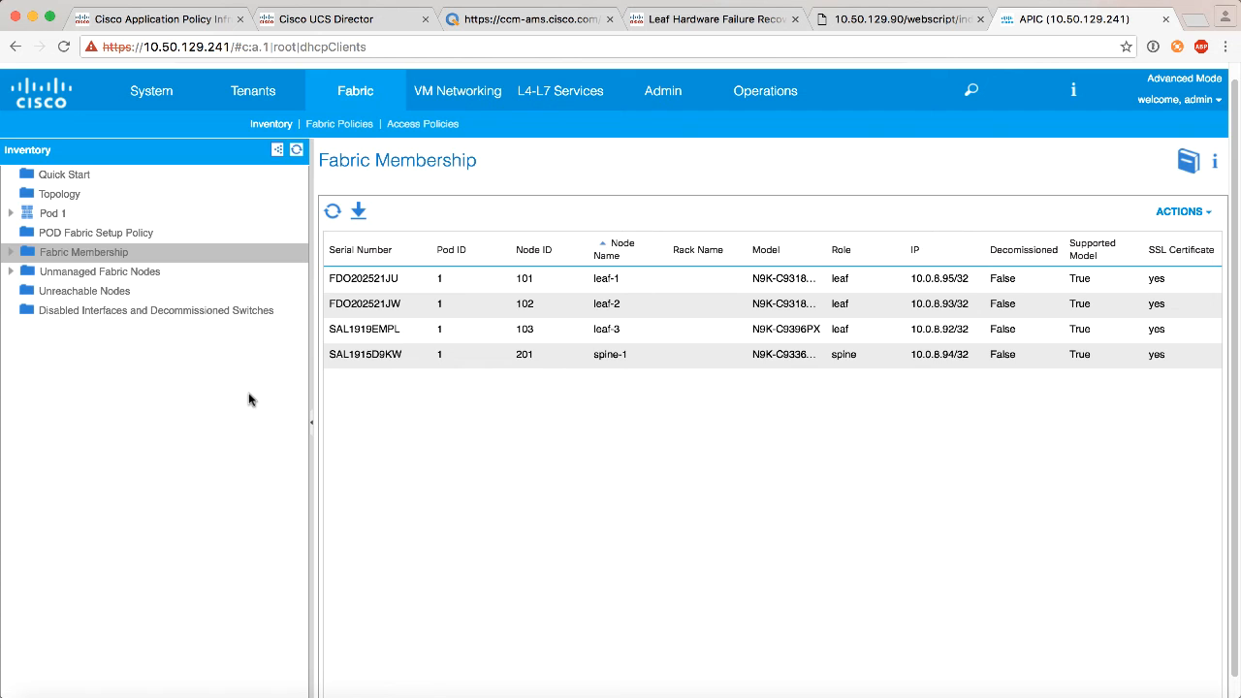
mouse_move(611, 283)
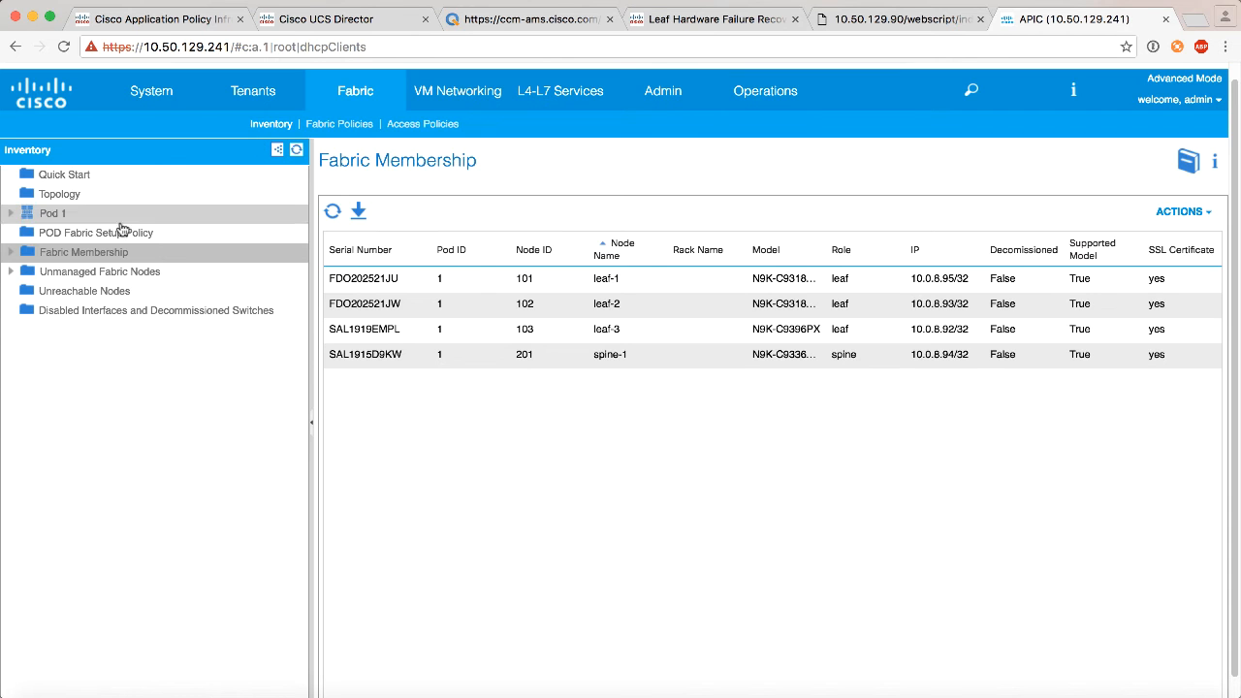
- Select POD Fabric Setup Policy in Inventory and bring up its context menu
left_click(97, 233)
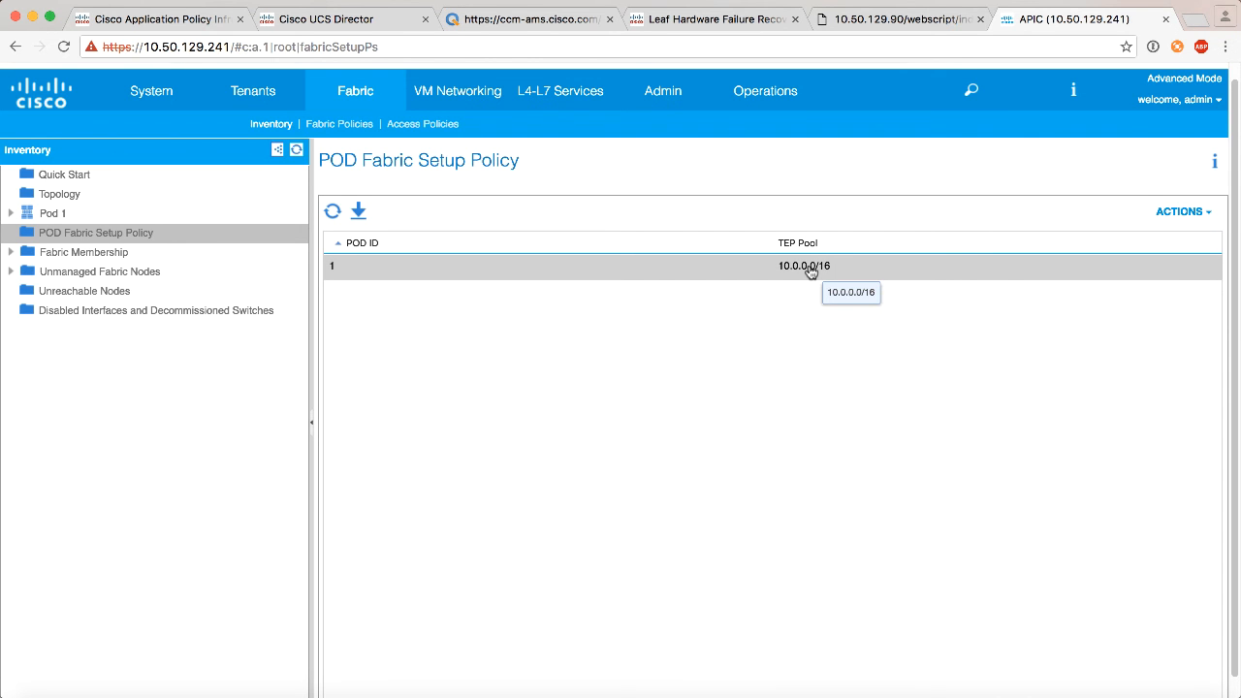
mouse_move(810, 272)
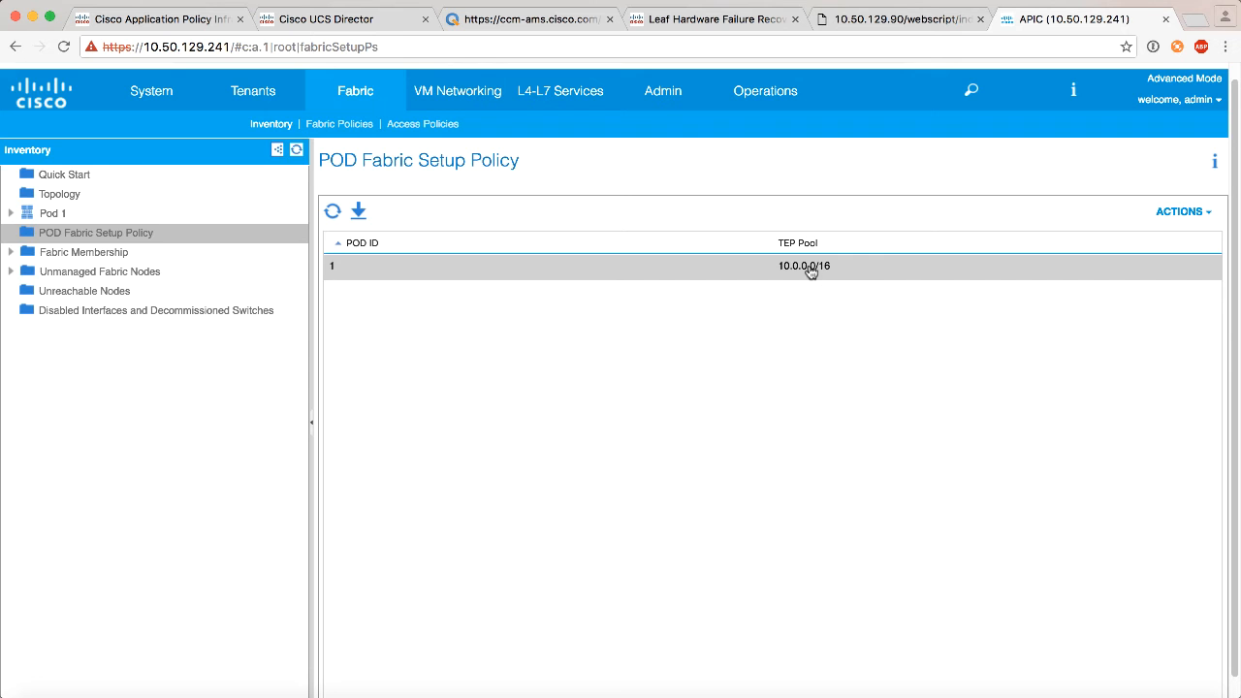
right_click(97, 233)
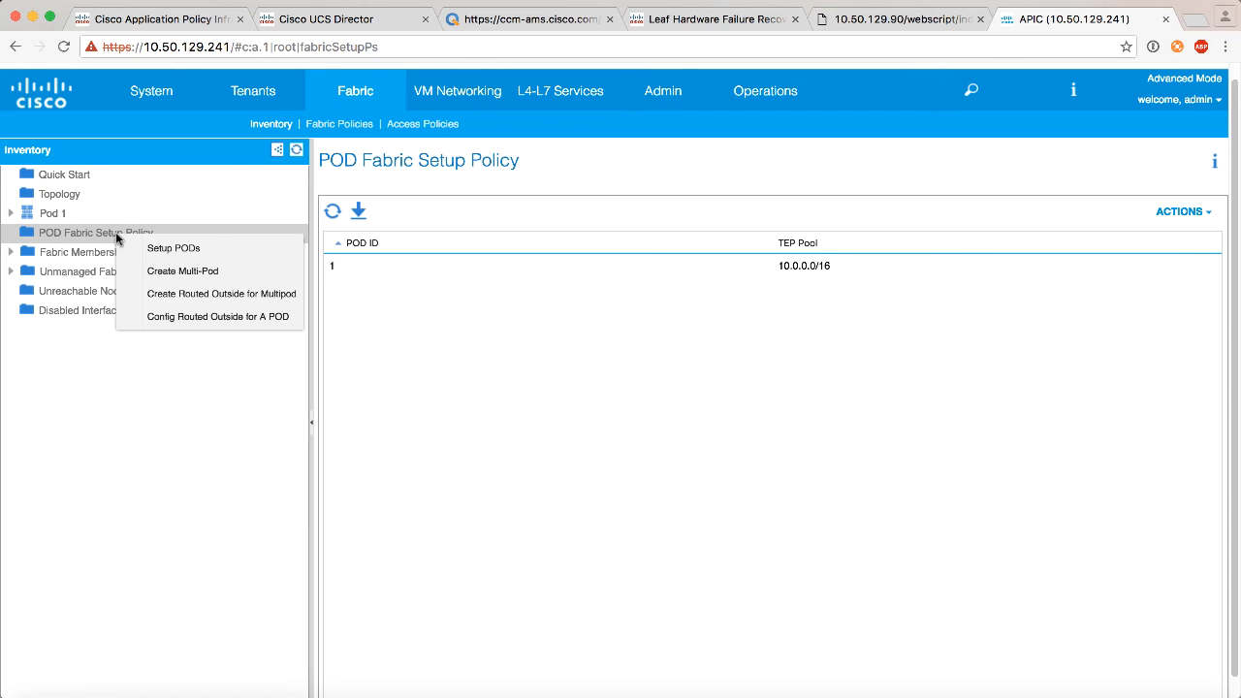
- Via Setup PODs, add pod 2 with TEP pool 10.1.0.0/16 and submit it
left_click(174, 248)
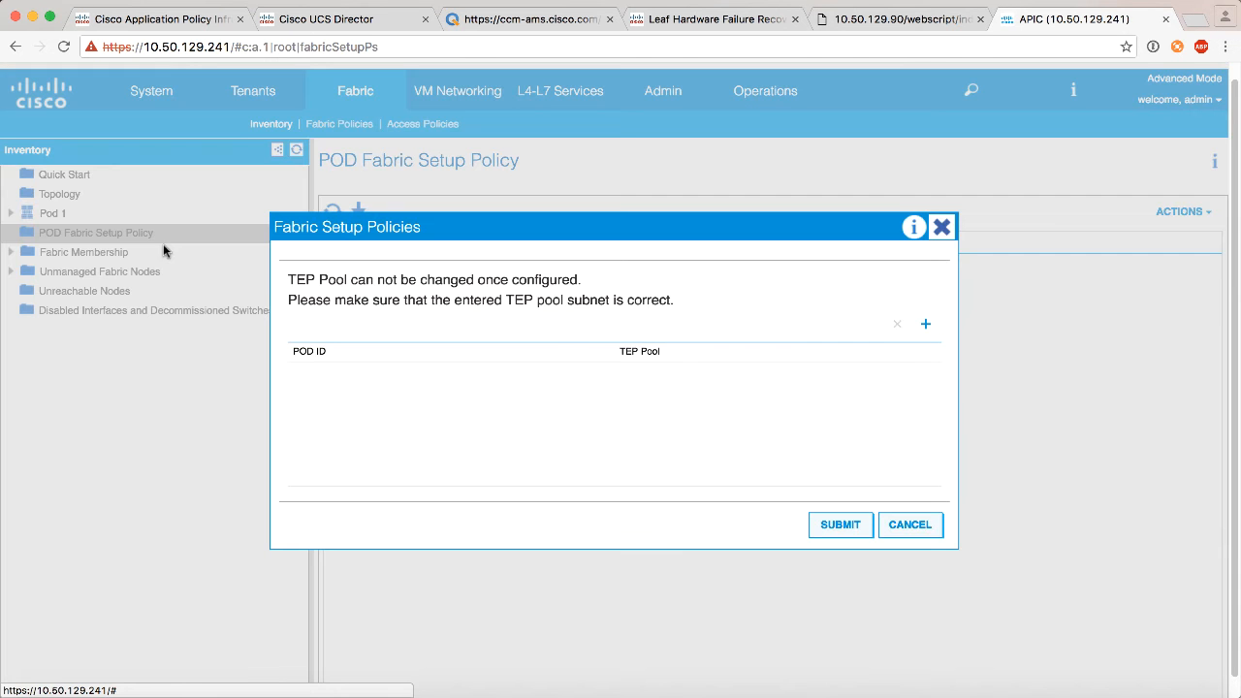
left_click(925, 323)
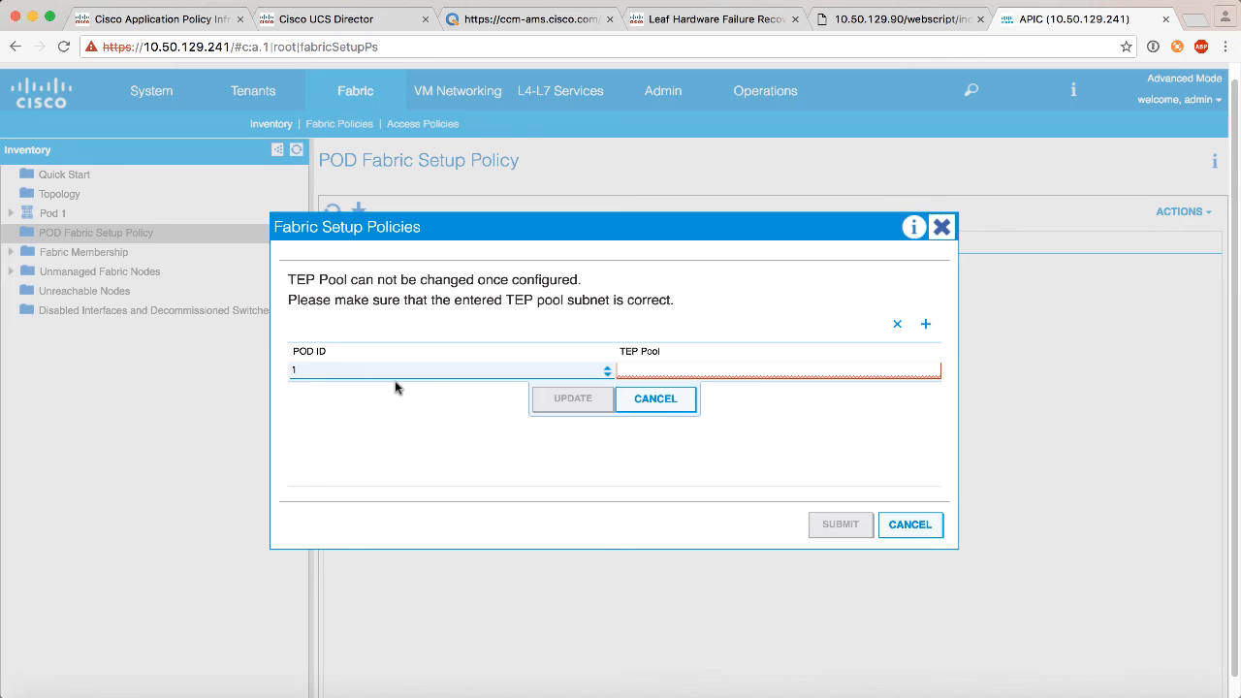
left_click(605, 364)
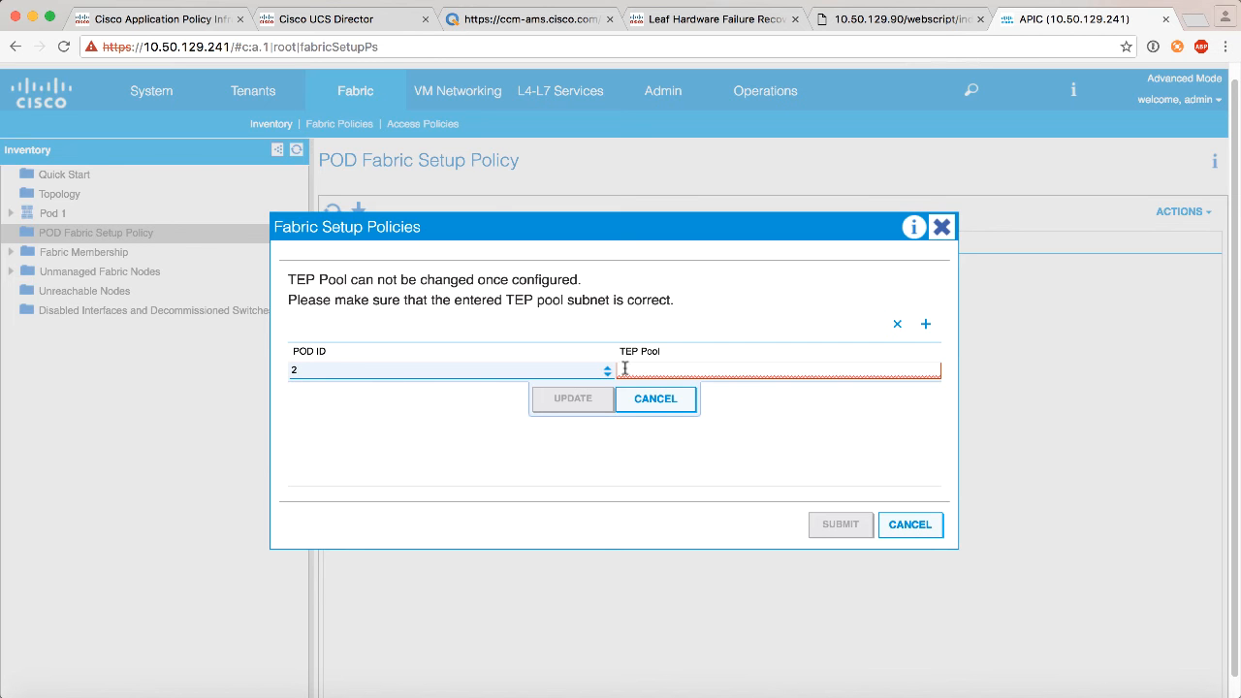
type("10.1")
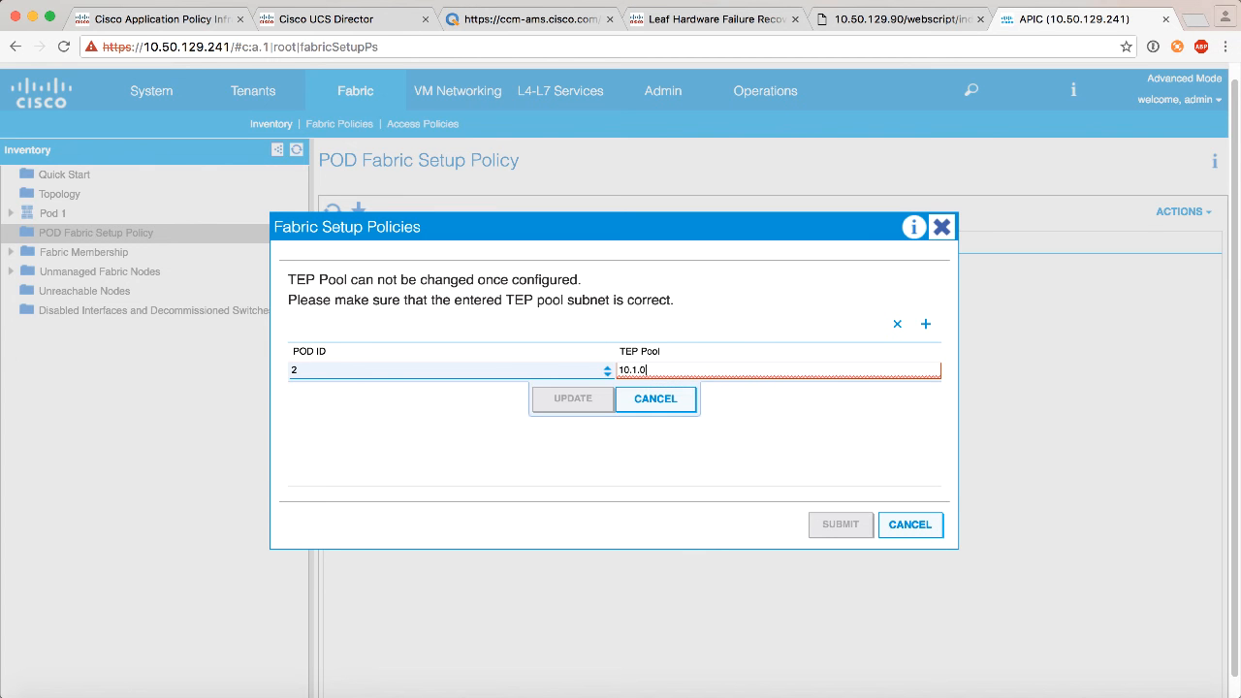
type(".0/1")
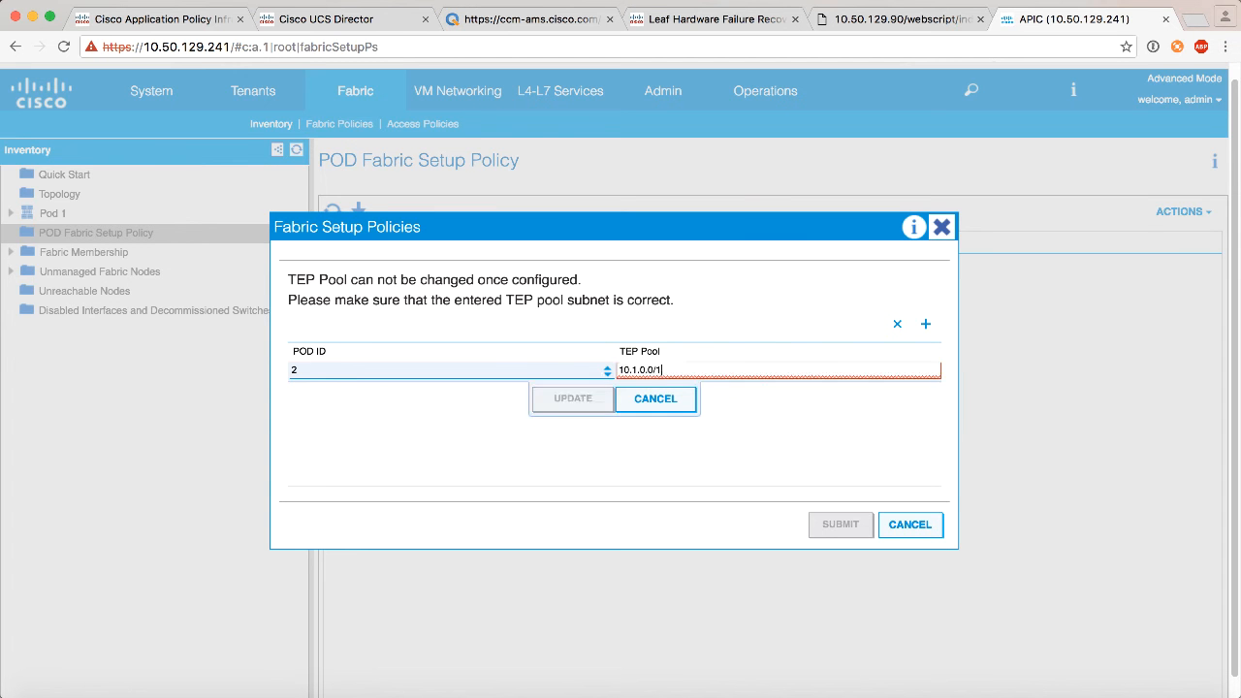
left_click(571, 399)
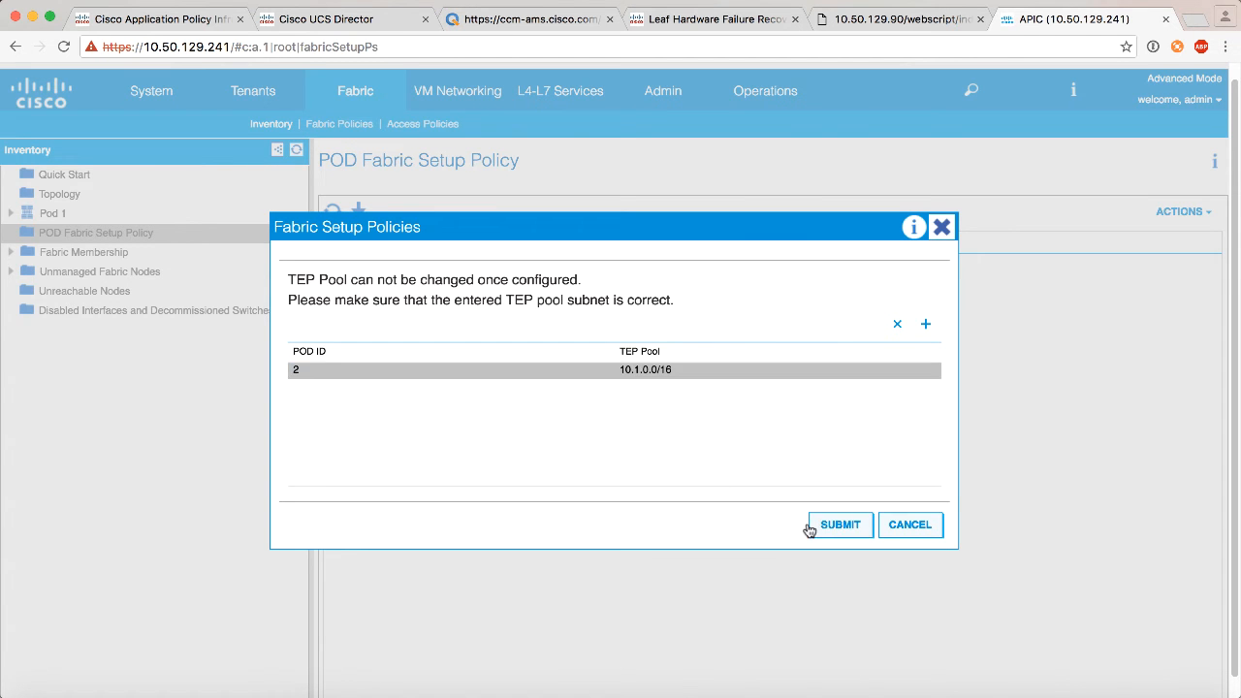
left_click(839, 523)
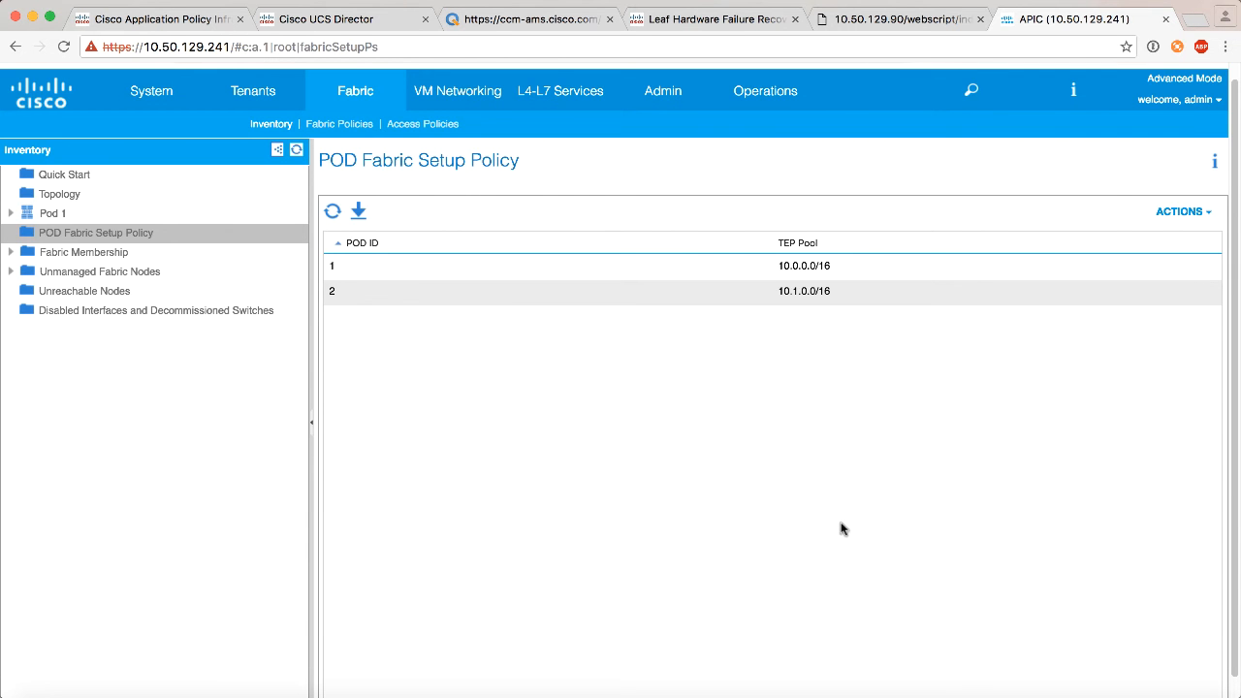
mouse_move(179, 241)
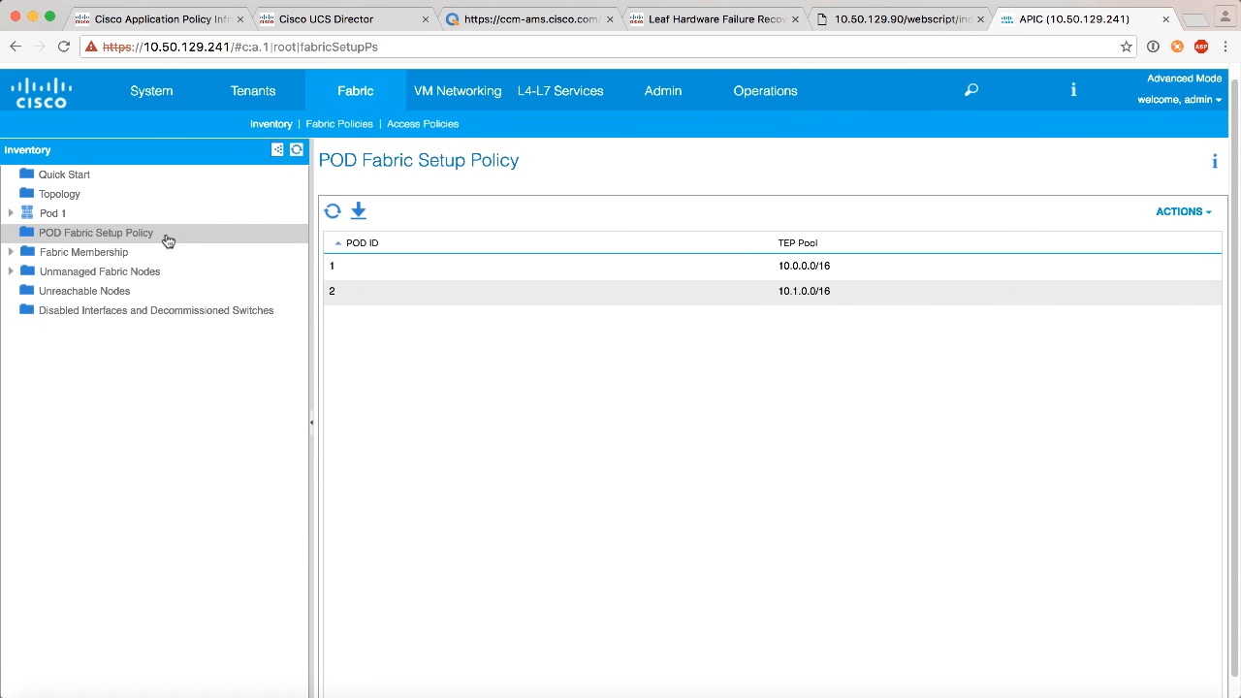
- Start Create Multi-Pod and enter community extended:as2-nn4:11:11
right_click(95, 233)
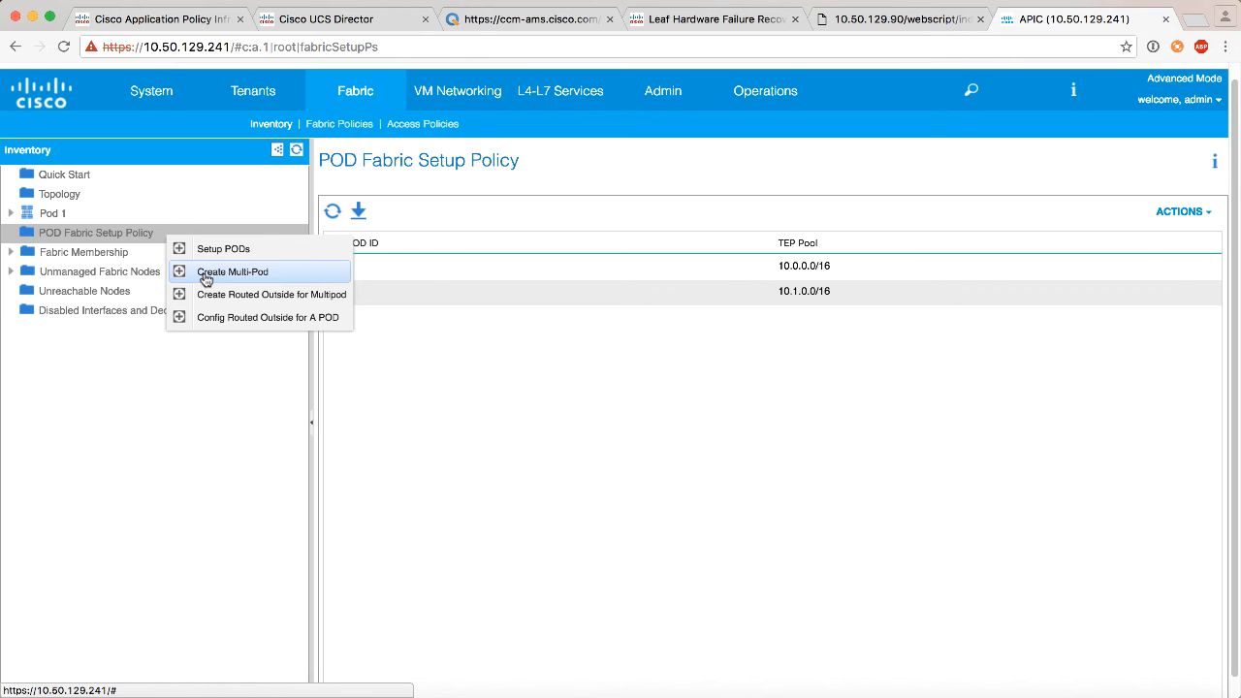
mouse_move(646, 345)
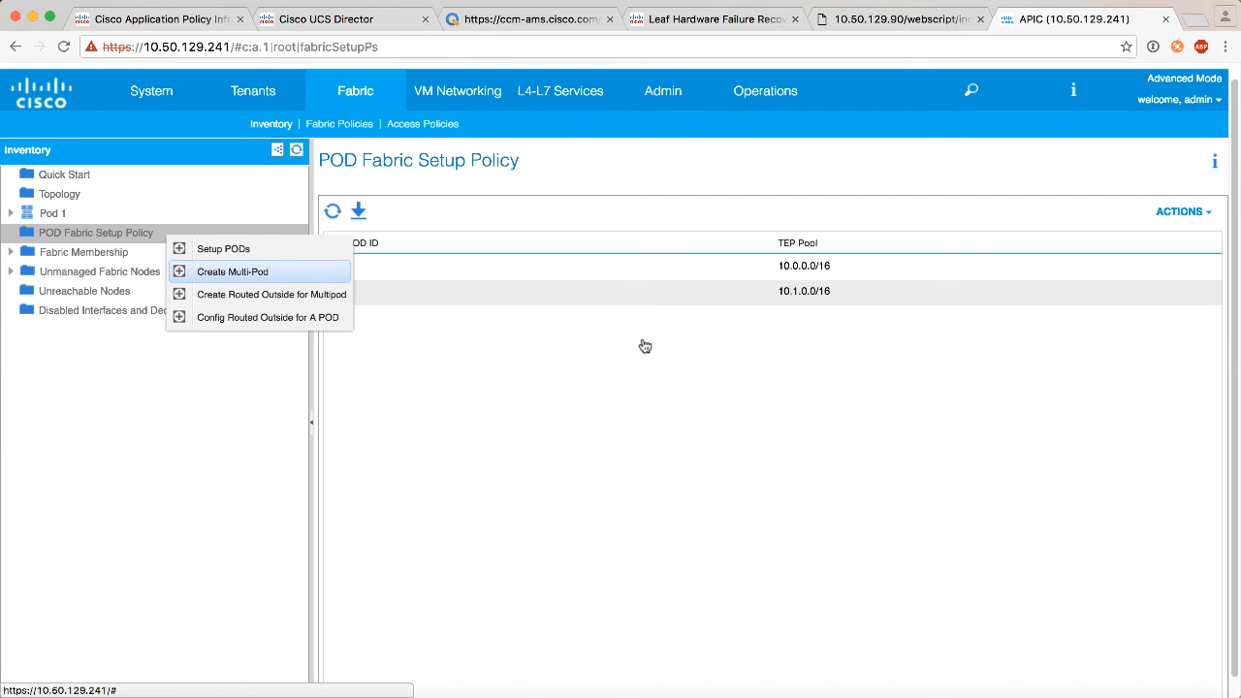
left_click(233, 271)
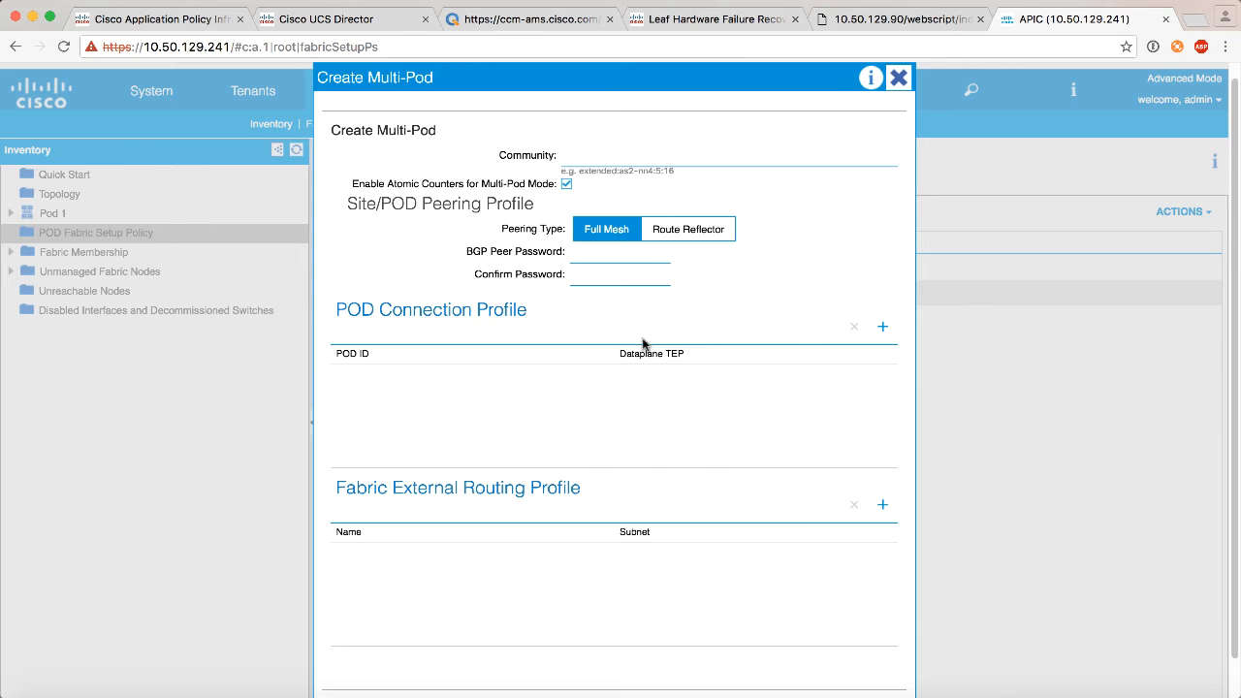
mouse_move(613, 167)
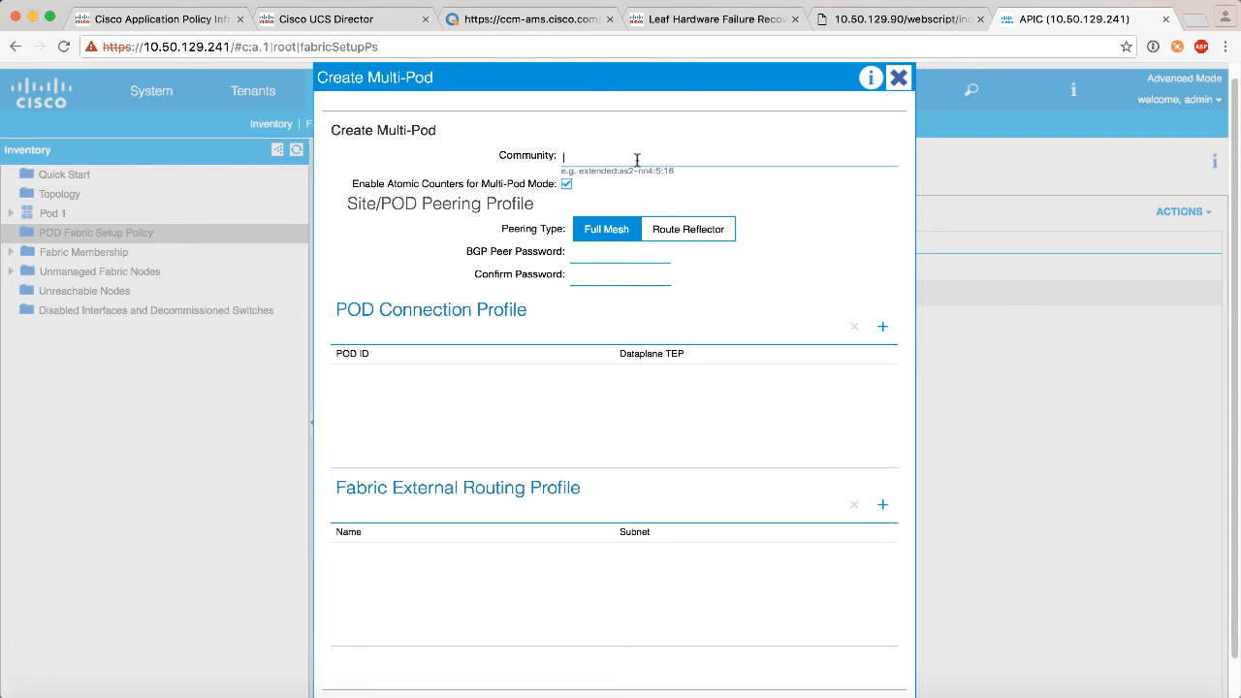
type("extended:as2-nn4:11:11")
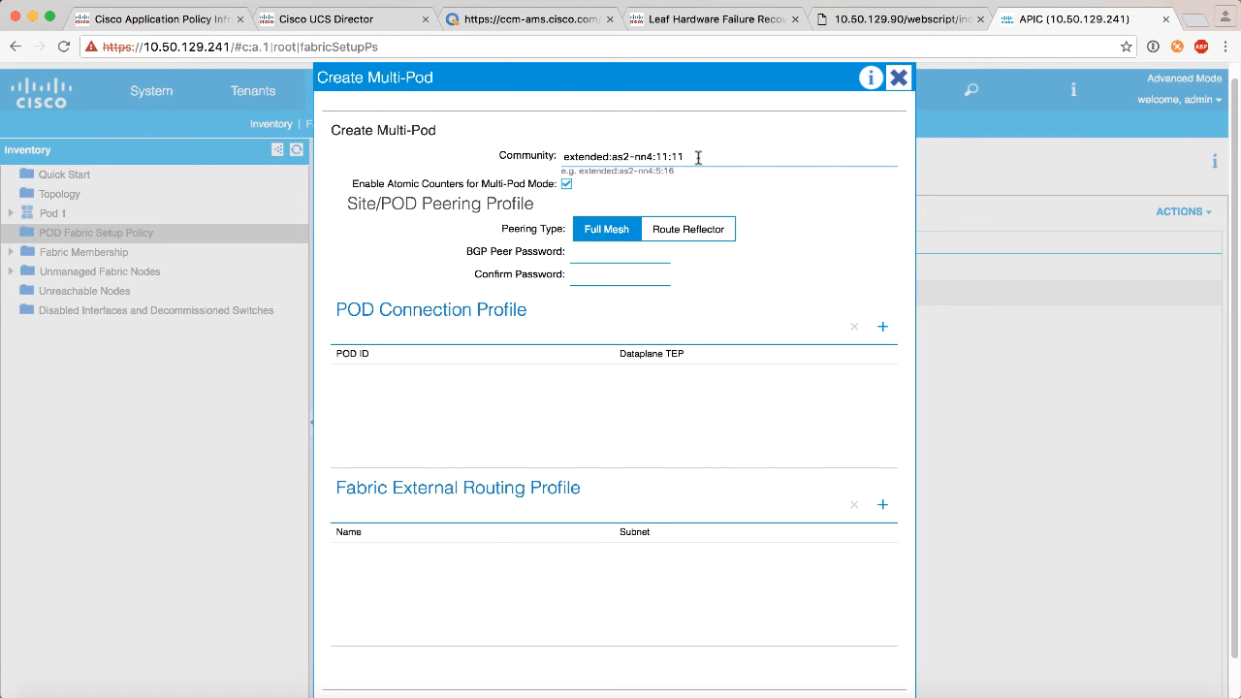
mouse_move(659, 173)
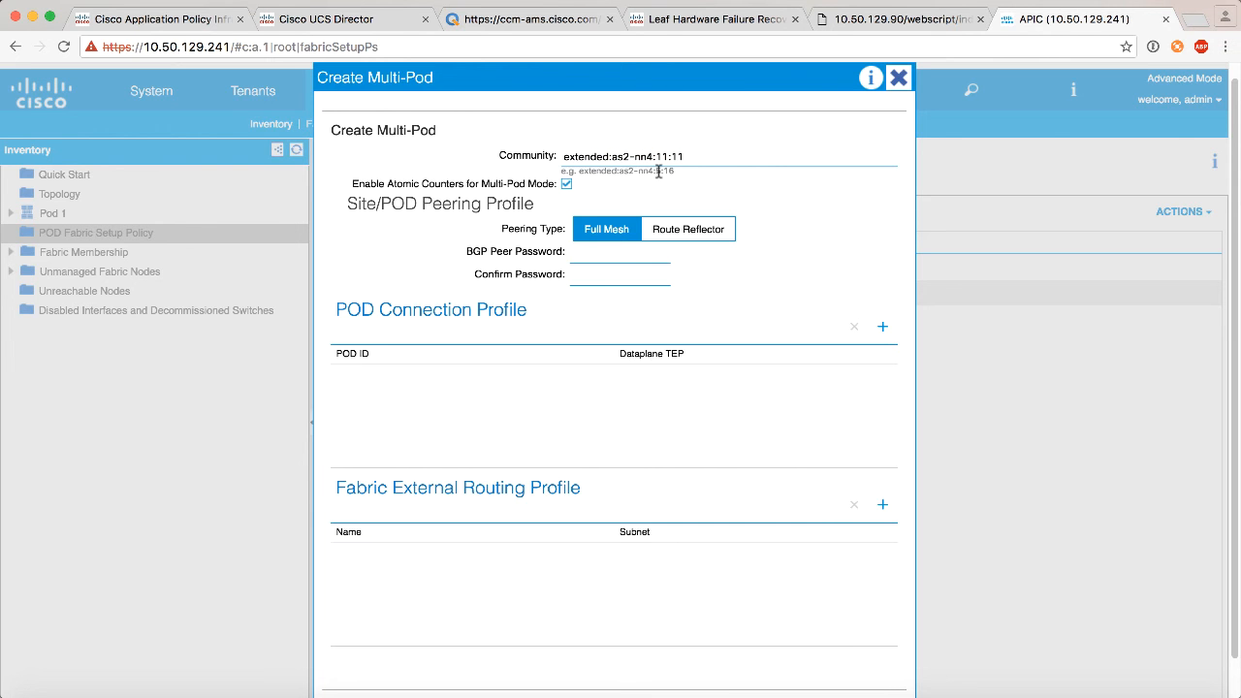
mouse_move(608, 236)
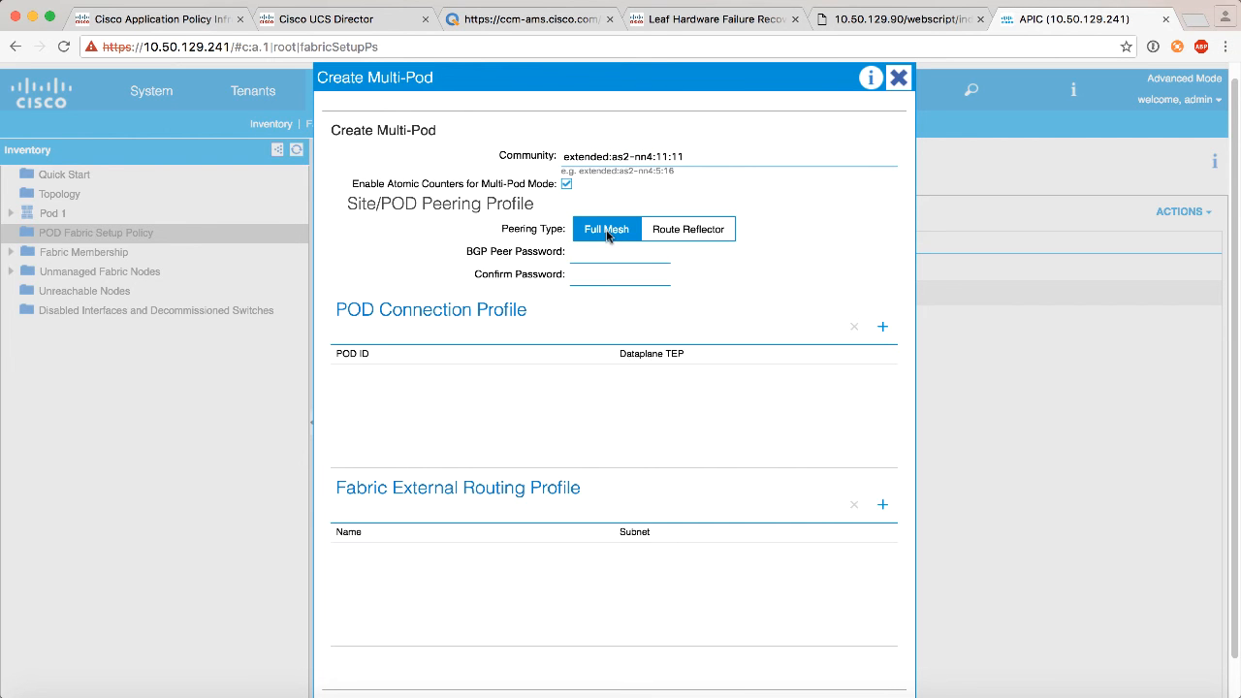
mouse_move(539, 273)
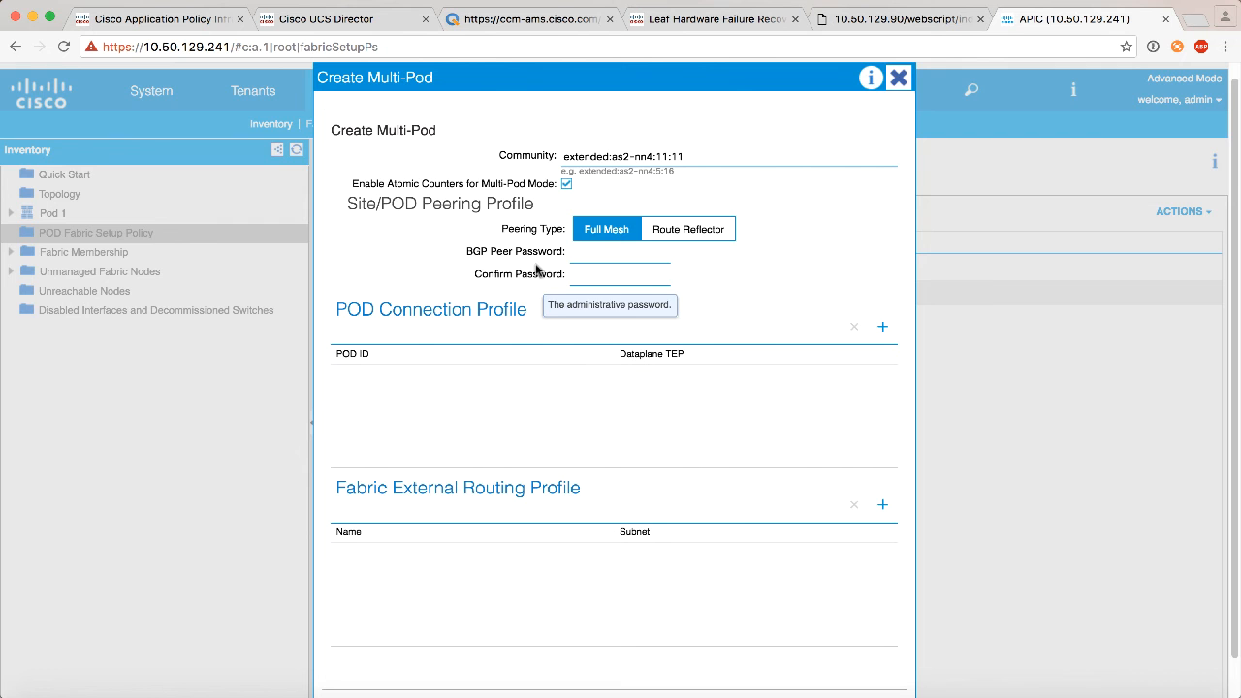
mouse_move(514, 411)
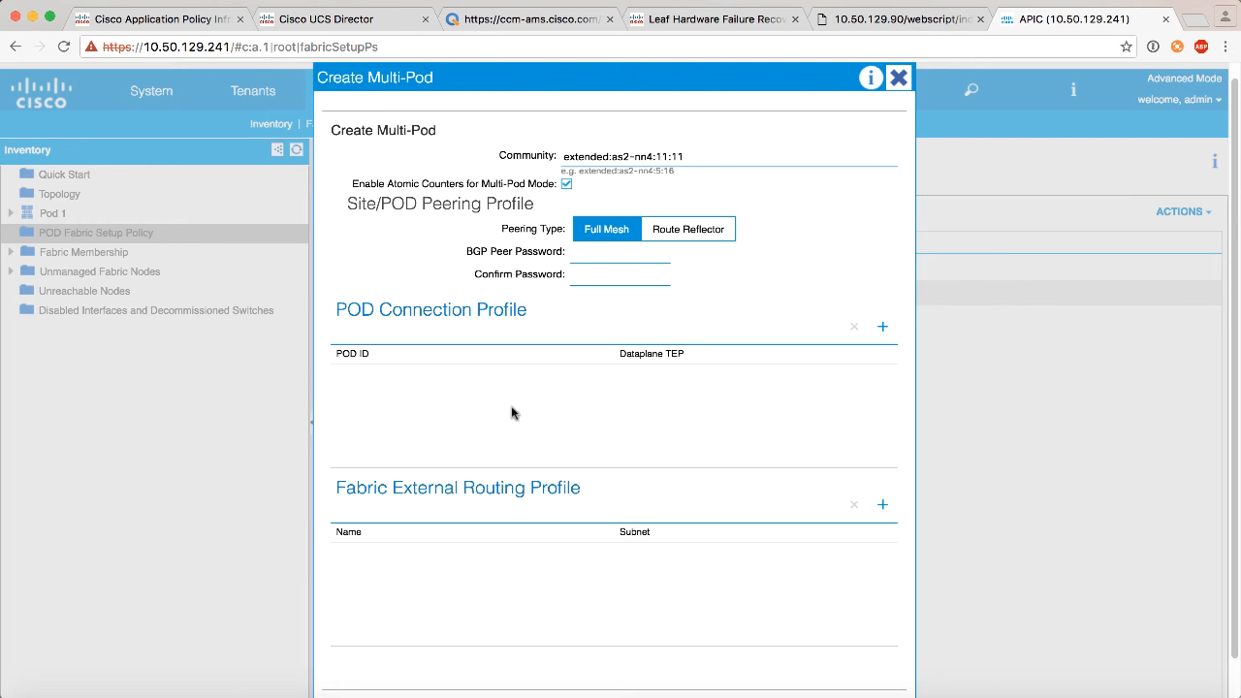
mouse_move(706, 372)
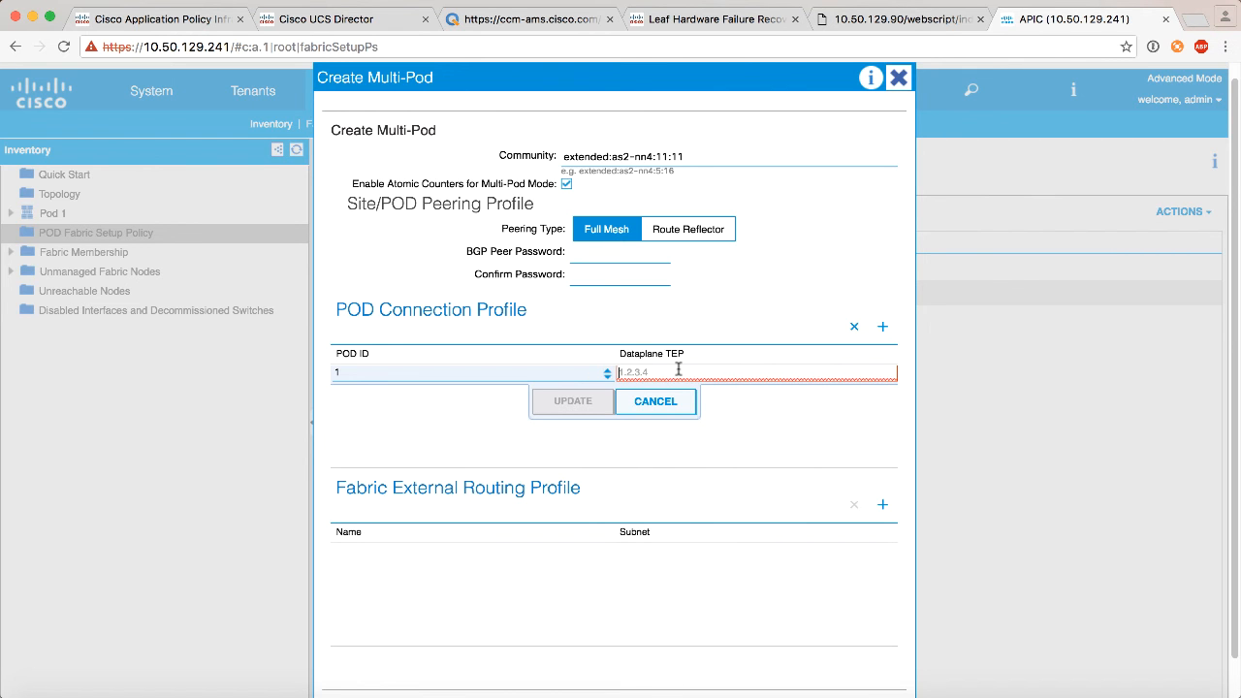
- Give pod 1 the dataplane TEP 11.11.11.1/32 and update the row
type("11")
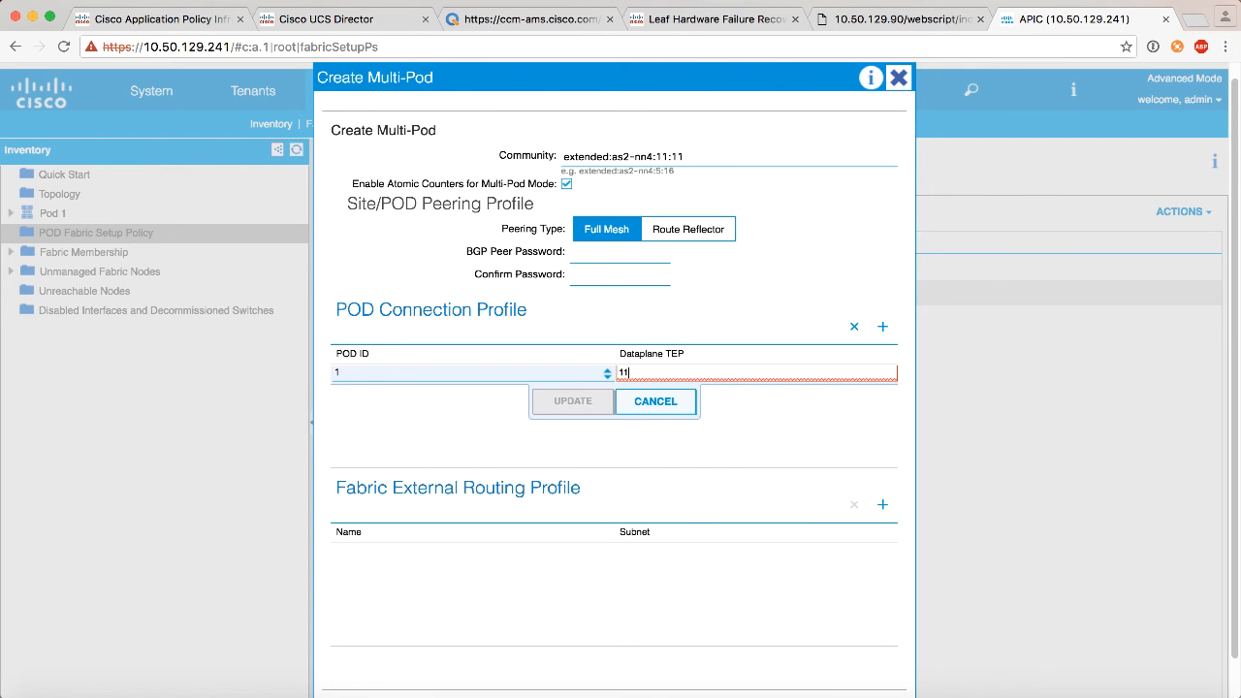
key("Backspace")
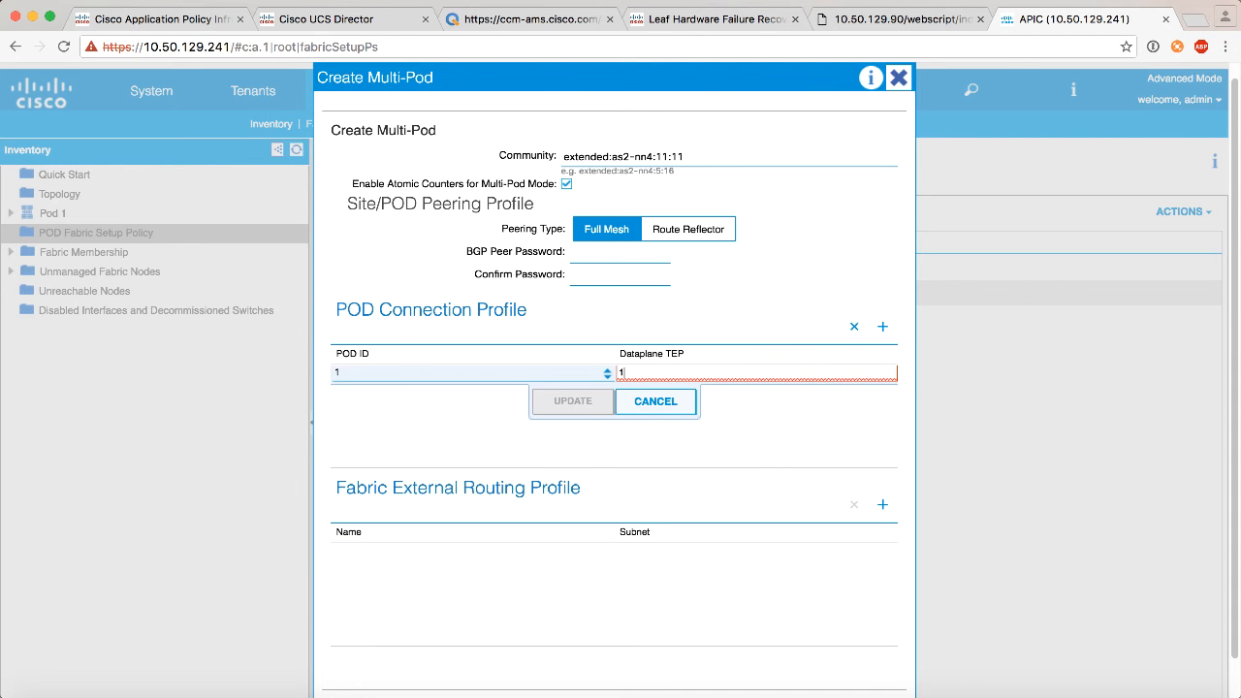
type("11.11.1")
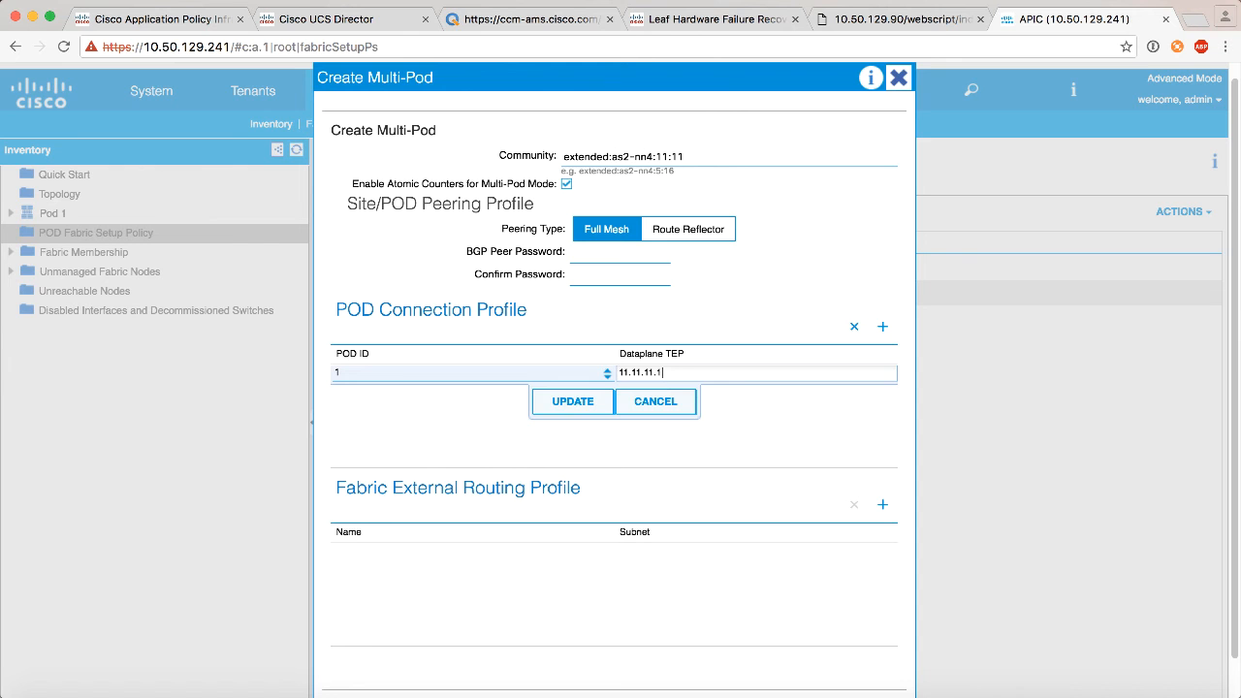
type("/32")
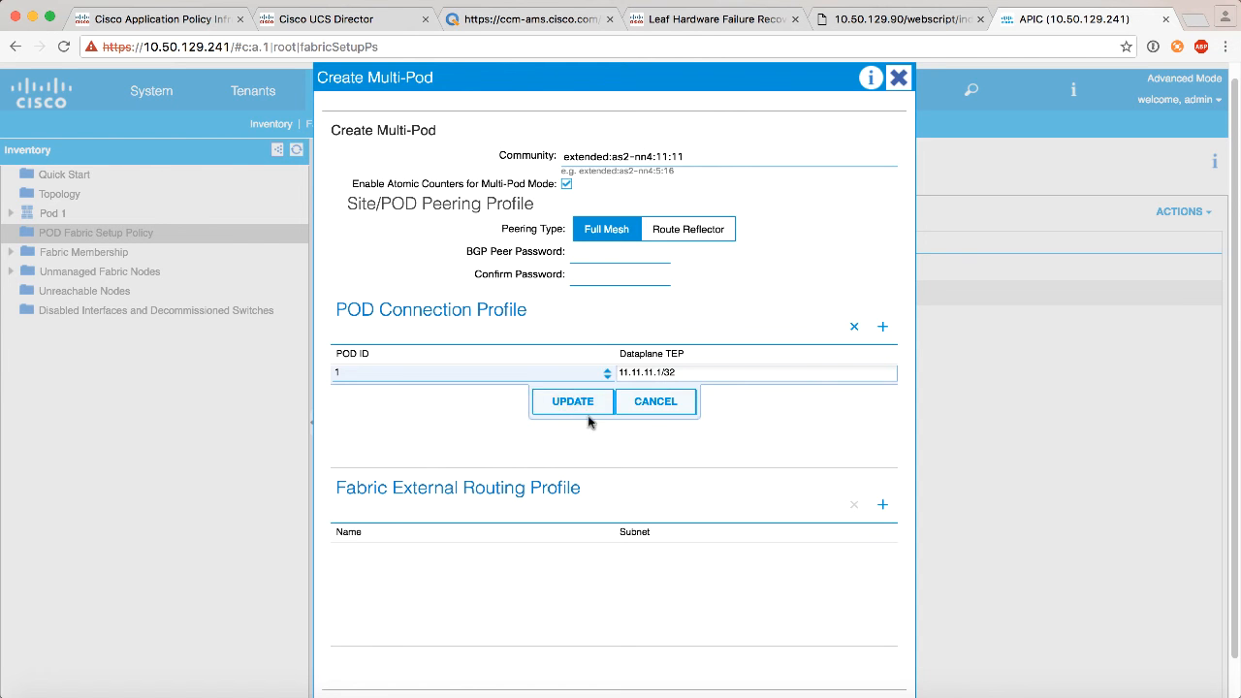
left_click(572, 399)
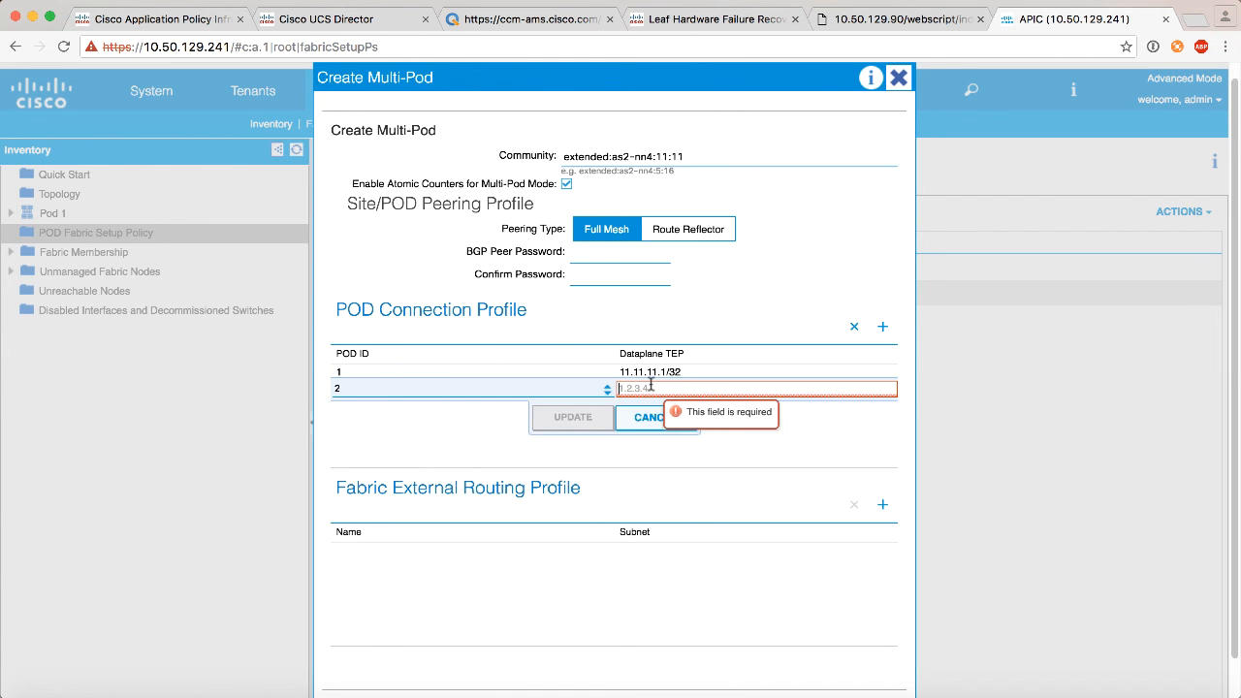
- Give pod 2 the dataplane TEP 22.22.22.1/32 and update the row
type("22.22.22")
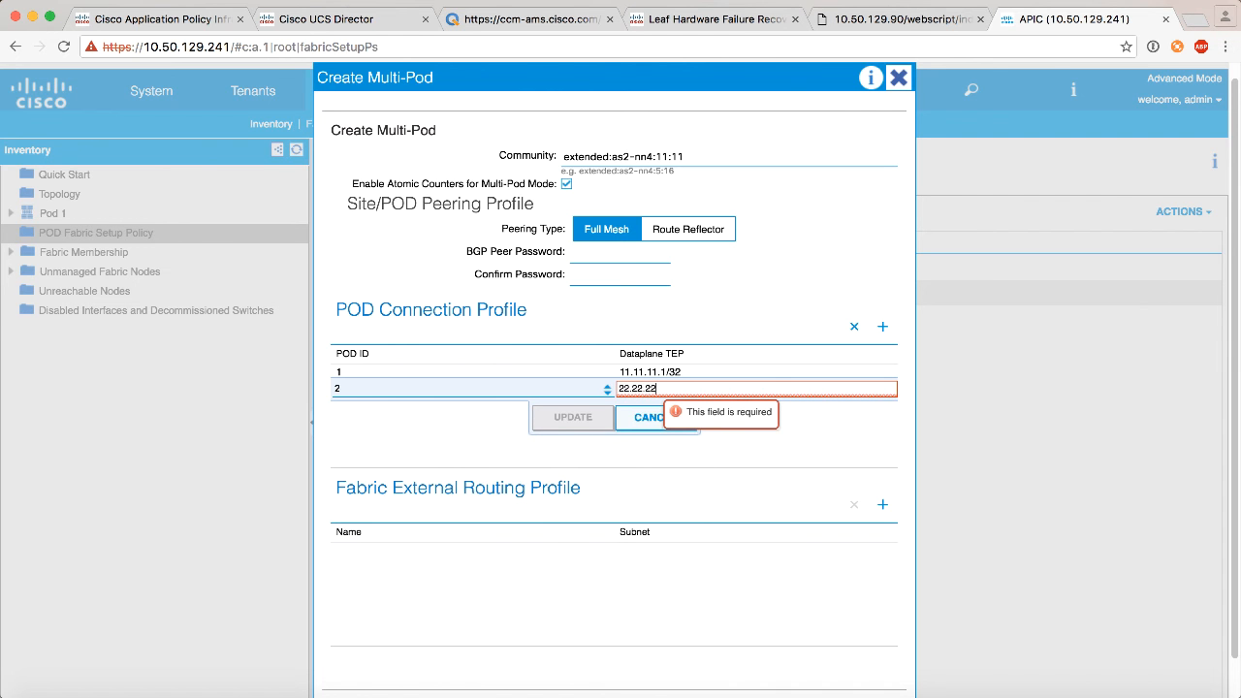
type(".1/32")
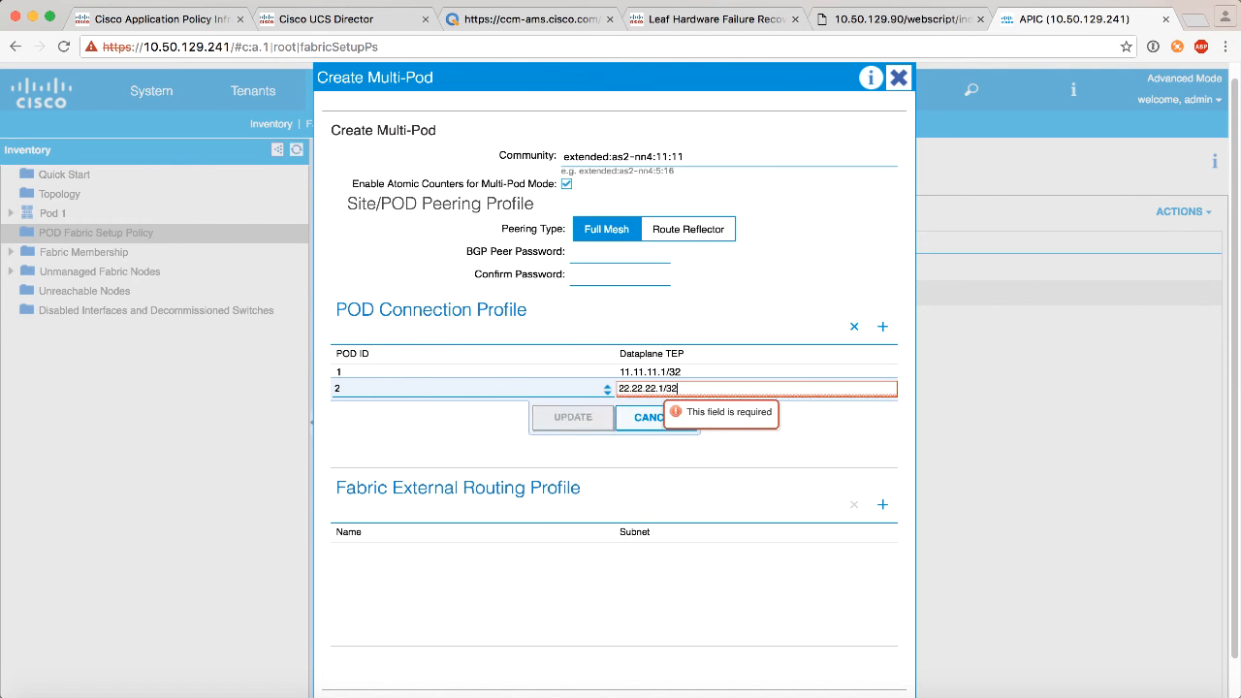
left_click(572, 416)
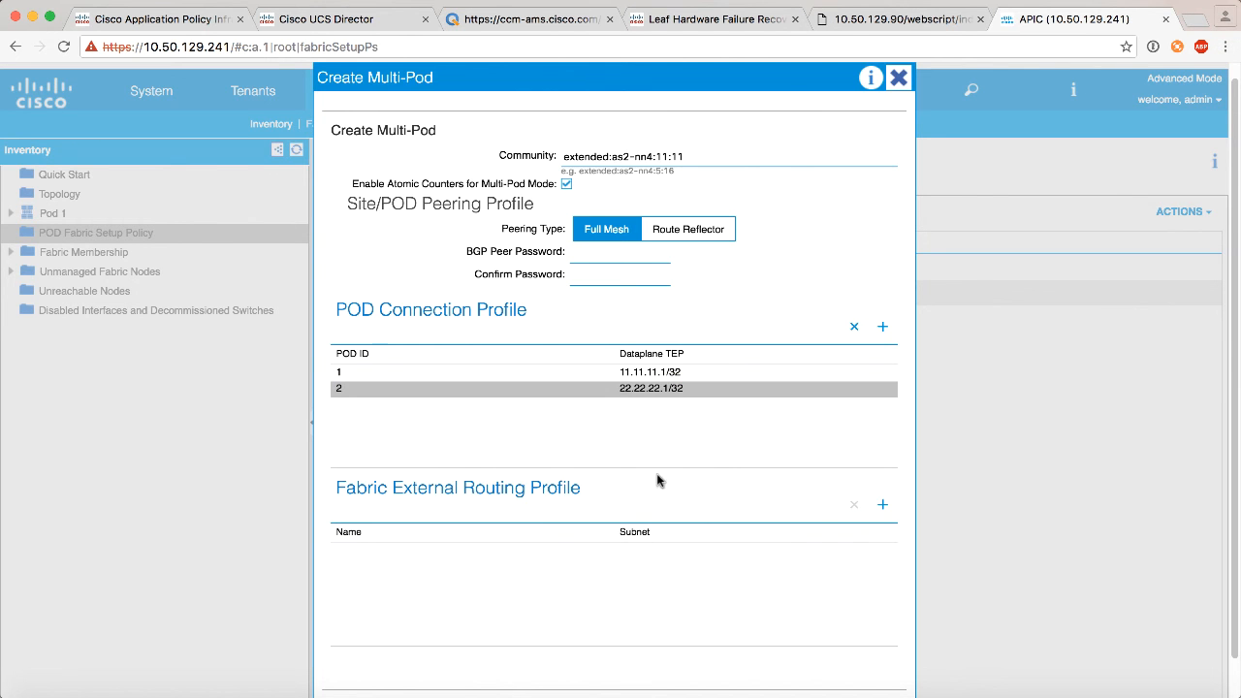
mouse_move(663, 407)
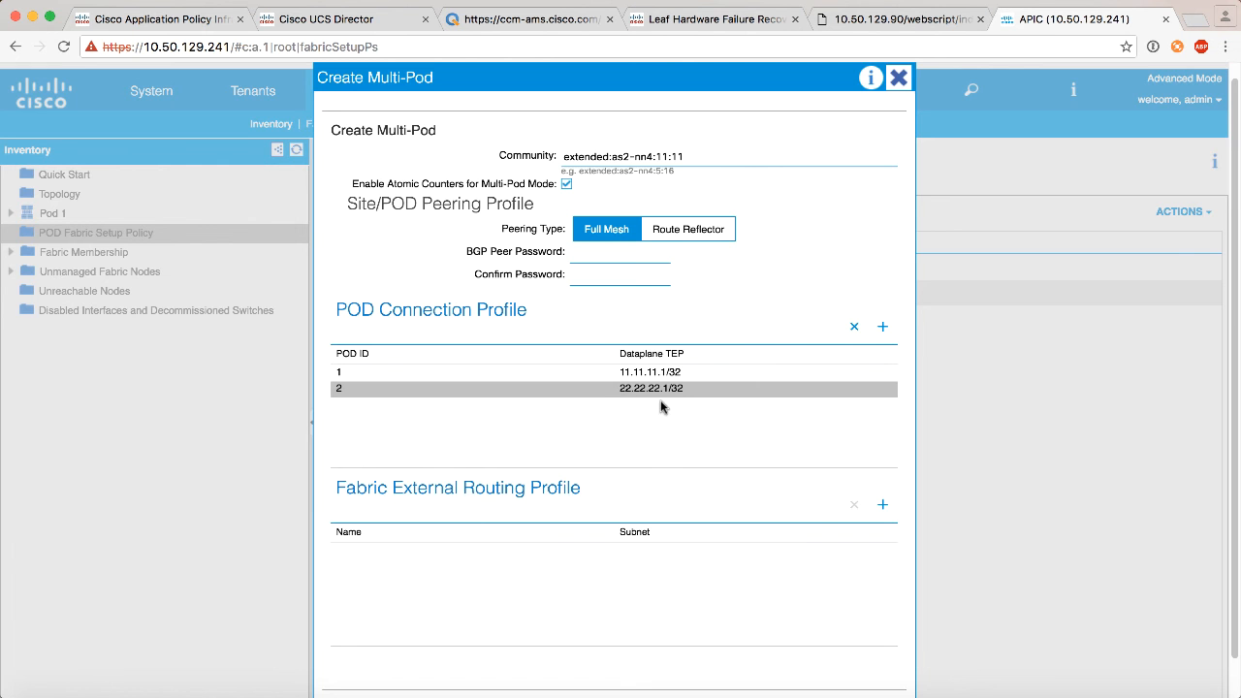
scroll("down", 3)
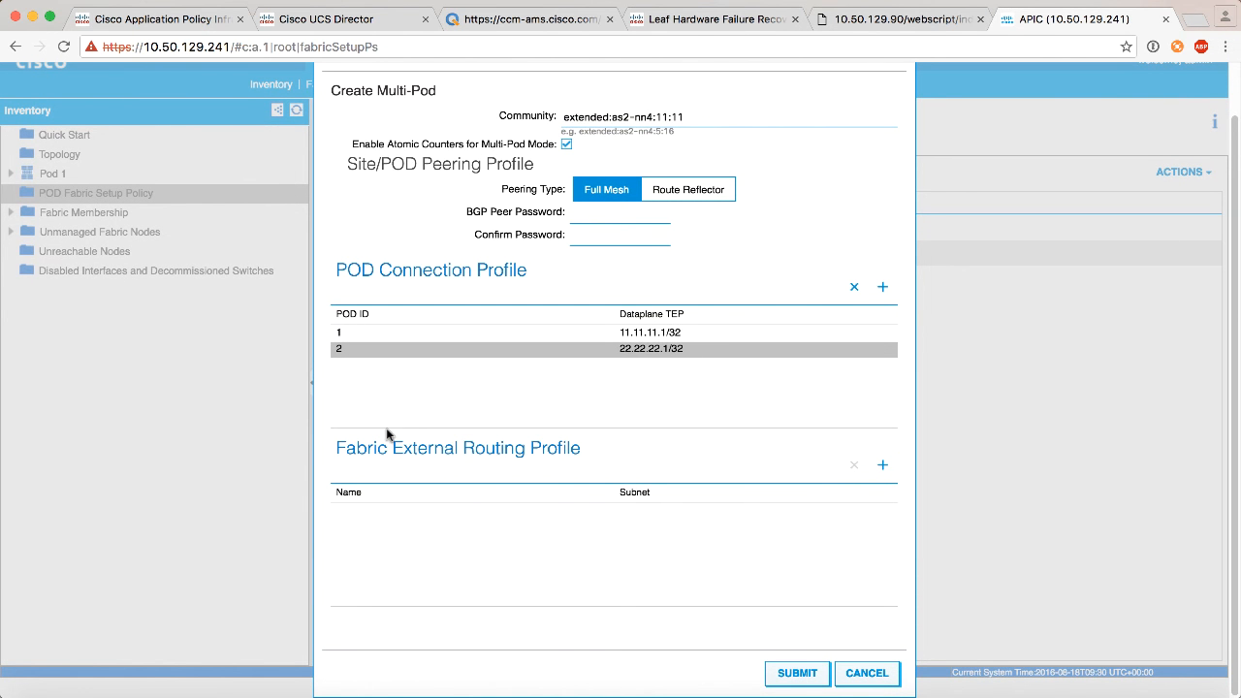
mouse_move(489, 450)
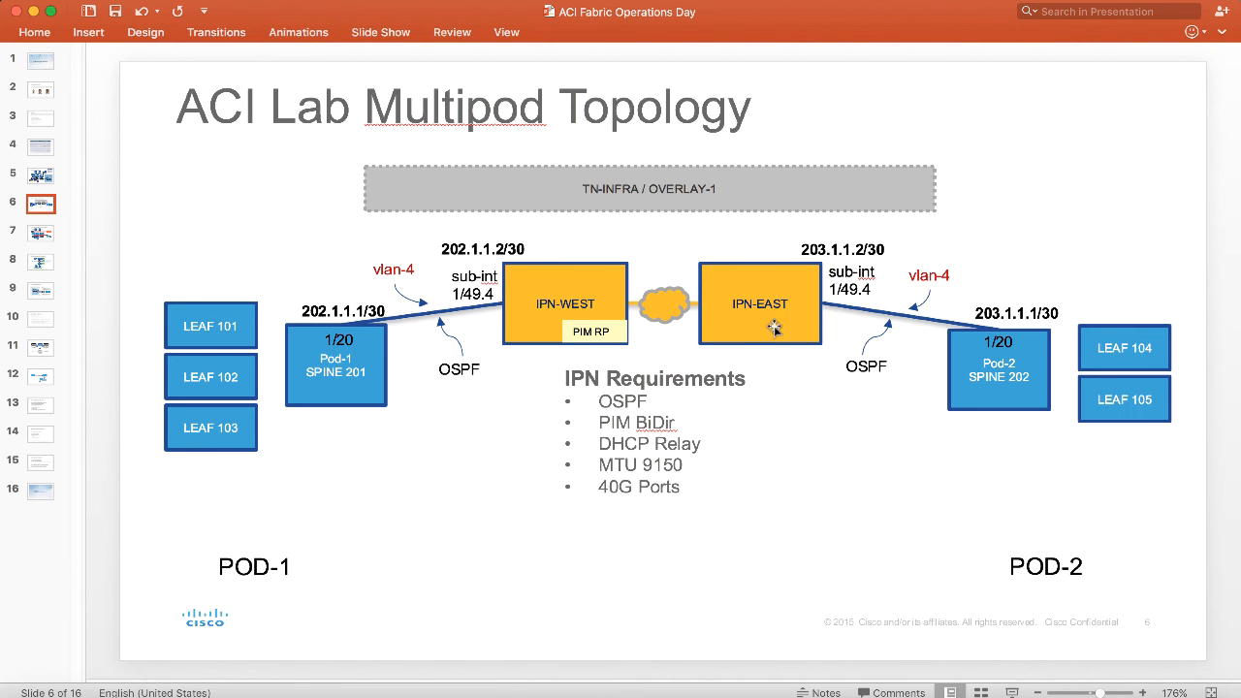
mouse_move(701, 376)
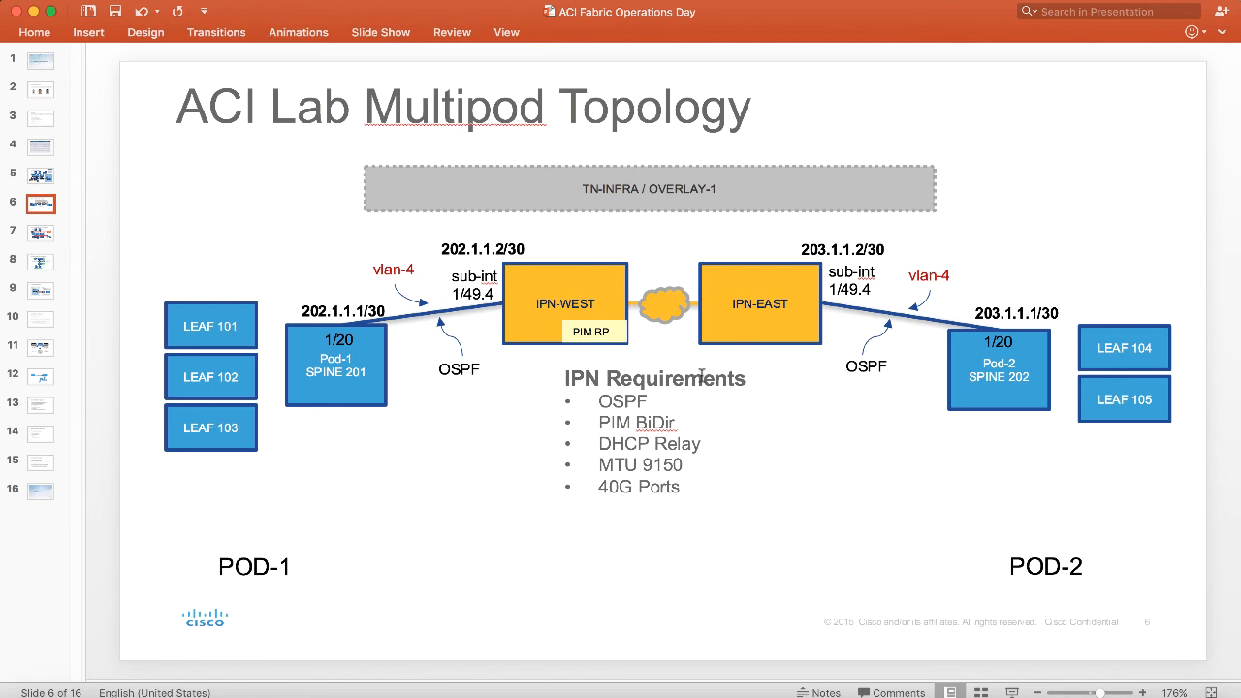
mouse_move(201, 690)
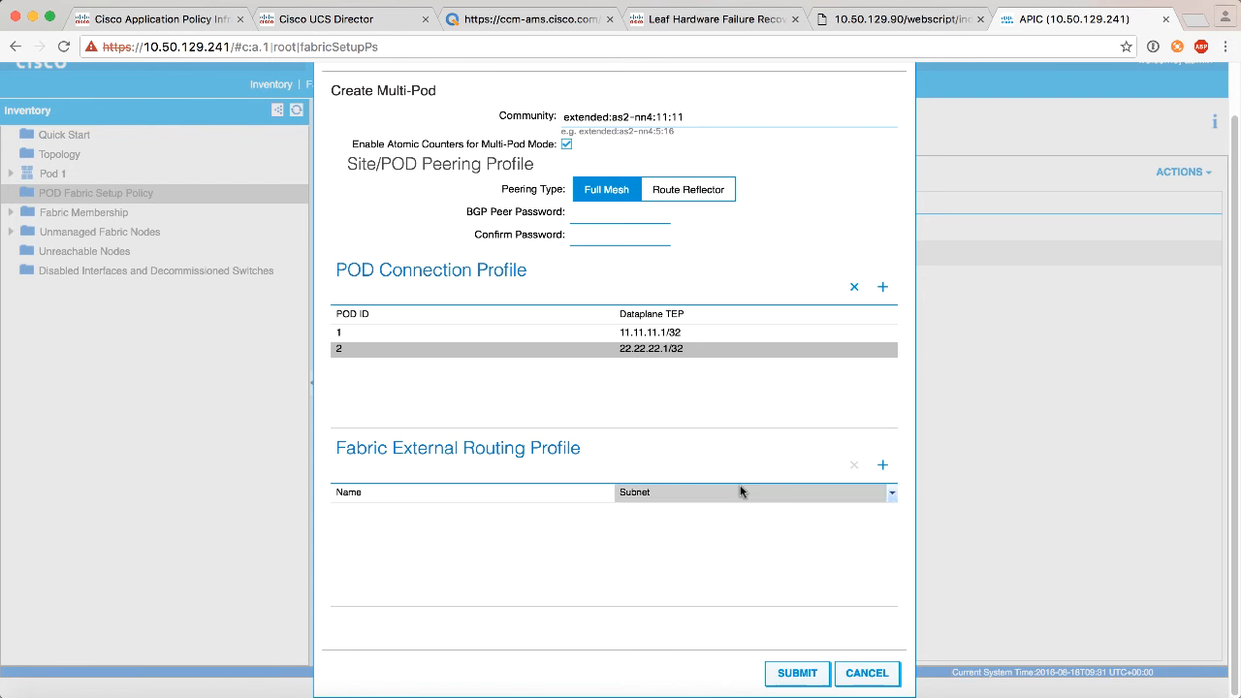
- Name the new fabric external routing profile MPOD-ROUTING_PROF
left_click(882, 465)
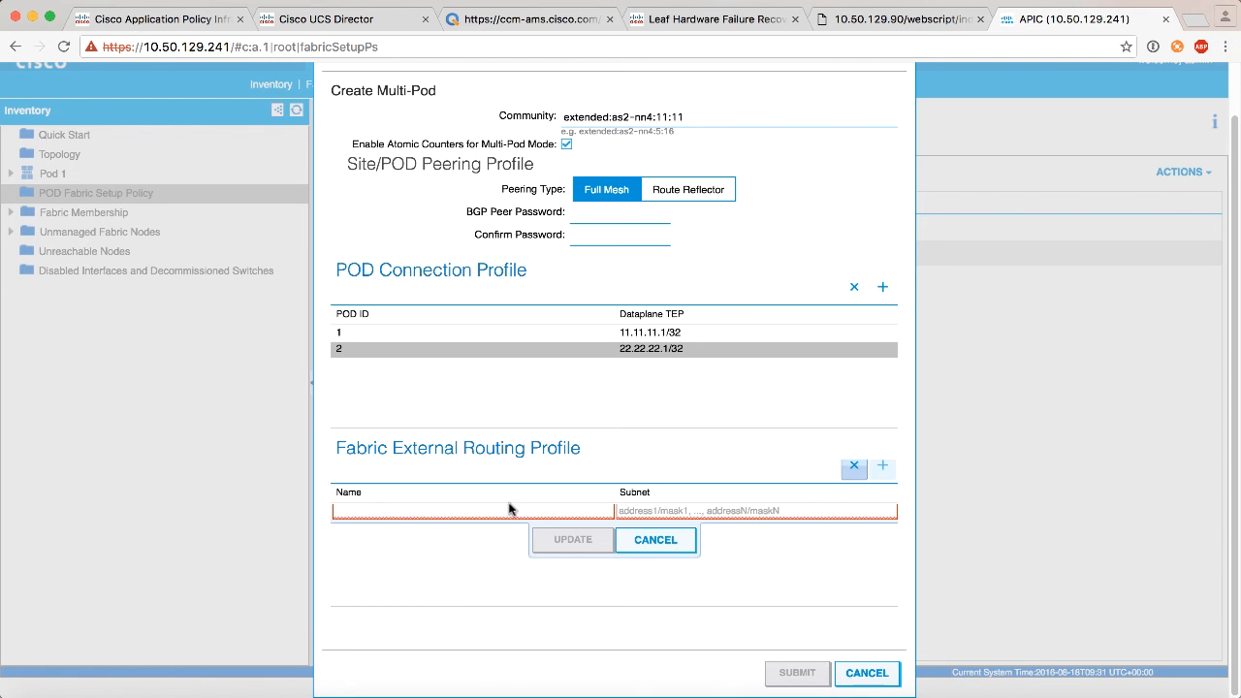
type("M")
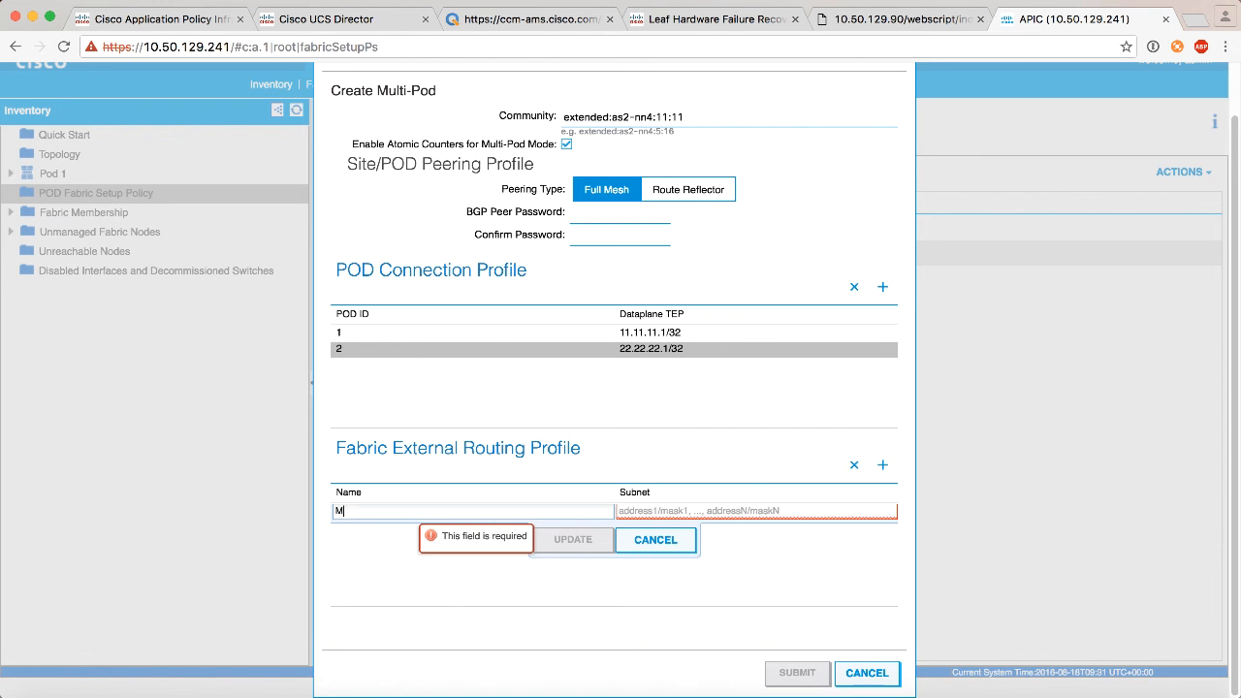
type("POD-")
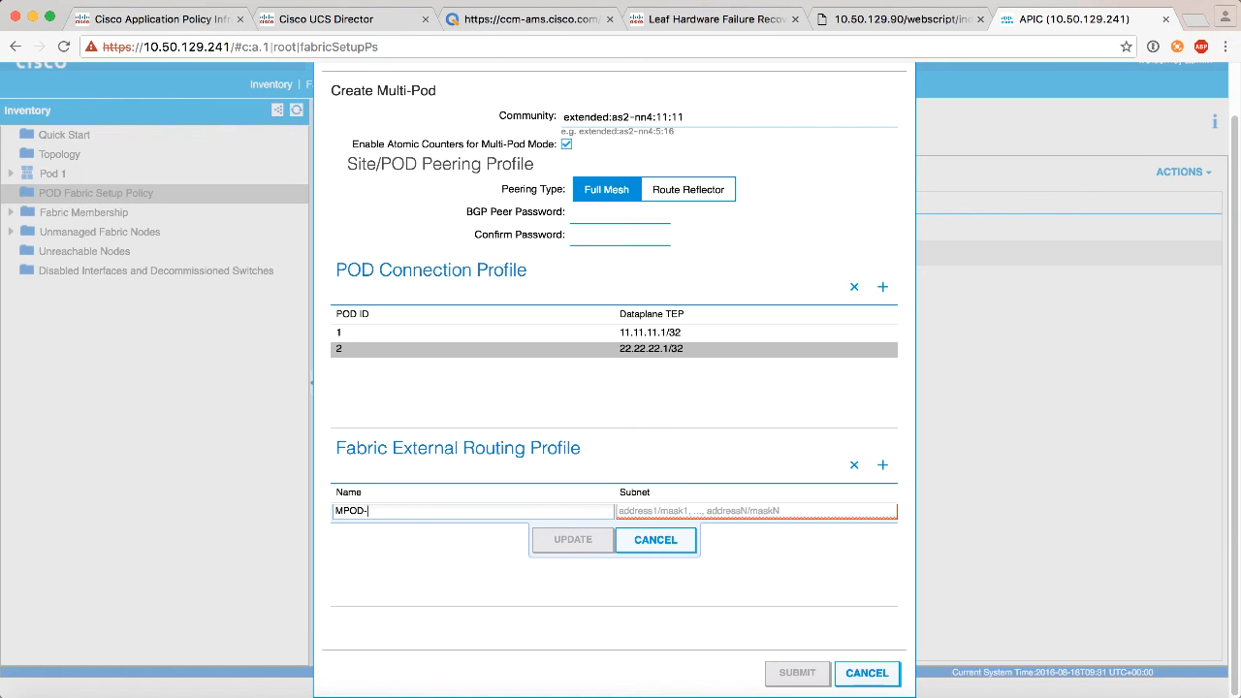
type("ROUTIN")
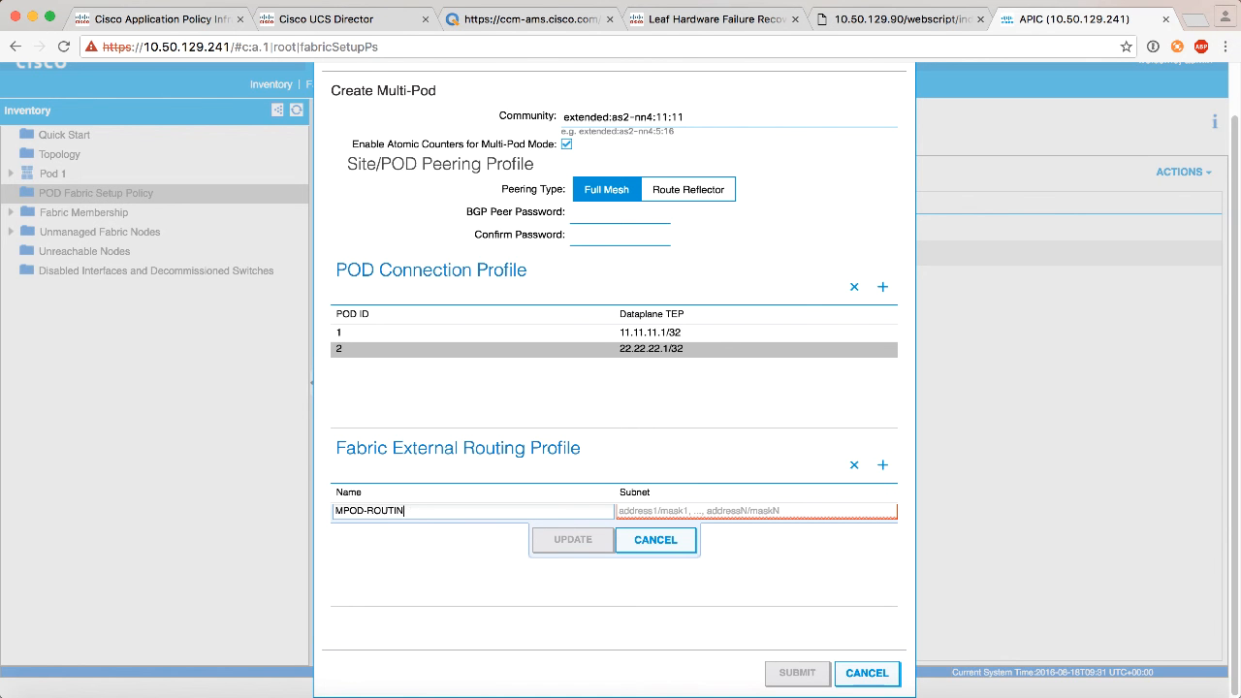
type("G_PROF")
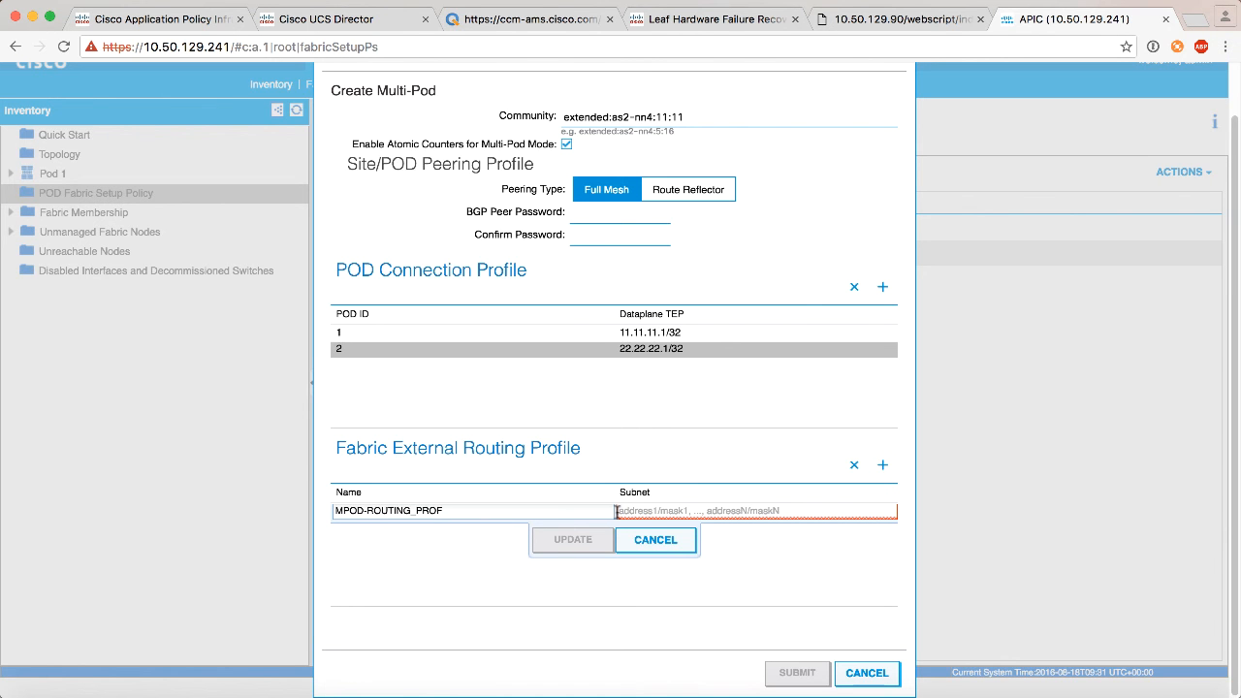
- Enter the routing profile's 202.1.0.0/16 and 20... subnets and update the row
type("202")
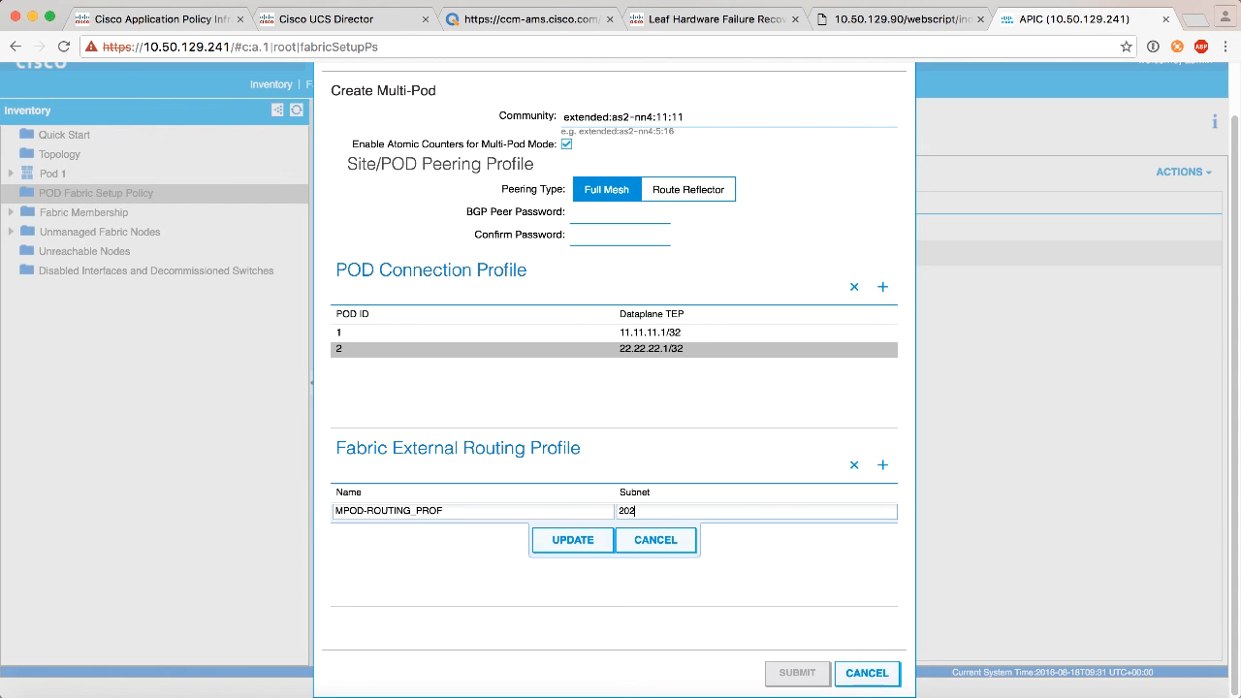
type(".1.0.")
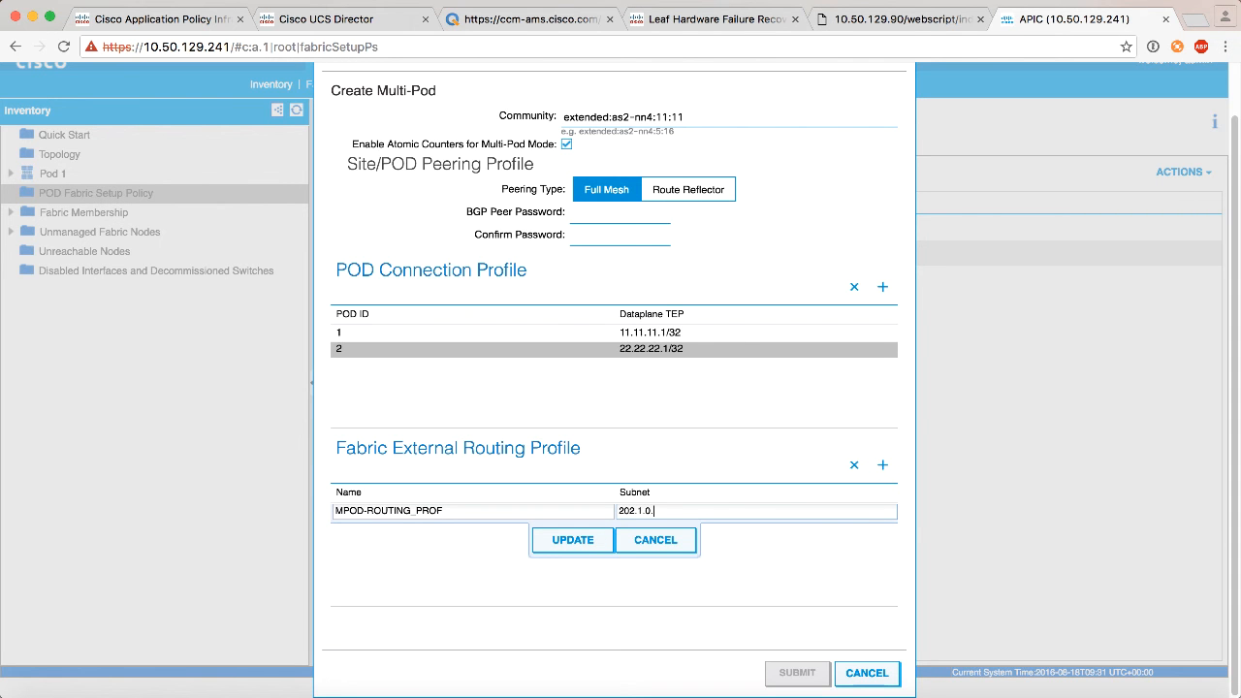
type("0/l")
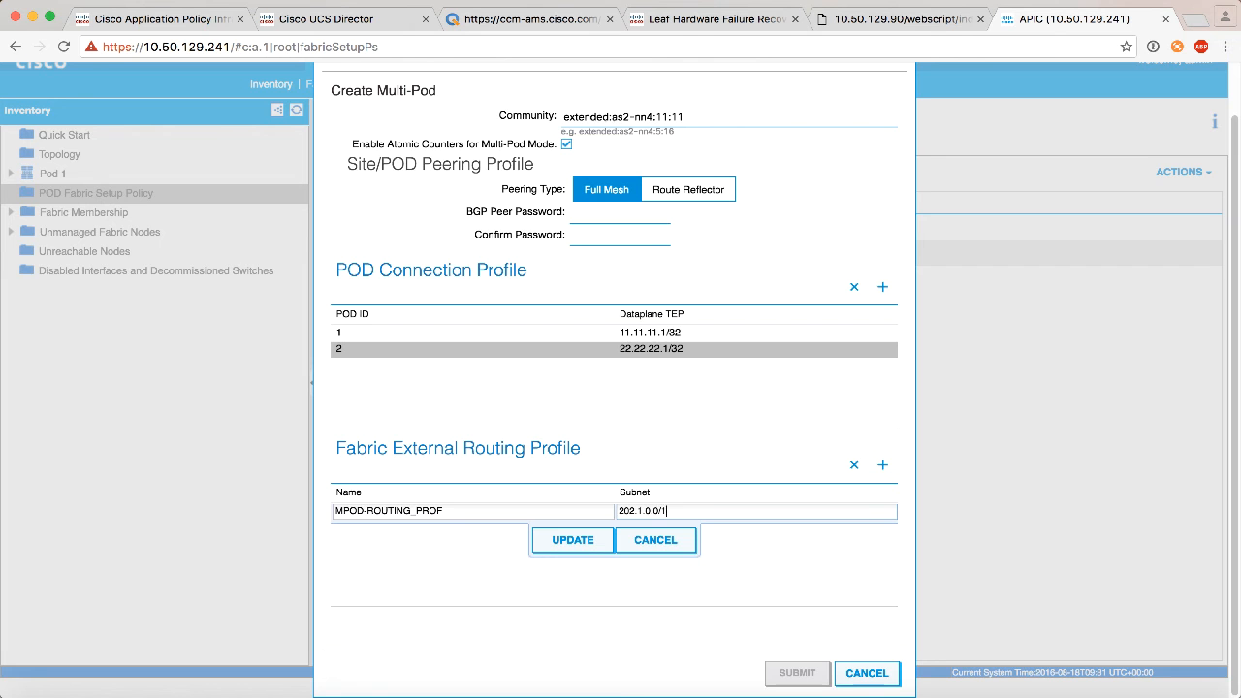
type("16, 203.1.0.")
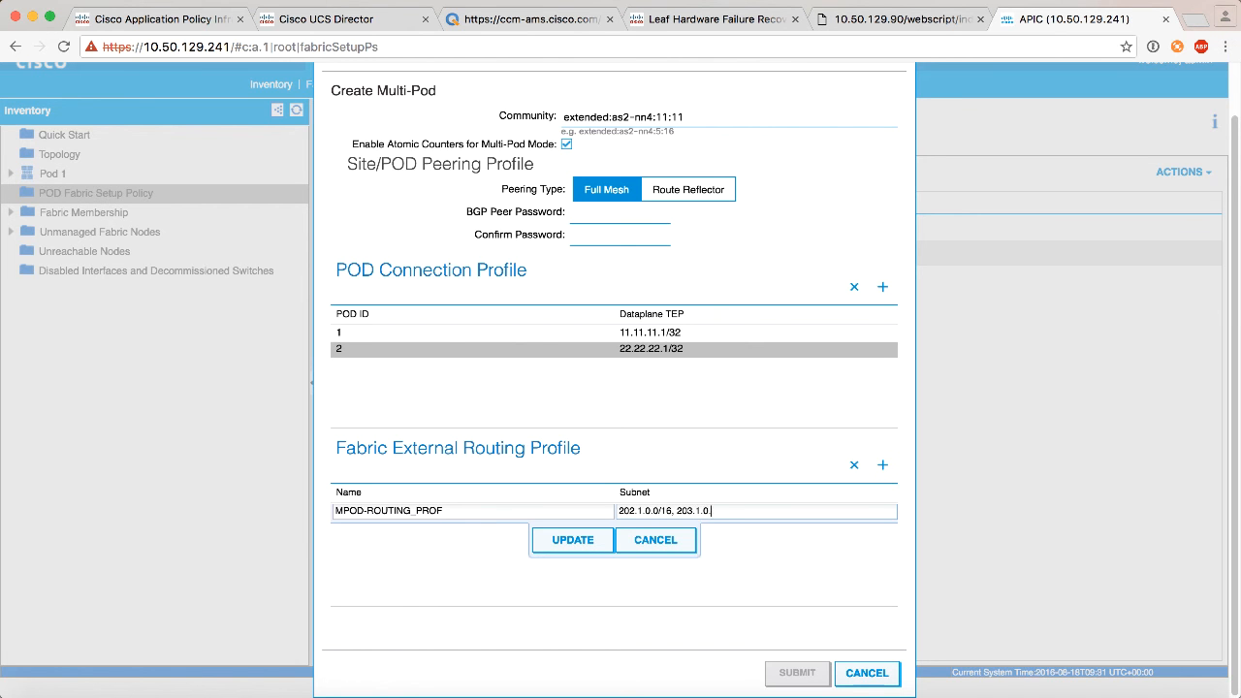
left_click(572, 539)
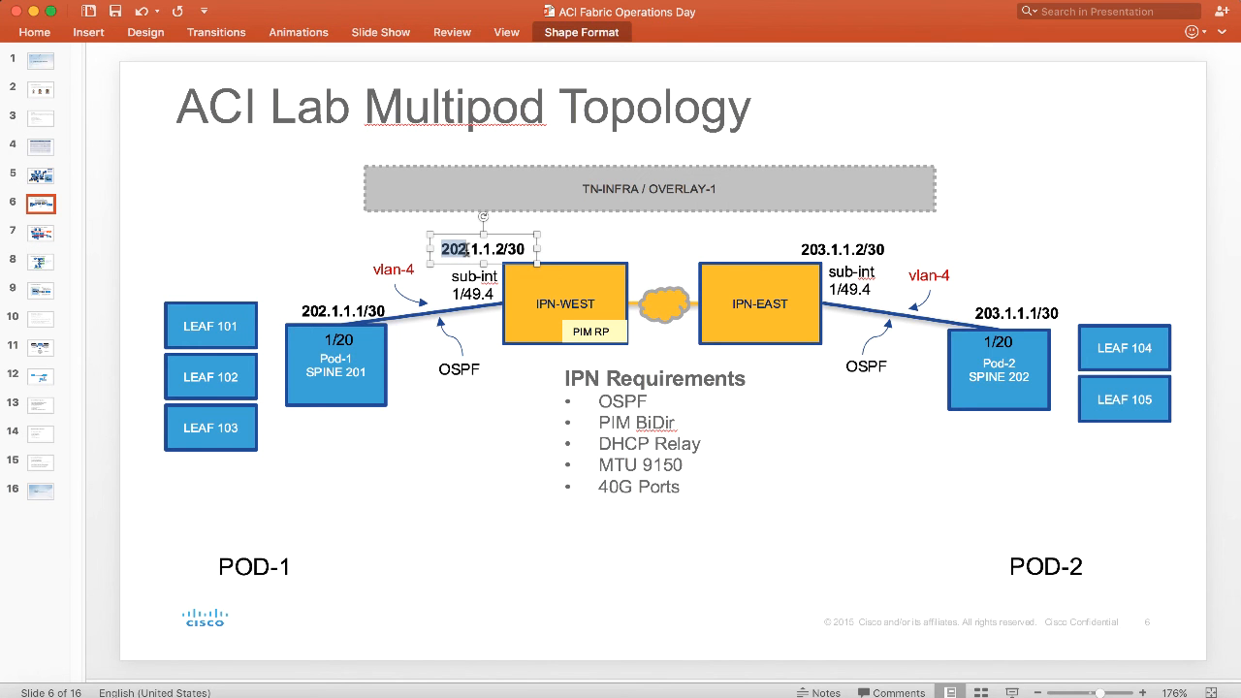
left_click(834, 248)
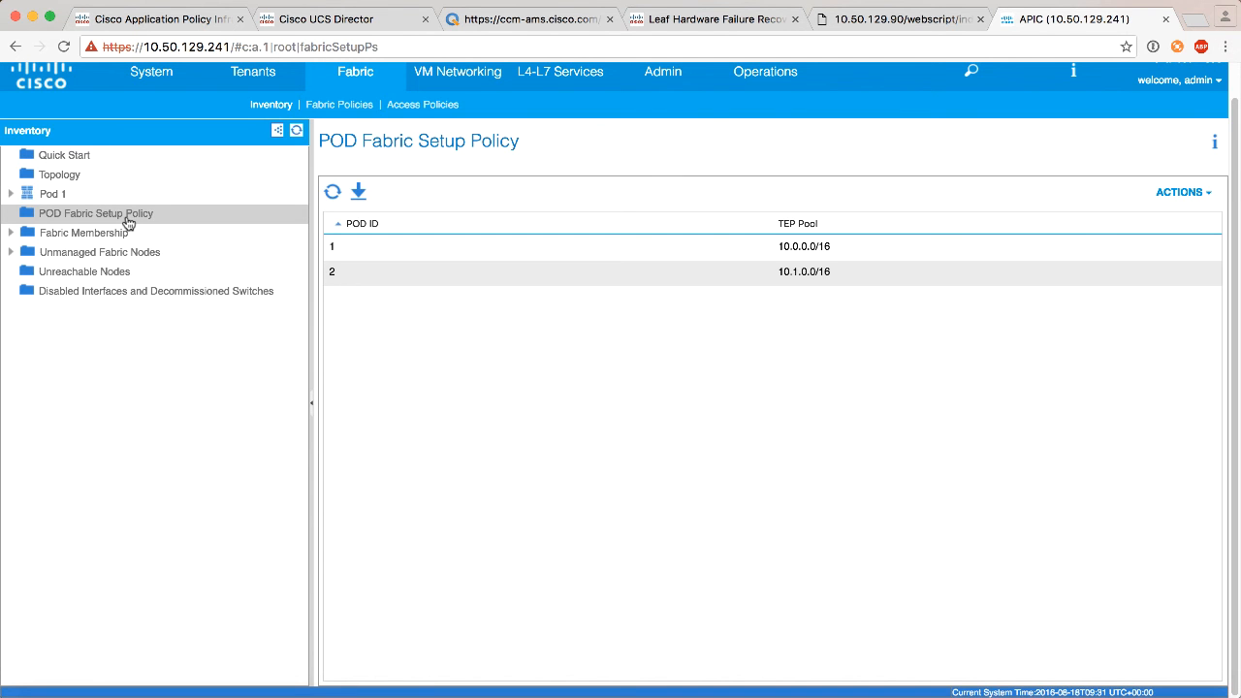
- Leave the pod fabric setup actions unused and switch to the infra tenant under Tenants
right_click(97, 212)
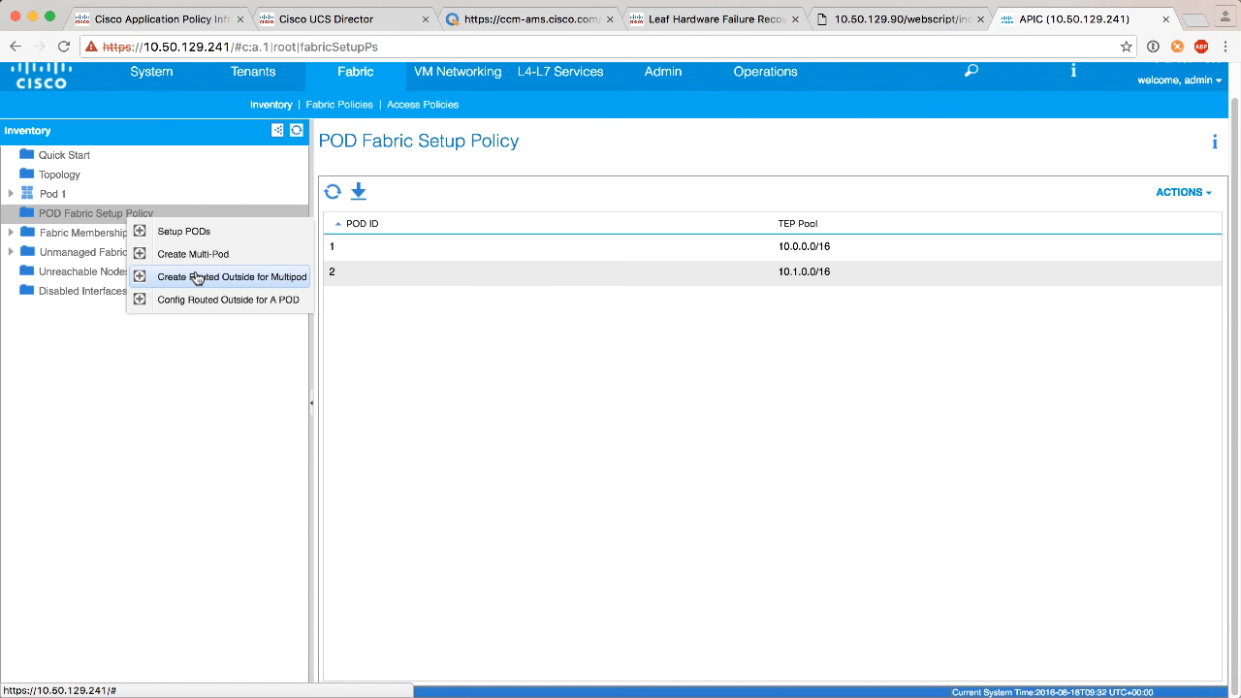
mouse_move(252, 77)
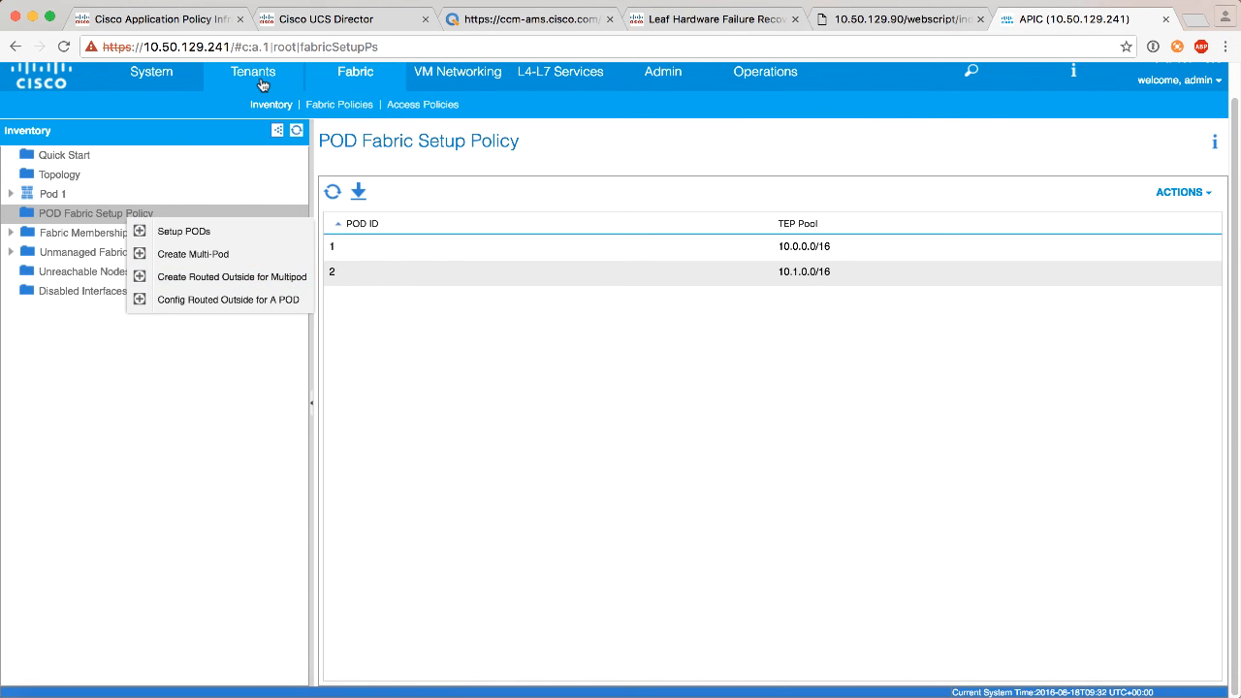
left_click(252, 69)
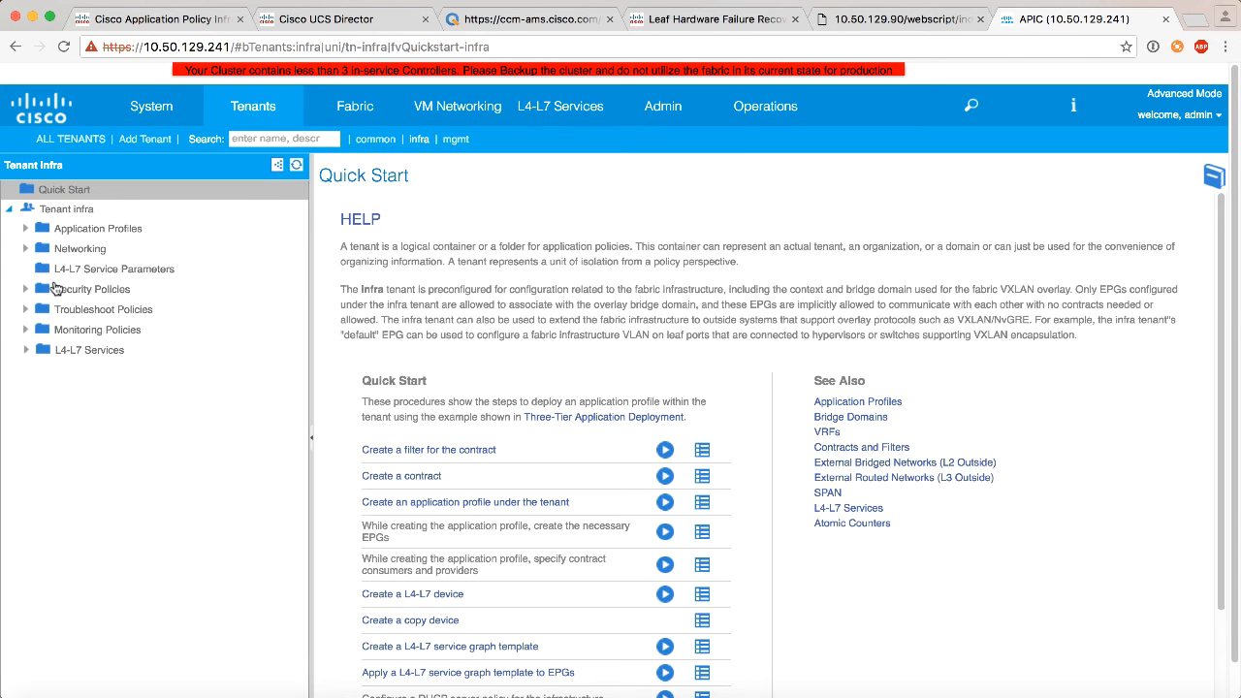
- Under Networking > External Routed Networks, start Create Routed Outside for Multipod
left_click(27, 248)
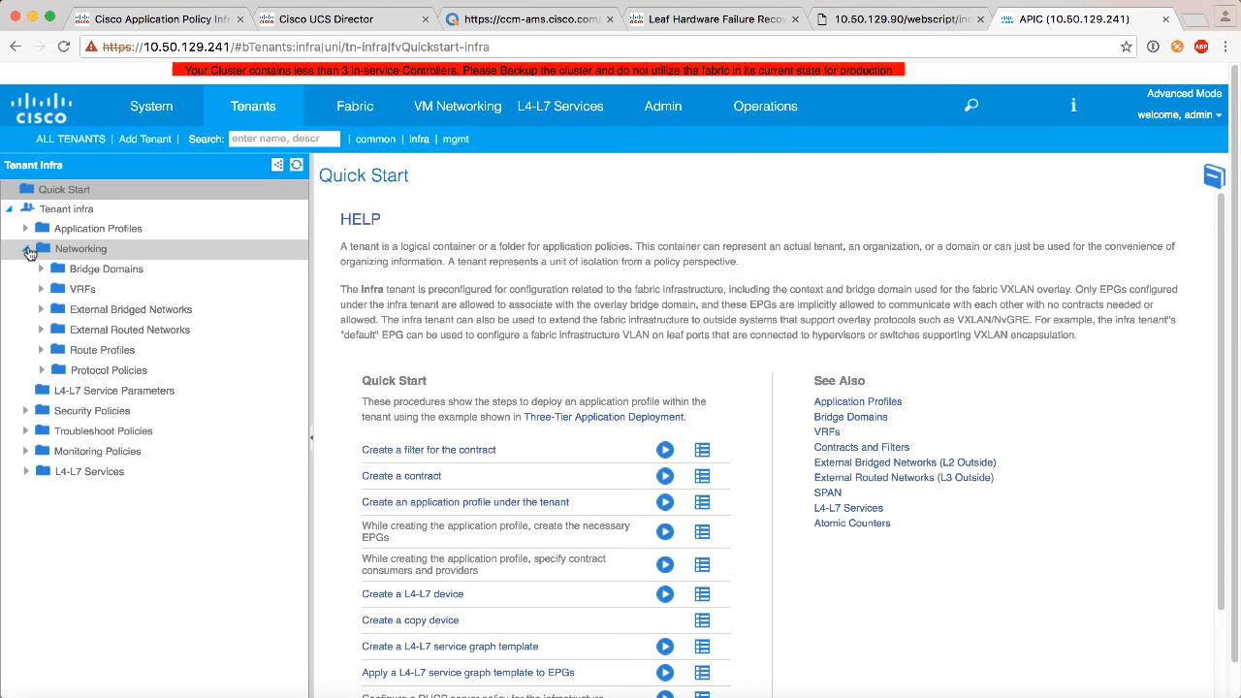
left_click(41, 329)
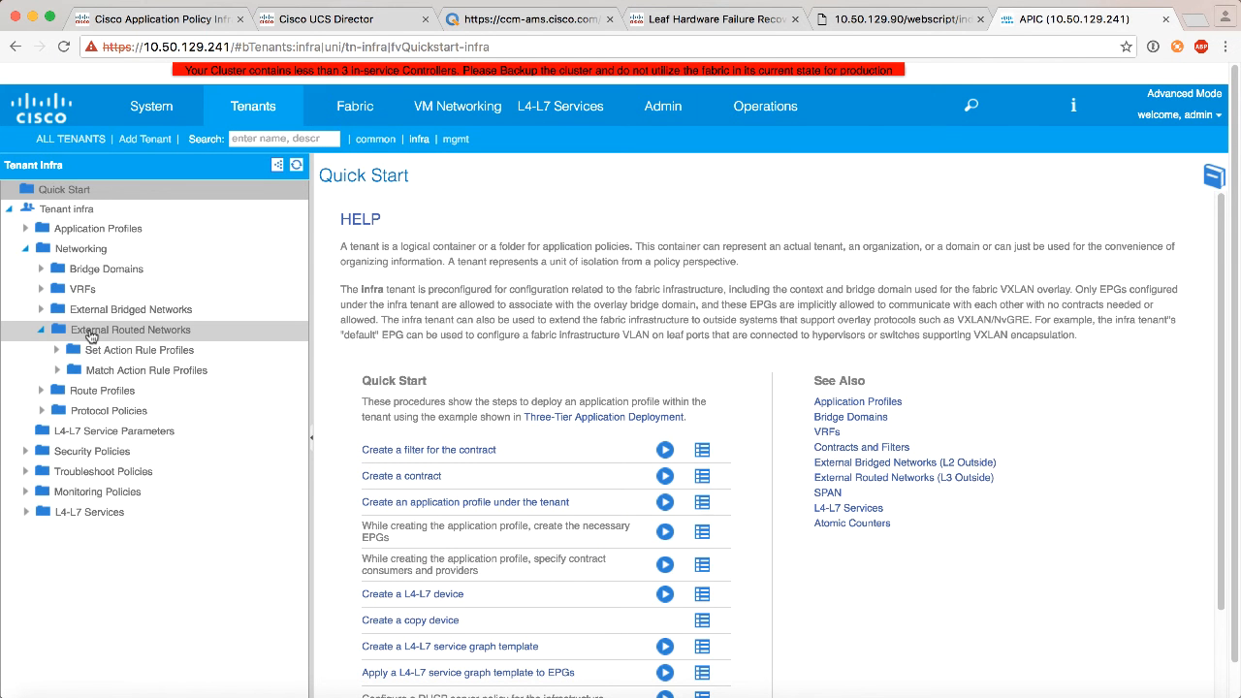
right_click(130, 329)
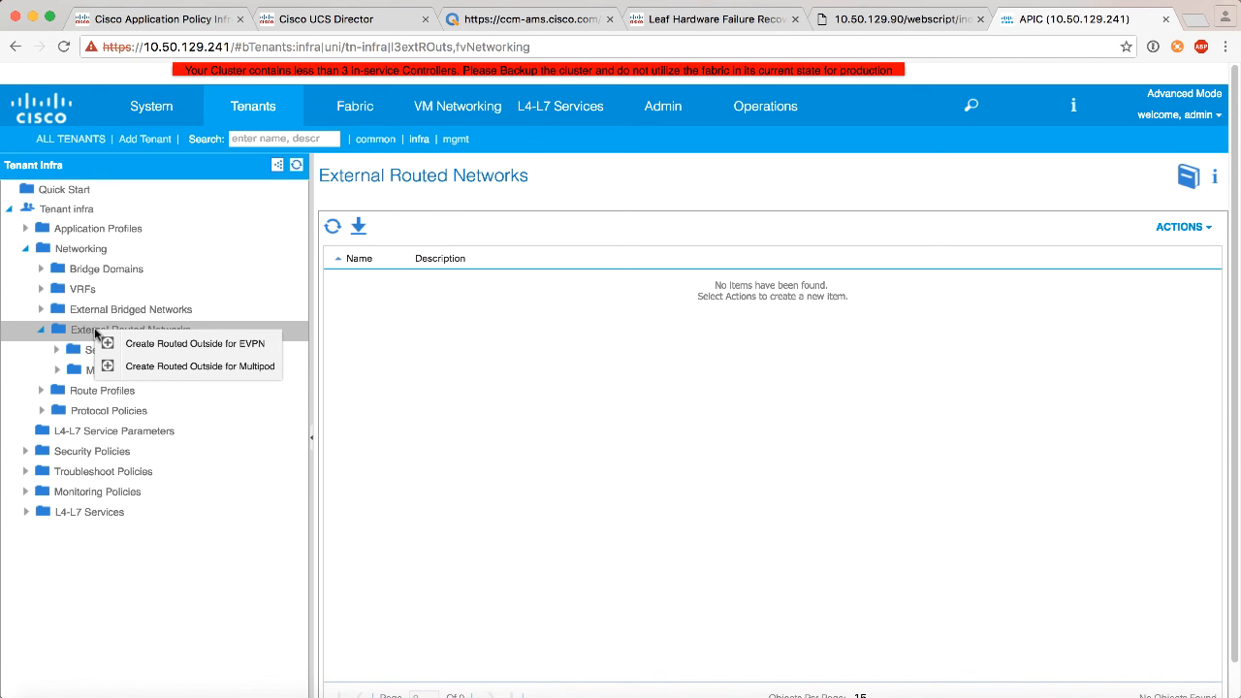
mouse_move(154, 372)
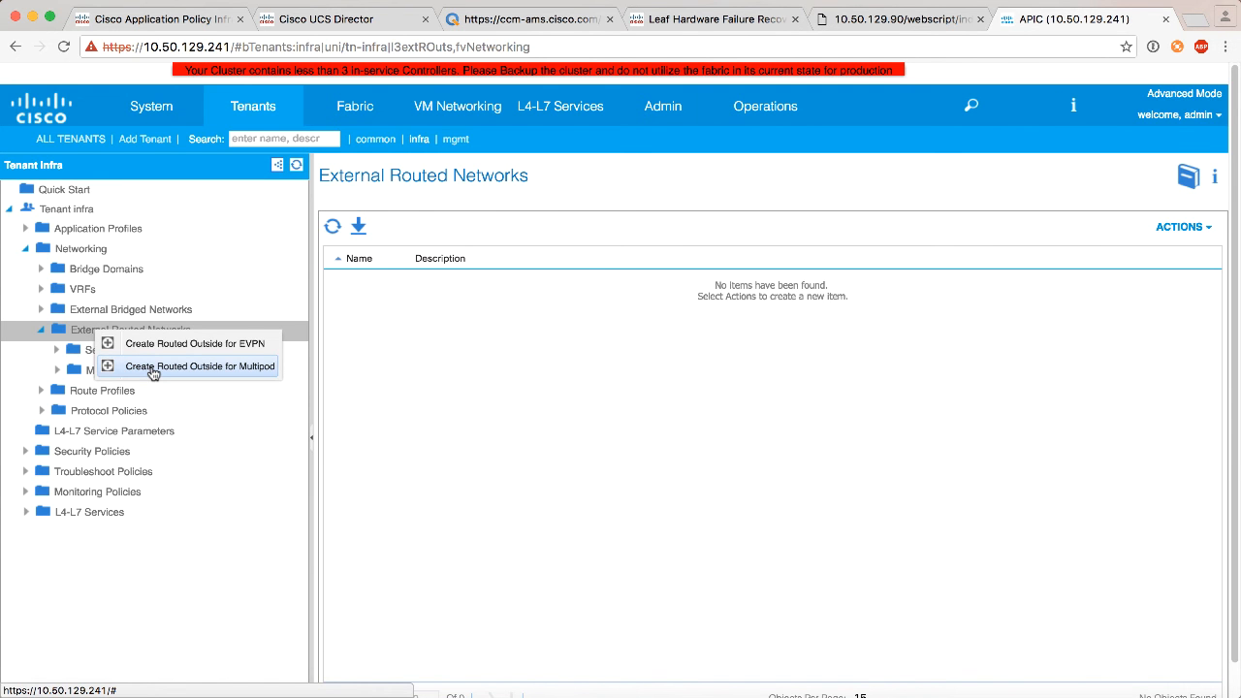
left_click(200, 366)
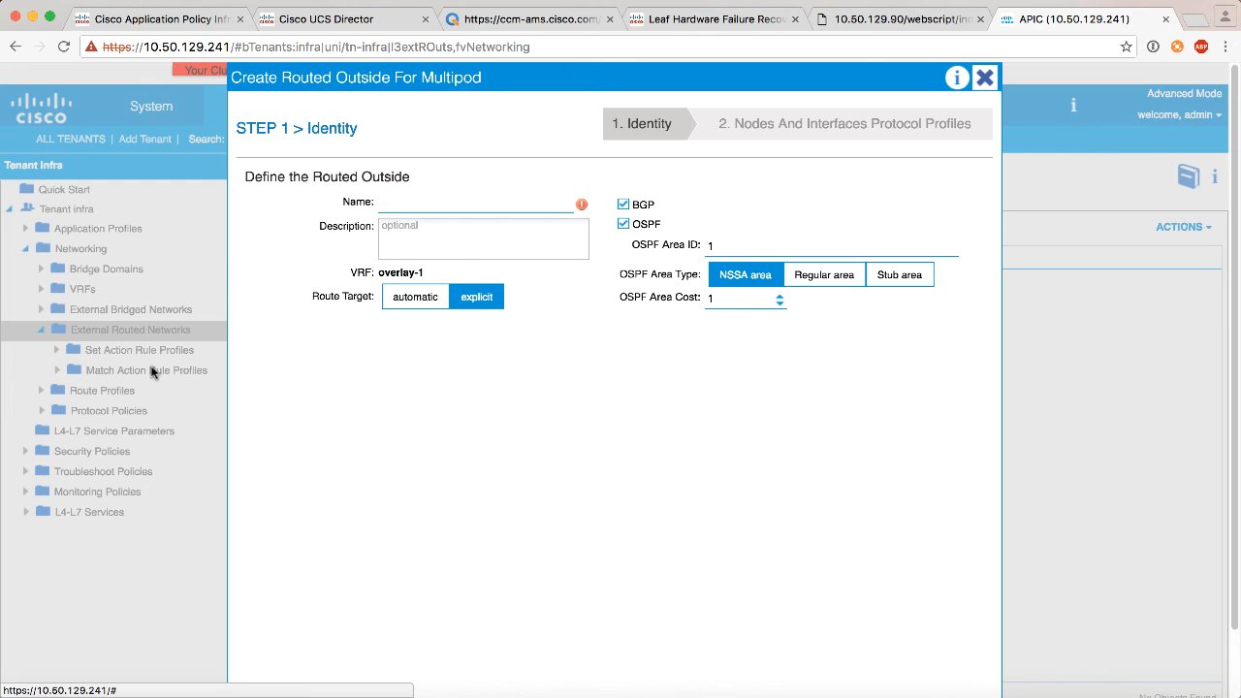
- Name the routed outside MPOD_L3_OUT with OSPF regular area 0 and continue to Nodes and Interfaces
left_click(475, 202)
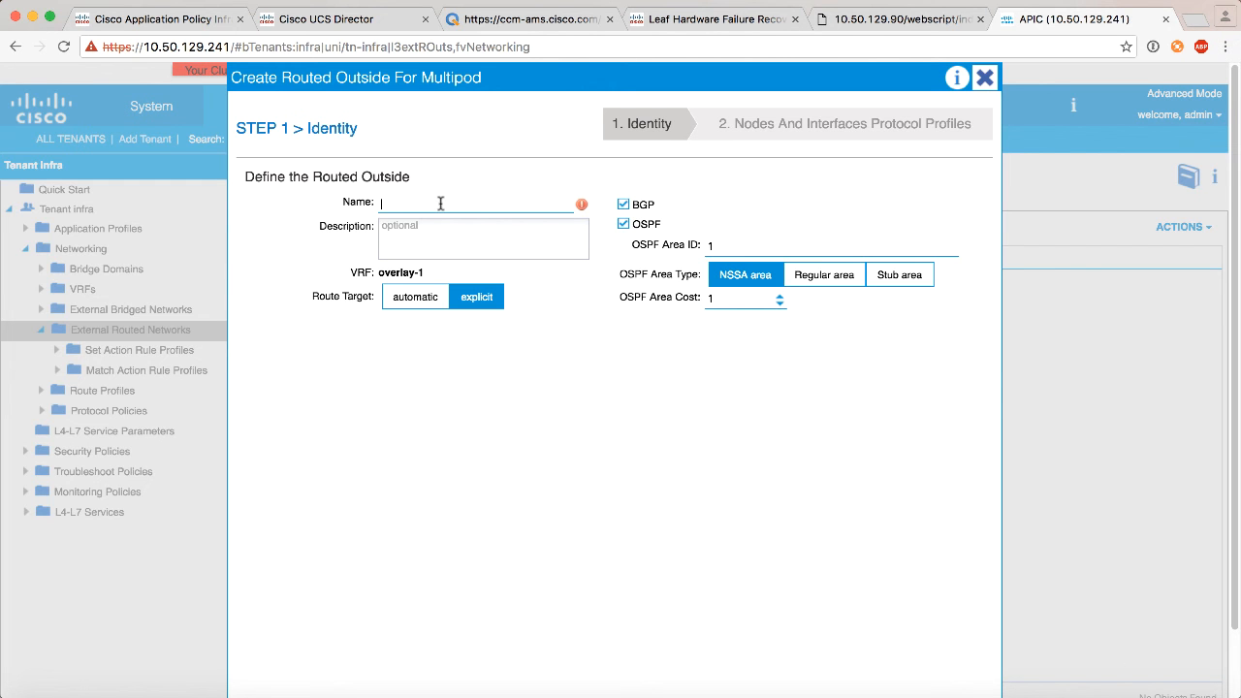
type("MPOD_L3")
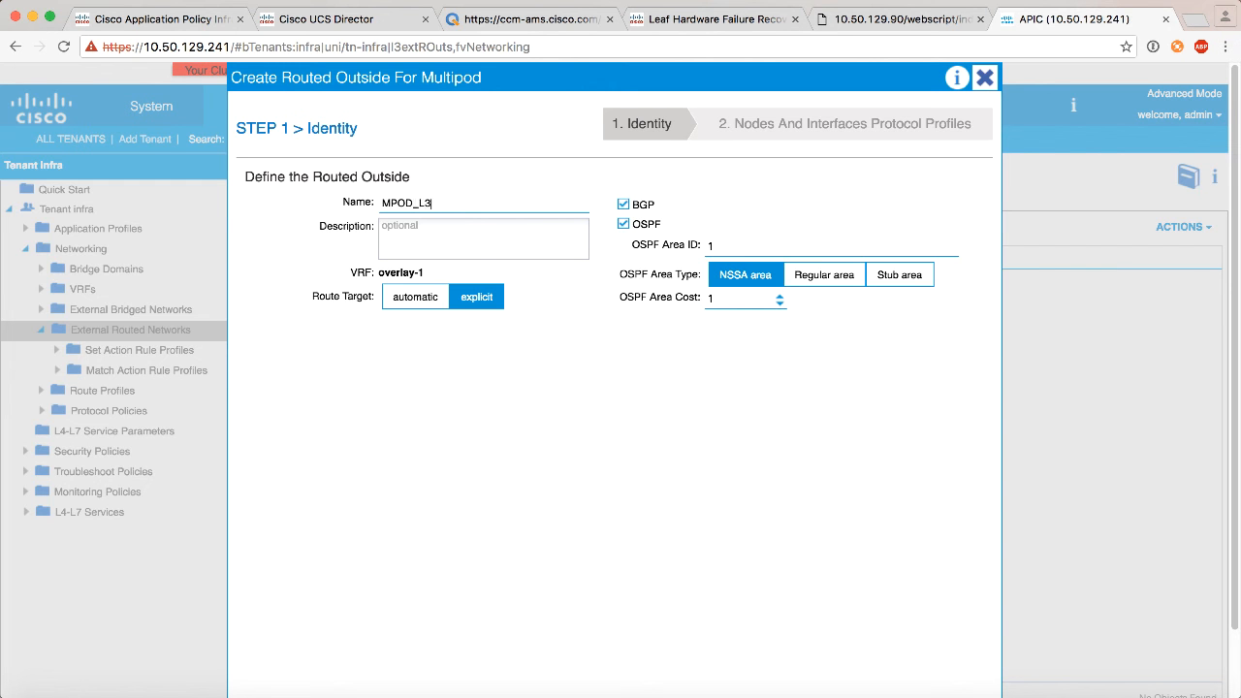
type("_OUT")
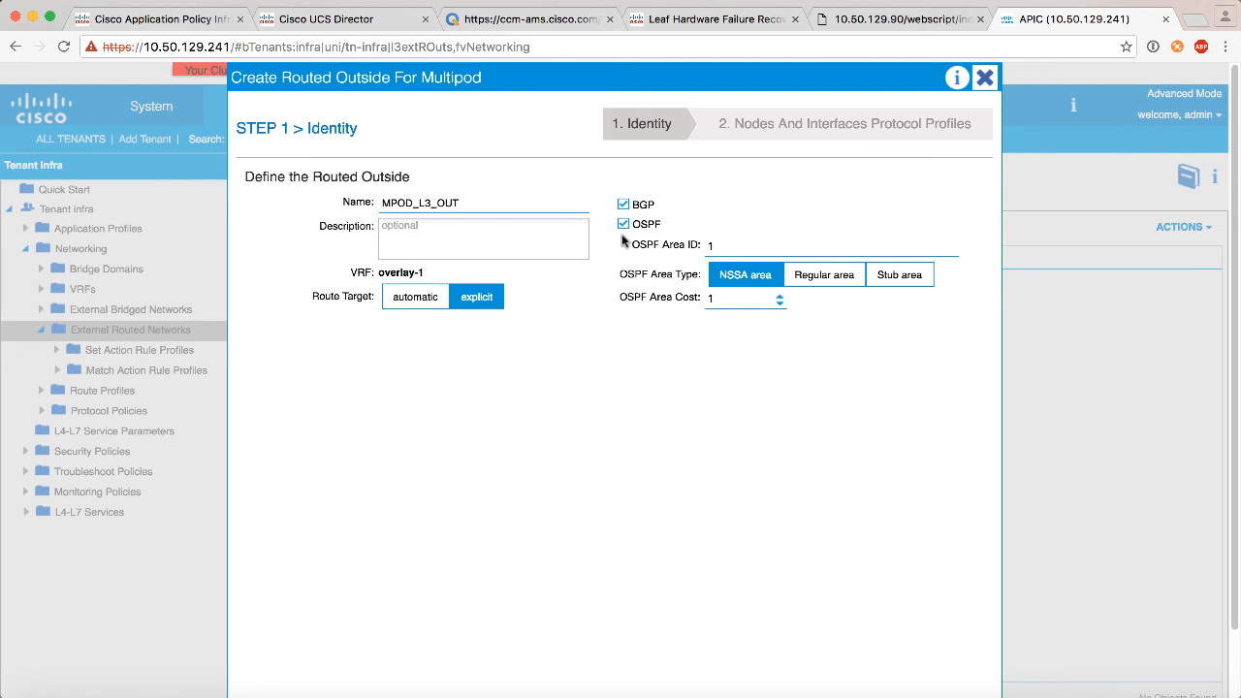
mouse_move(648, 228)
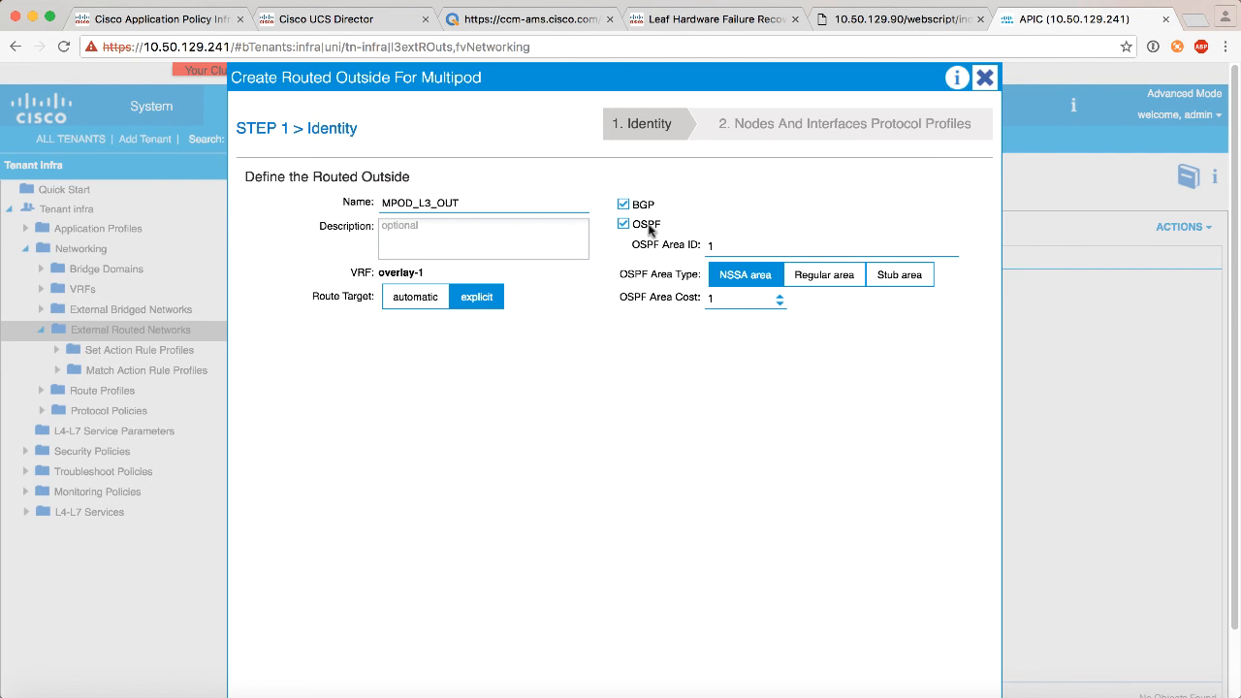
mouse_move(656, 223)
type("0")
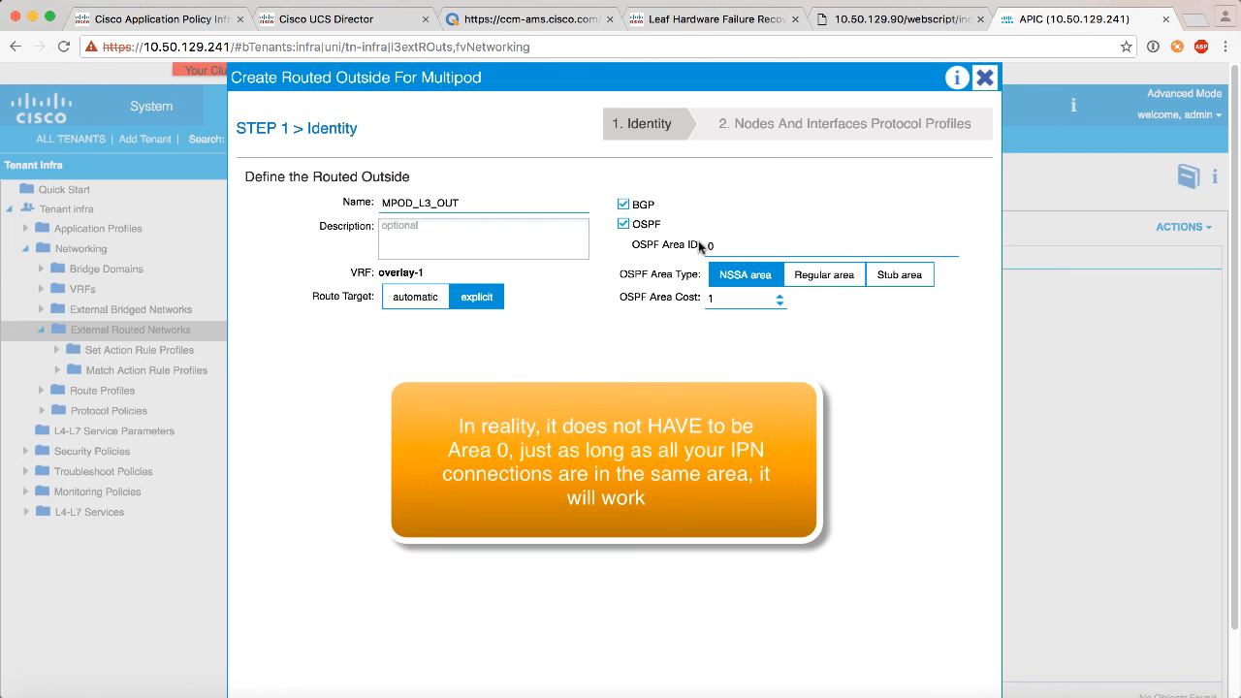
left_click(824, 275)
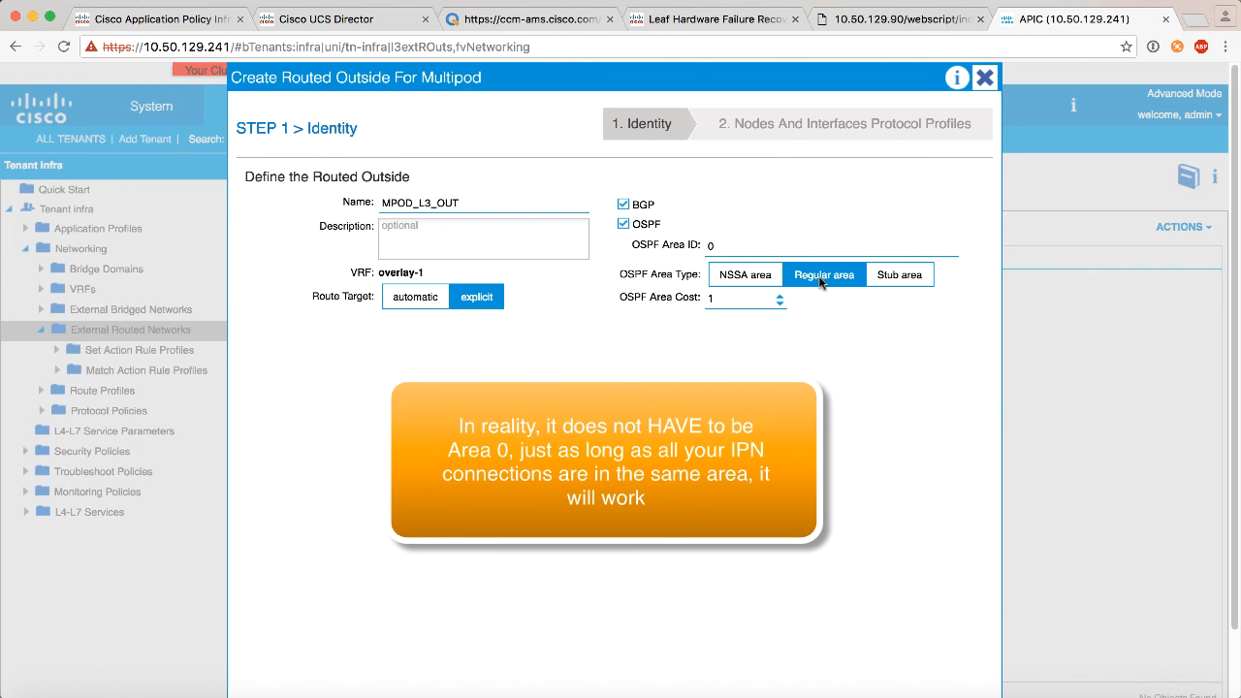
scroll("down", 3)
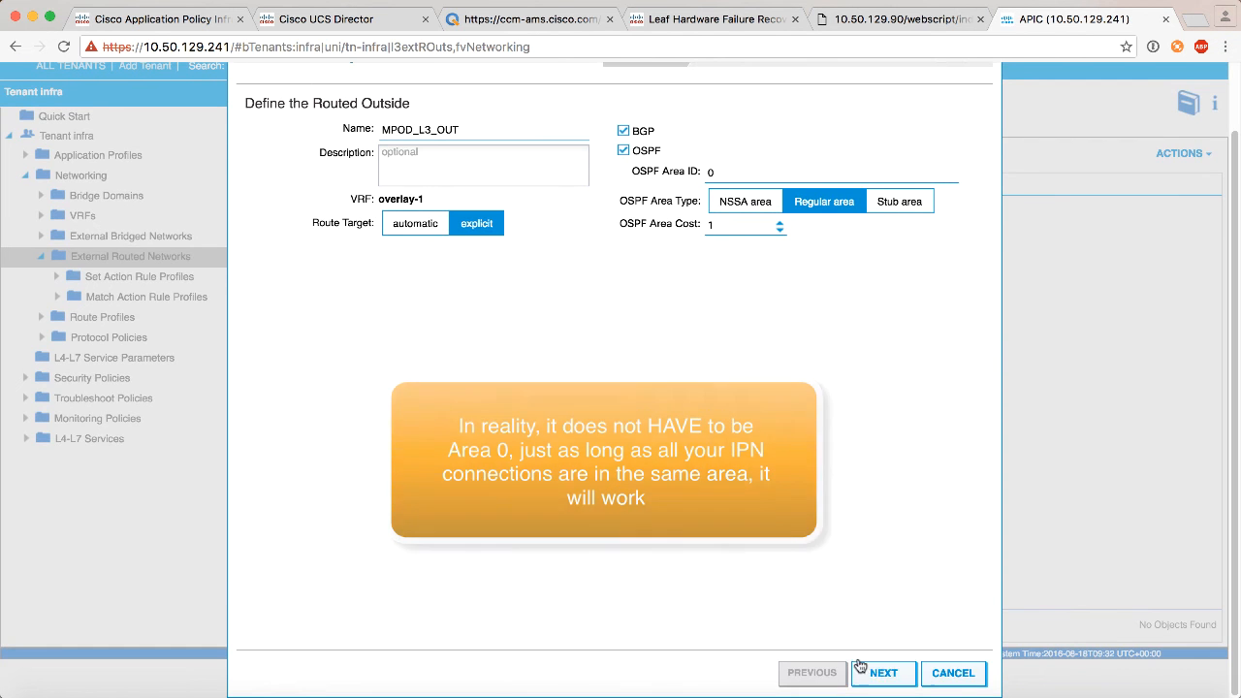
left_click(882, 673)
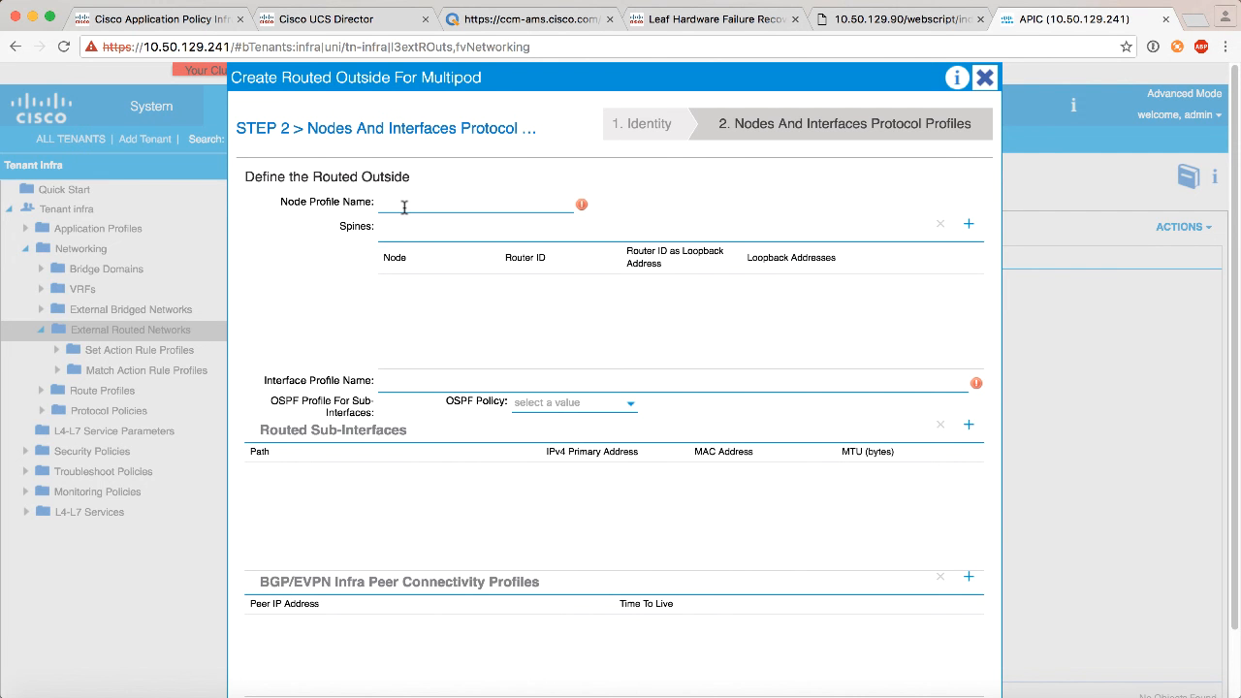
mouse_move(322, 481)
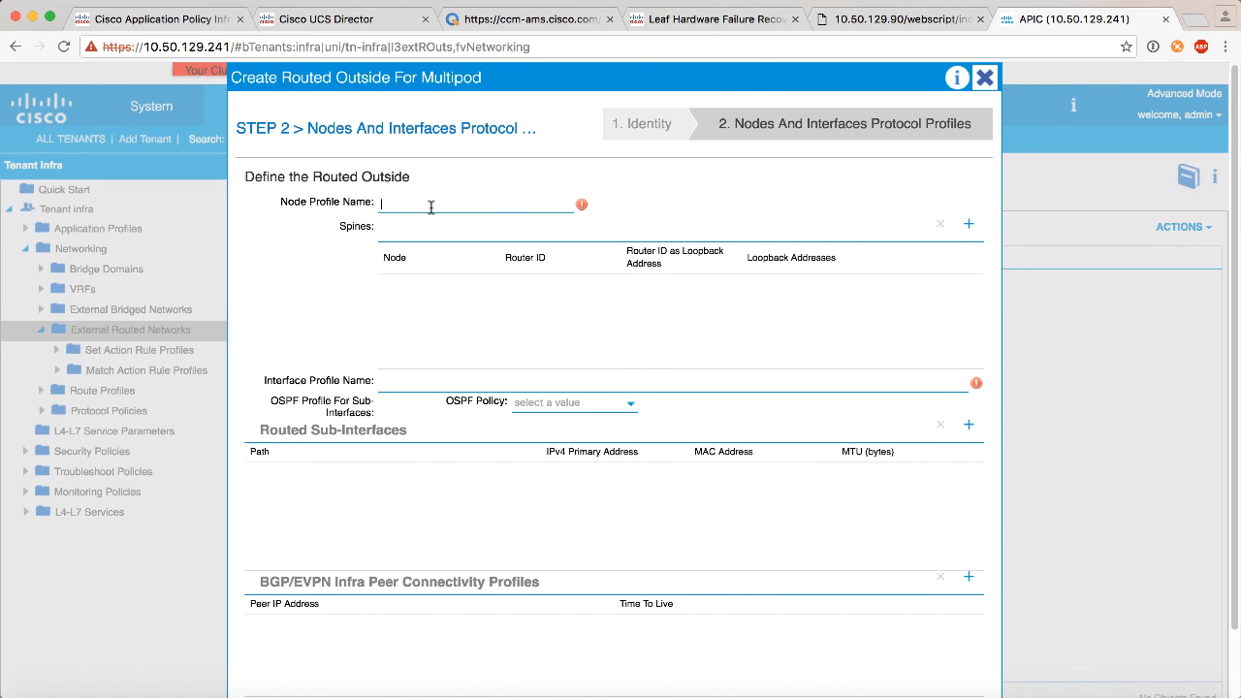
- Name the node profile MPOD_OSPF_NODES and add a spine row
type("M")
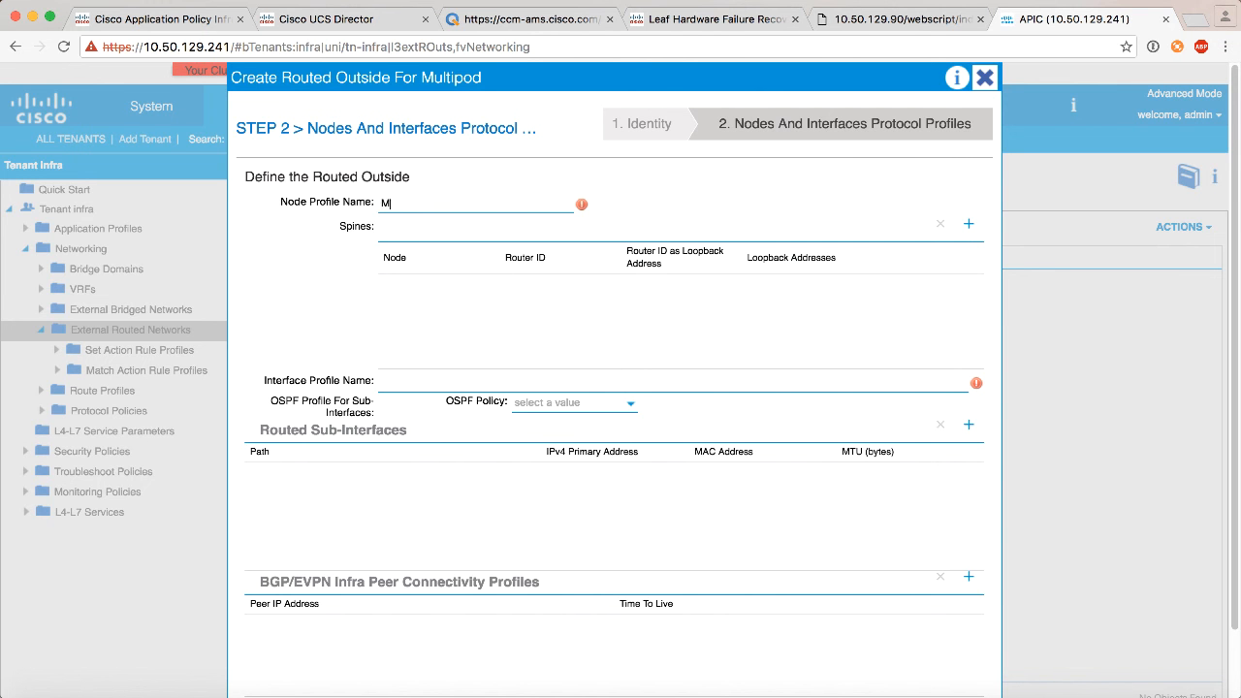
type("POD_OSPF_")
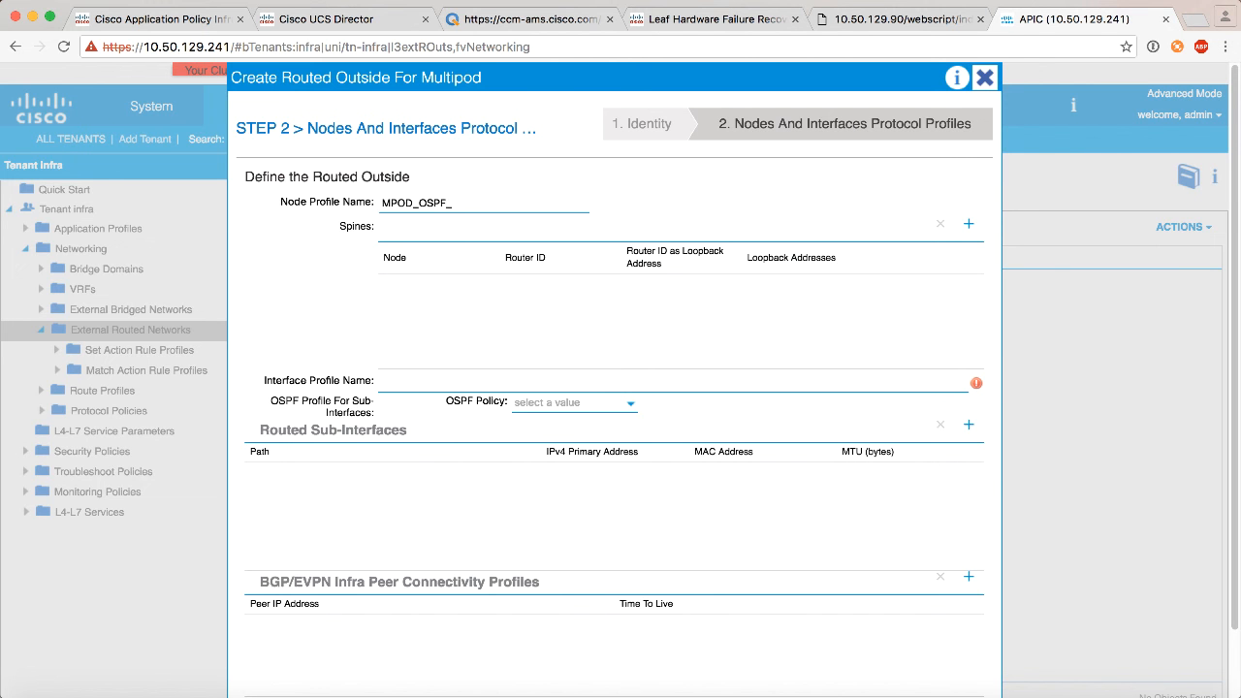
type("NODES")
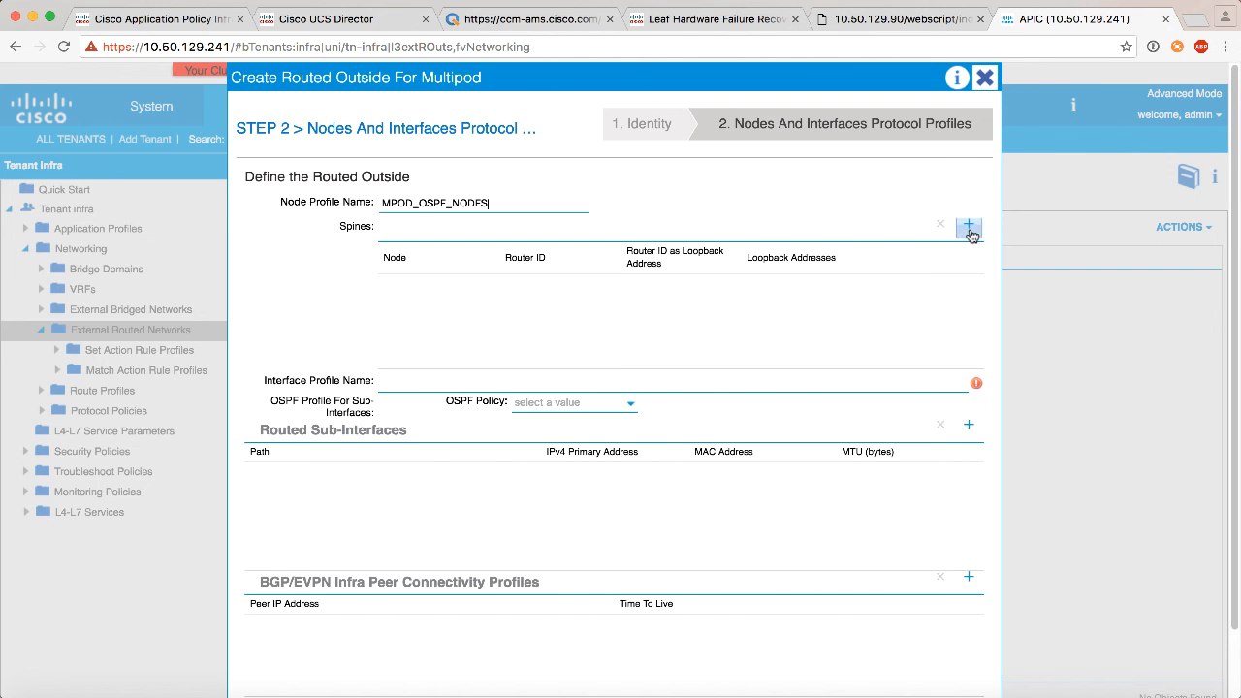
left_click(968, 225)
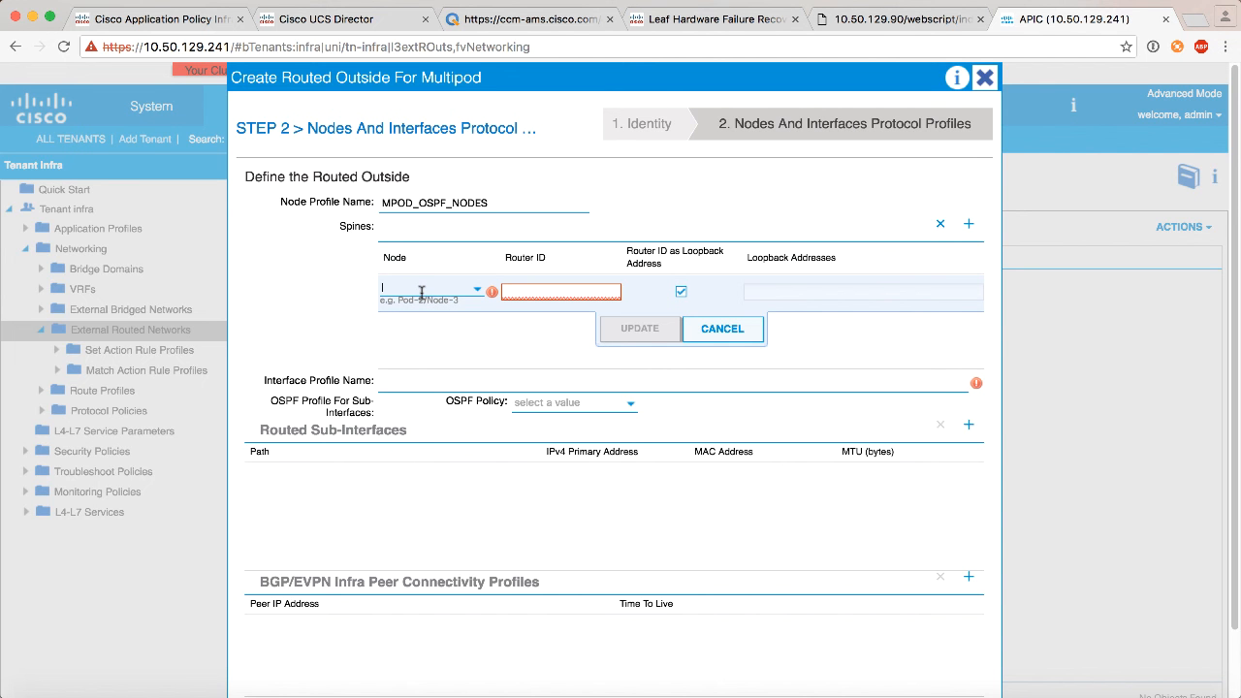
- Select Pod-1/Node-201 with router ID 111.111.111.111 as loopback and update
type("Pod-1/N")
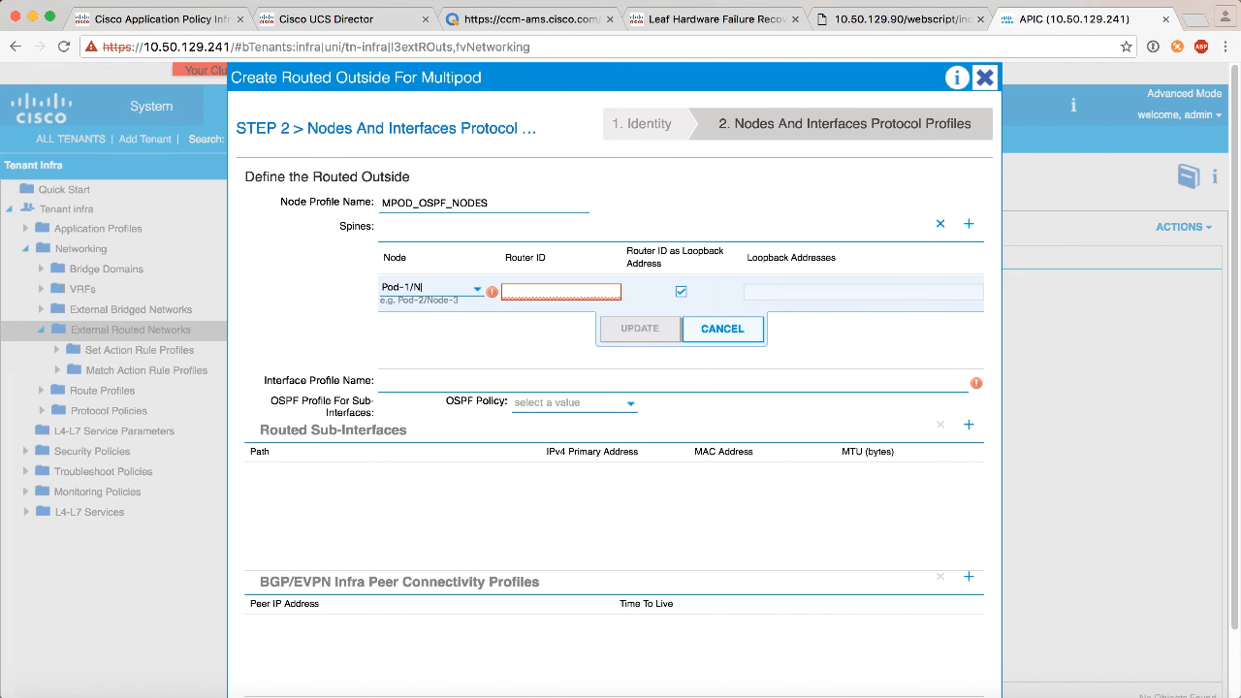
type("ode-201")
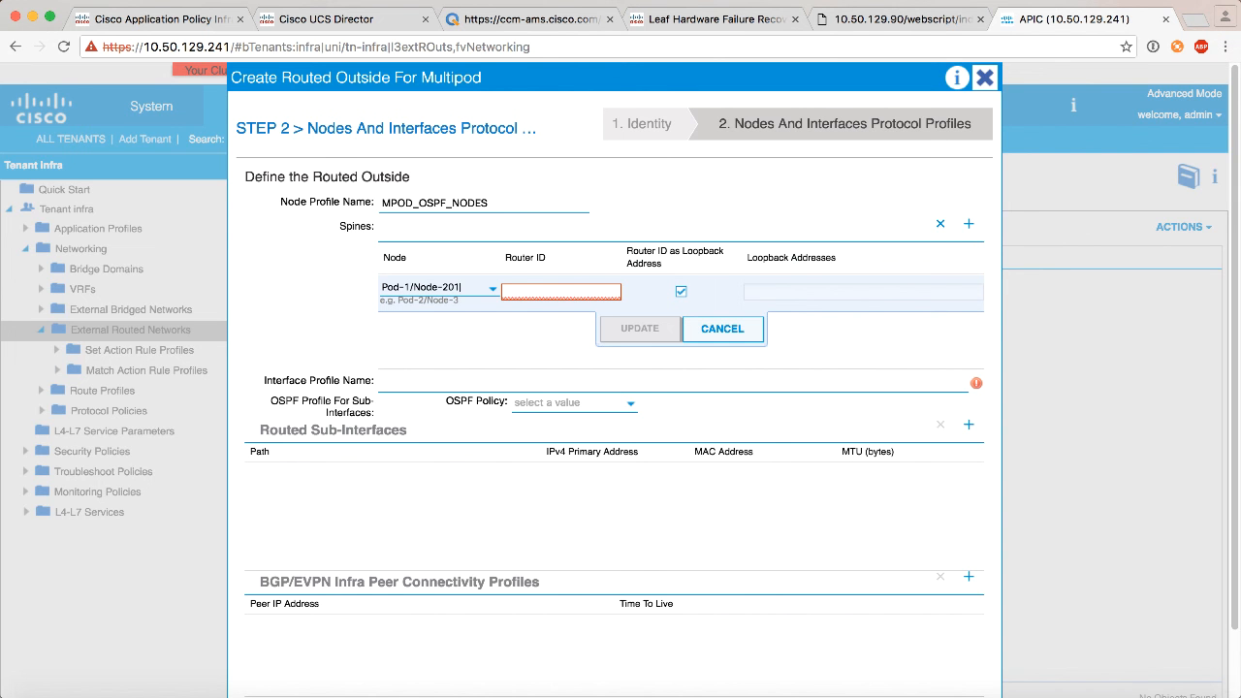
left_click(640, 329)
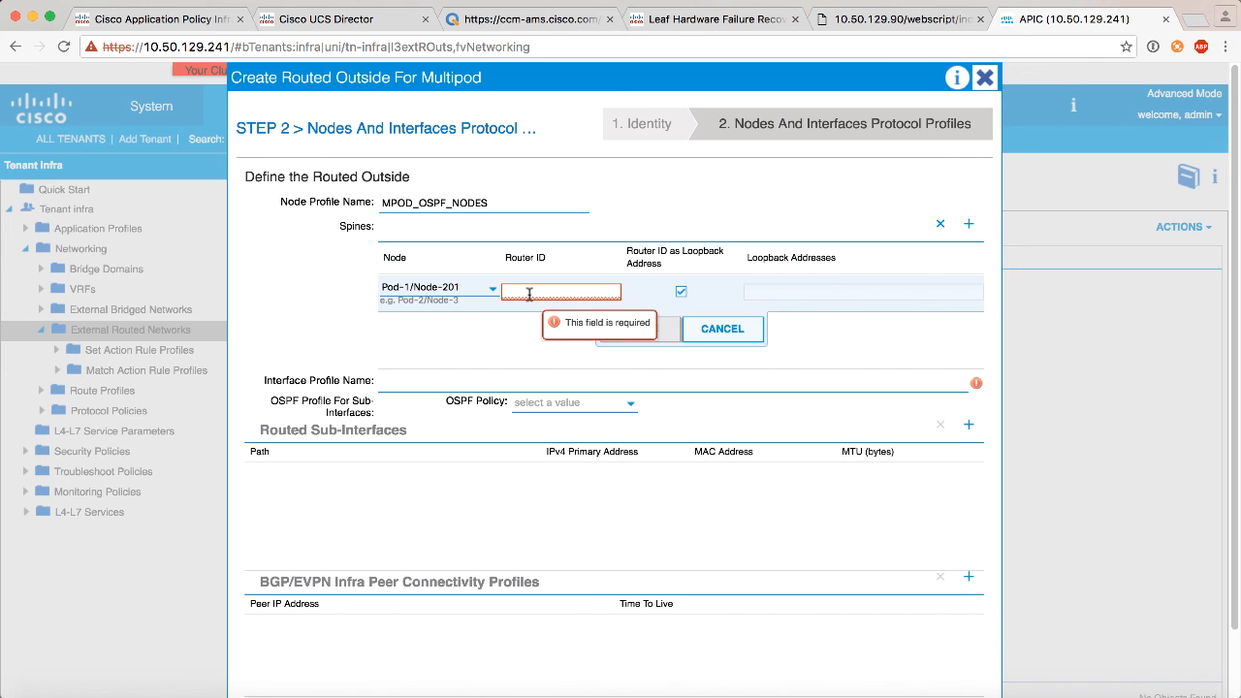
type("11")
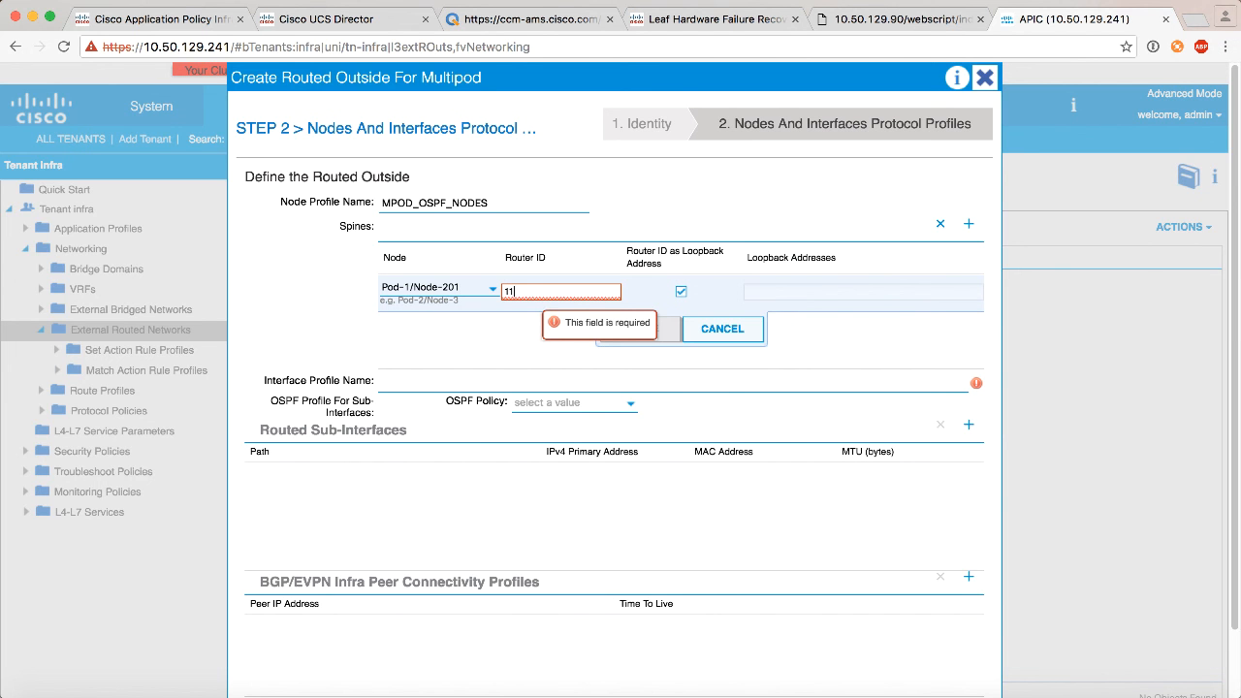
type("111.111.111")
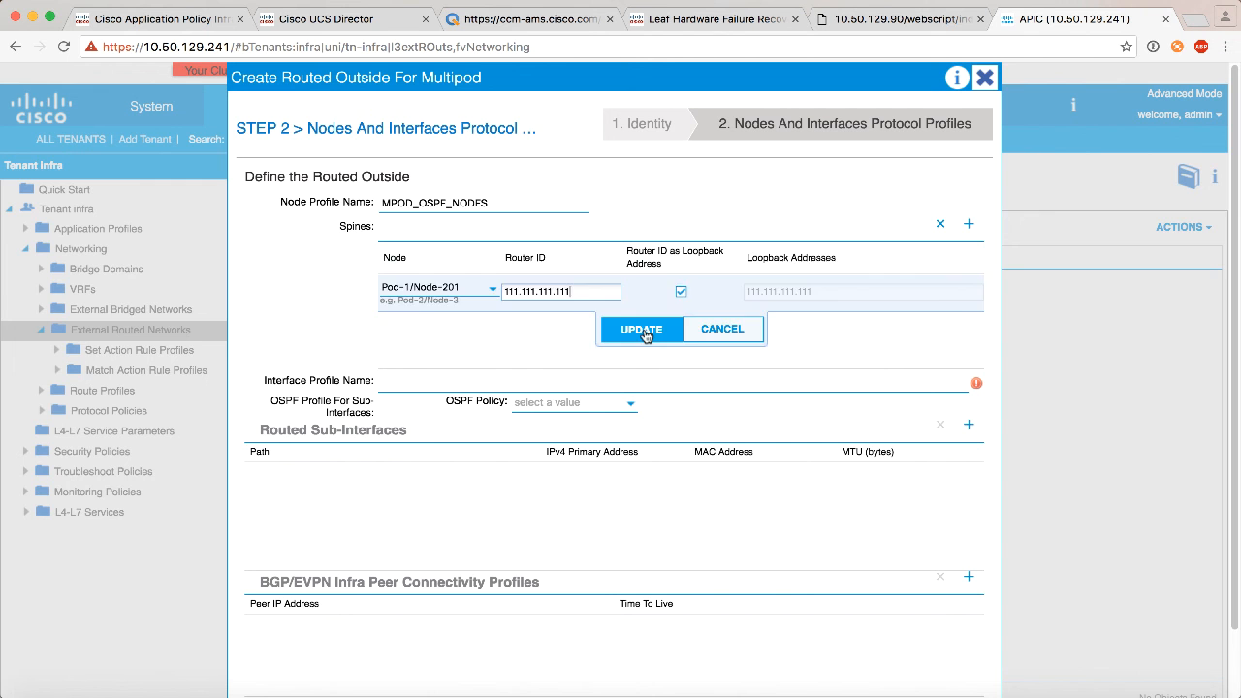
left_click(640, 330)
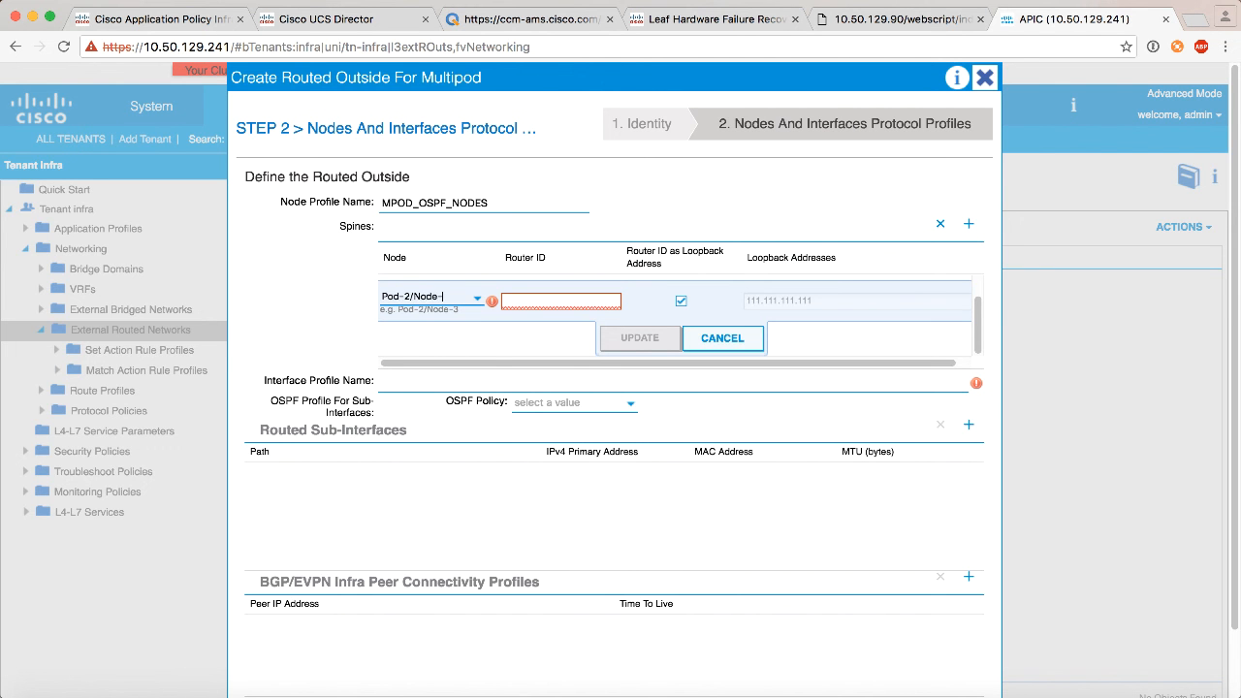
- Add Pod-2/Node-202 with router ID 222.222.222.222, then begin typing interface profile name OSPF_
type("202")
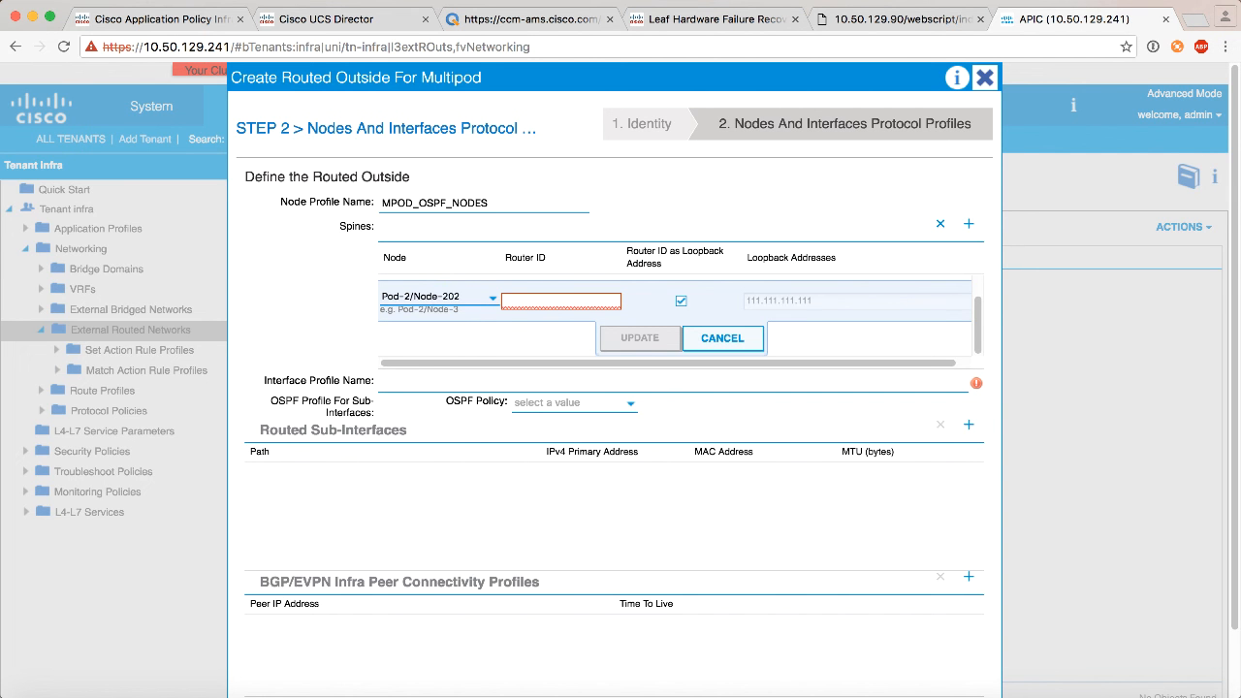
type("222")
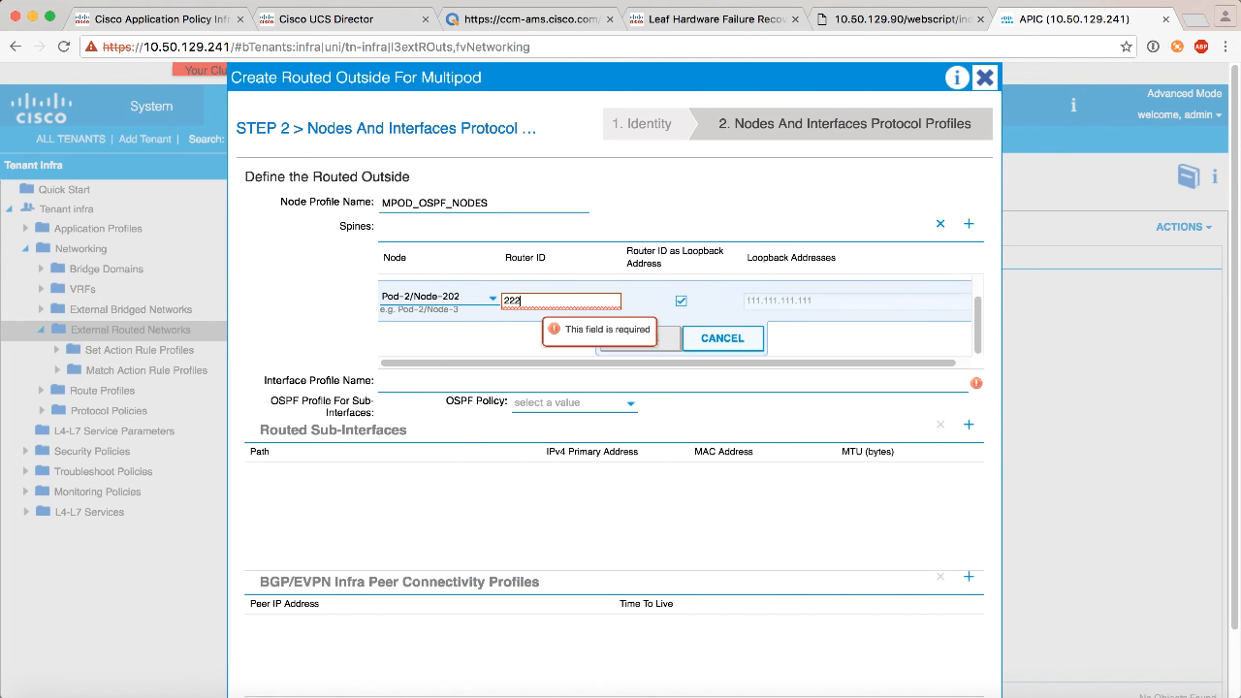
type("222.222.222.222")
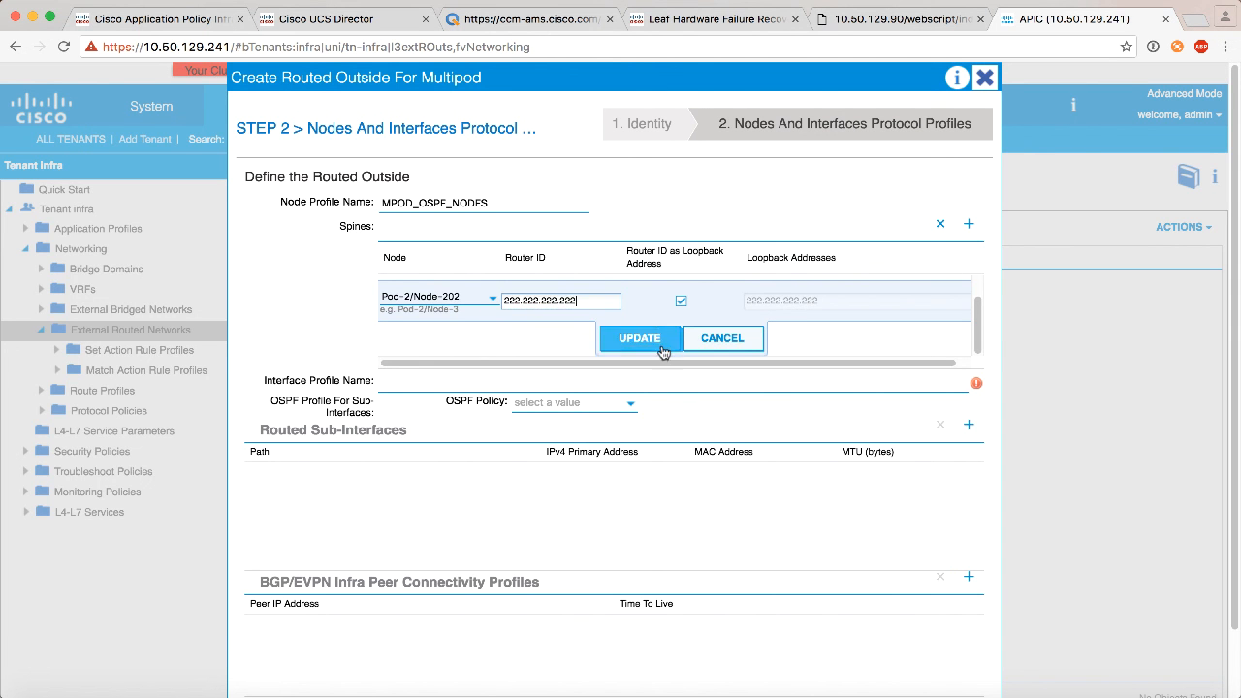
left_click(640, 338)
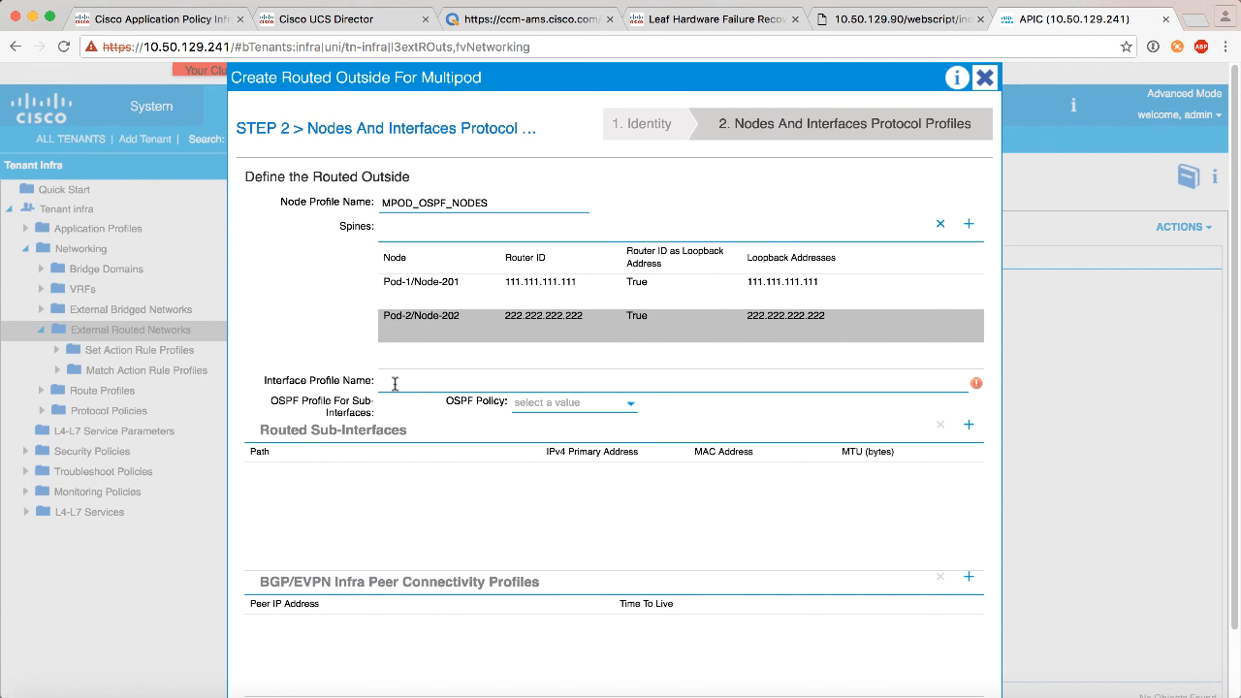
type("OSPF_")
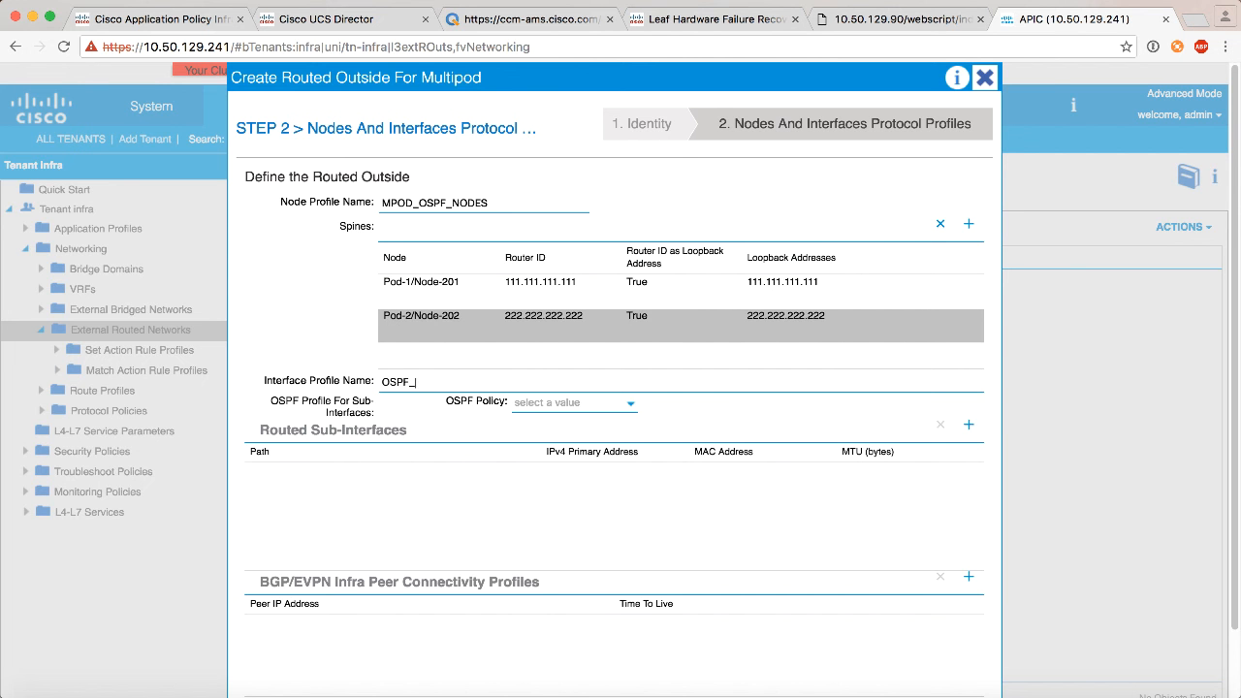
- Name the interface profile MPOD_OSPF_INTS and start a new OSPF interface policy
type("MPOD_O")
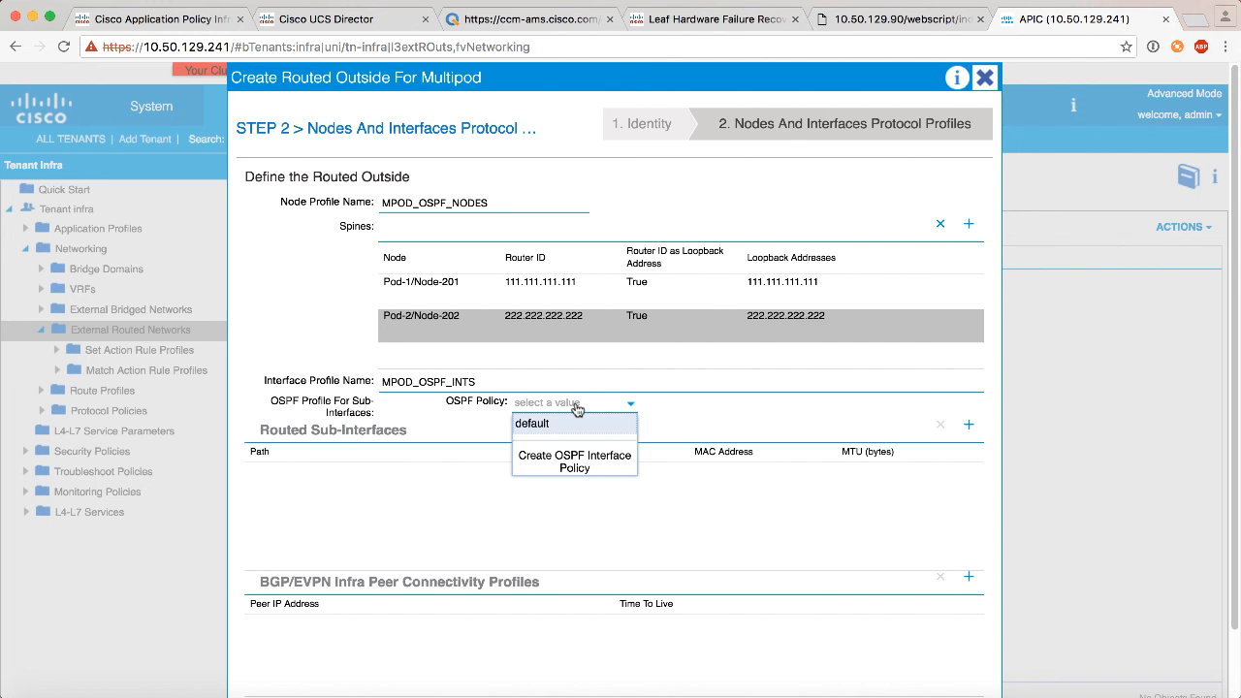
mouse_move(574, 462)
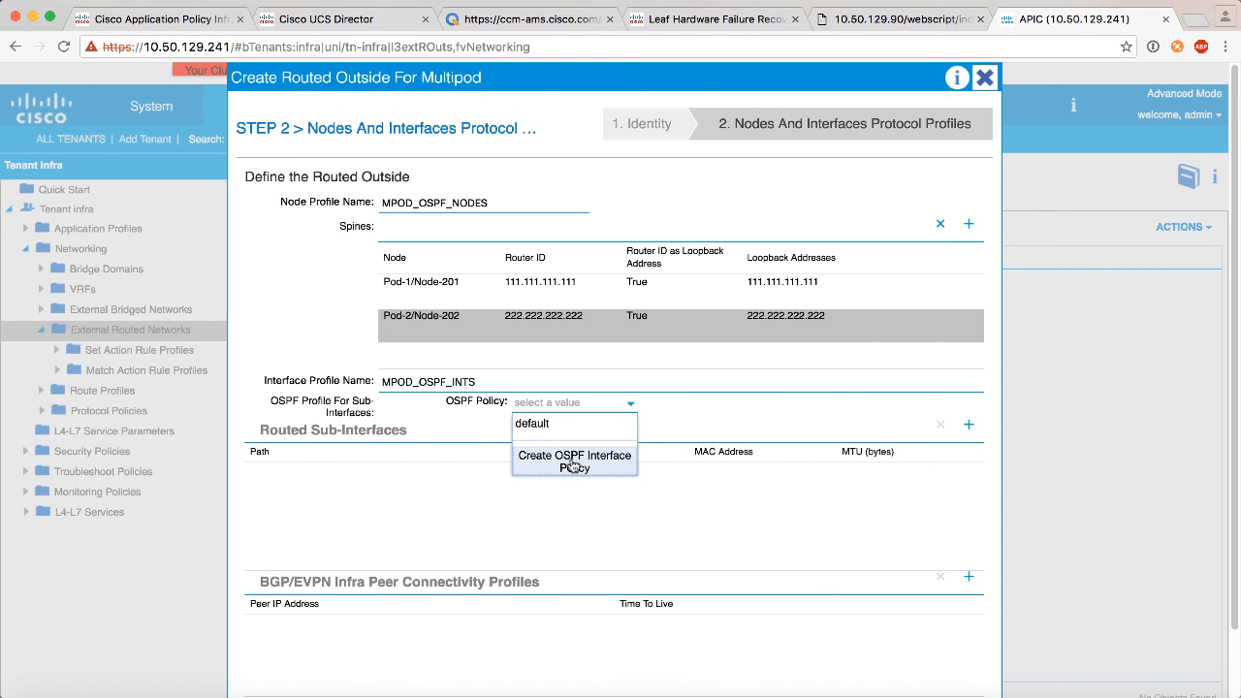
left_click(574, 462)
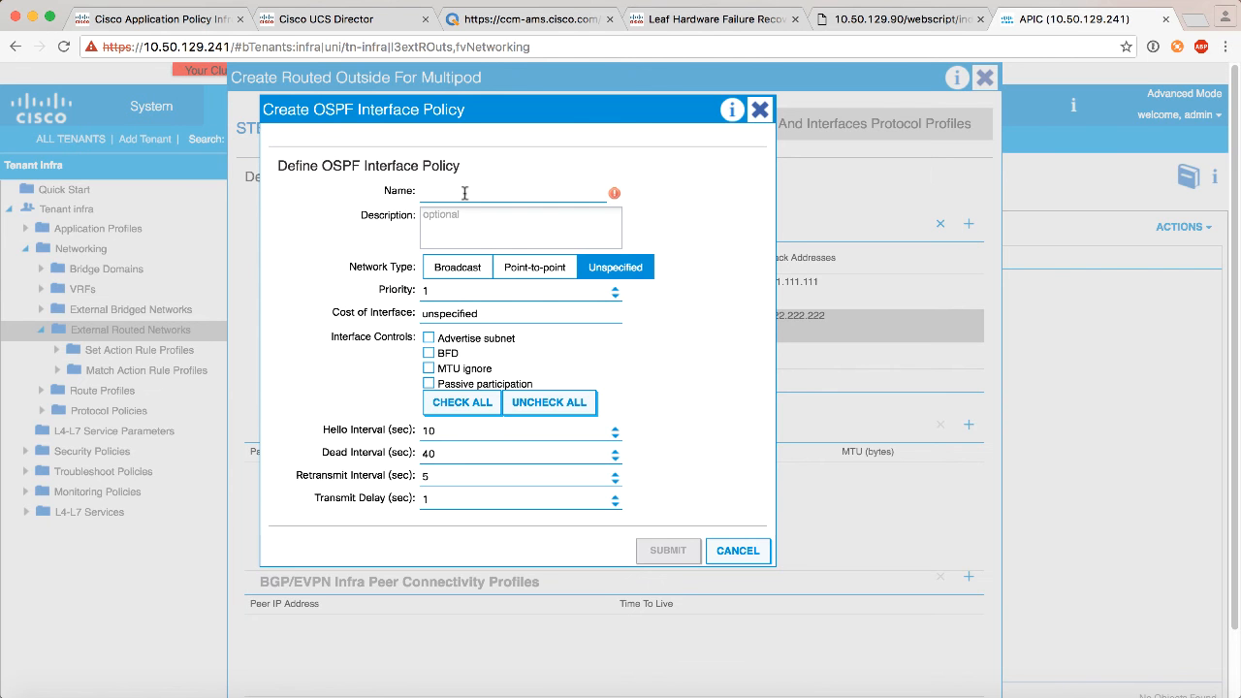
- Submit policy MPOD_OSPF_P2P as point-to-point with Advertise subnet and MTU ignore enabled
type("MPOD_OSPF_P")
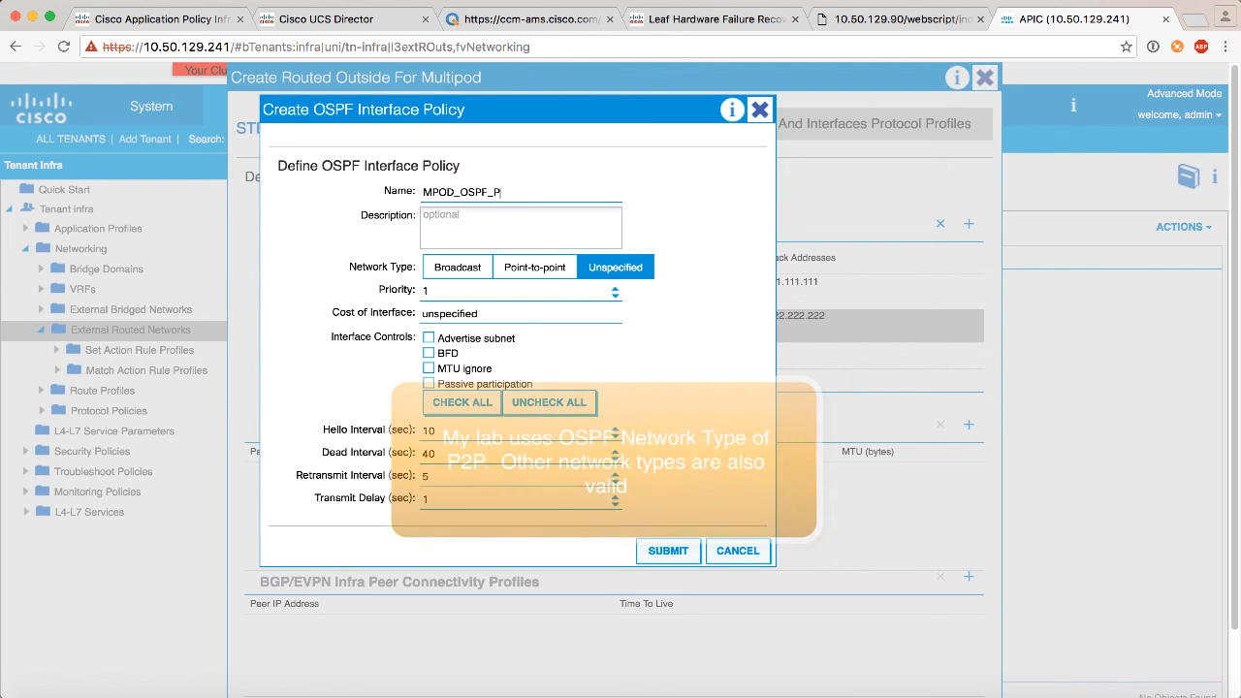
type("2")
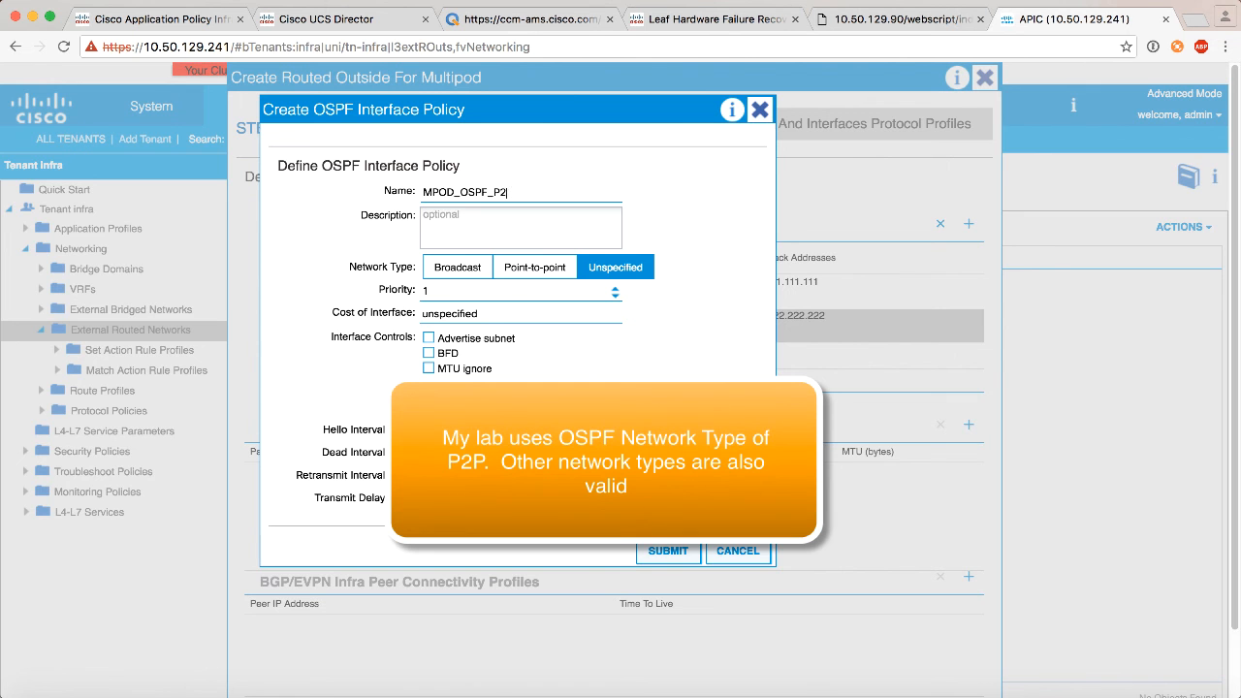
left_click(535, 268)
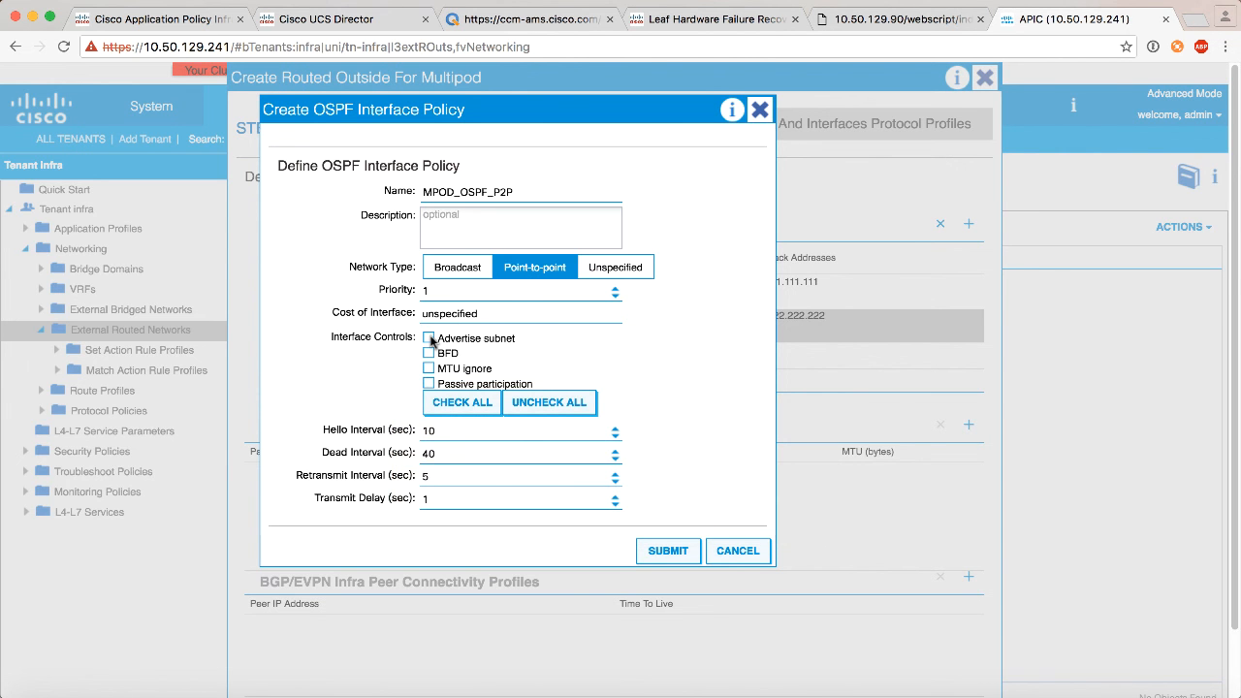
left_click(428, 337)
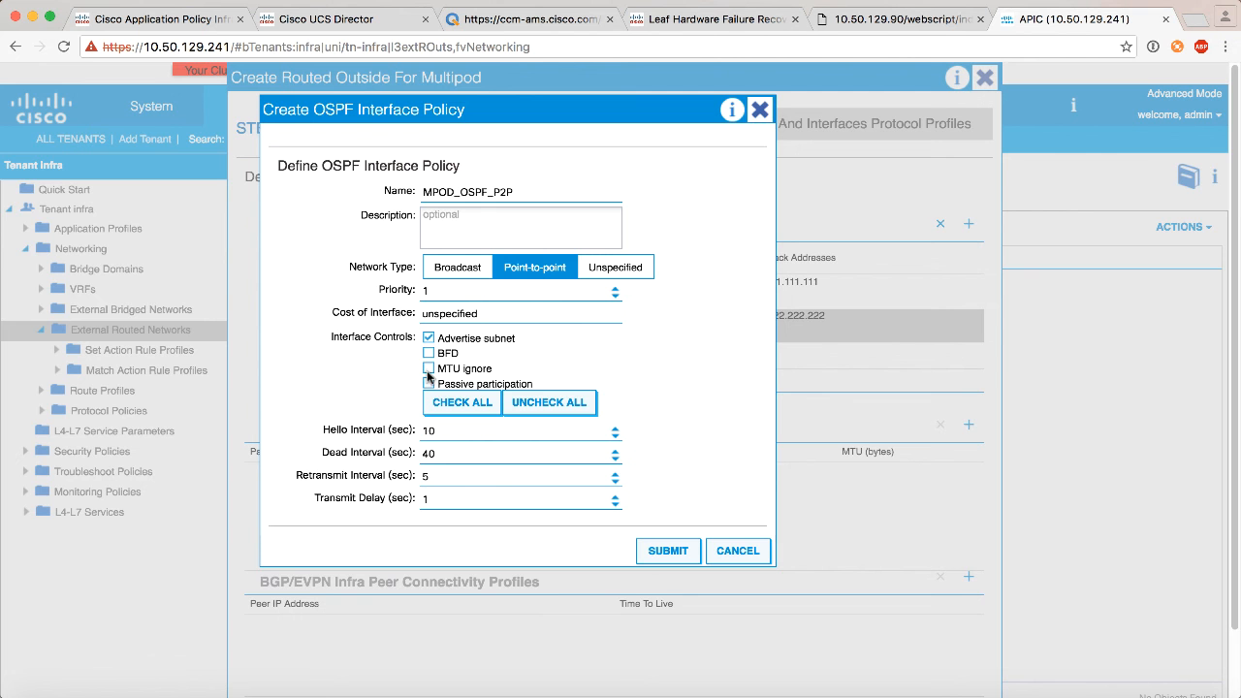
left_click(428, 368)
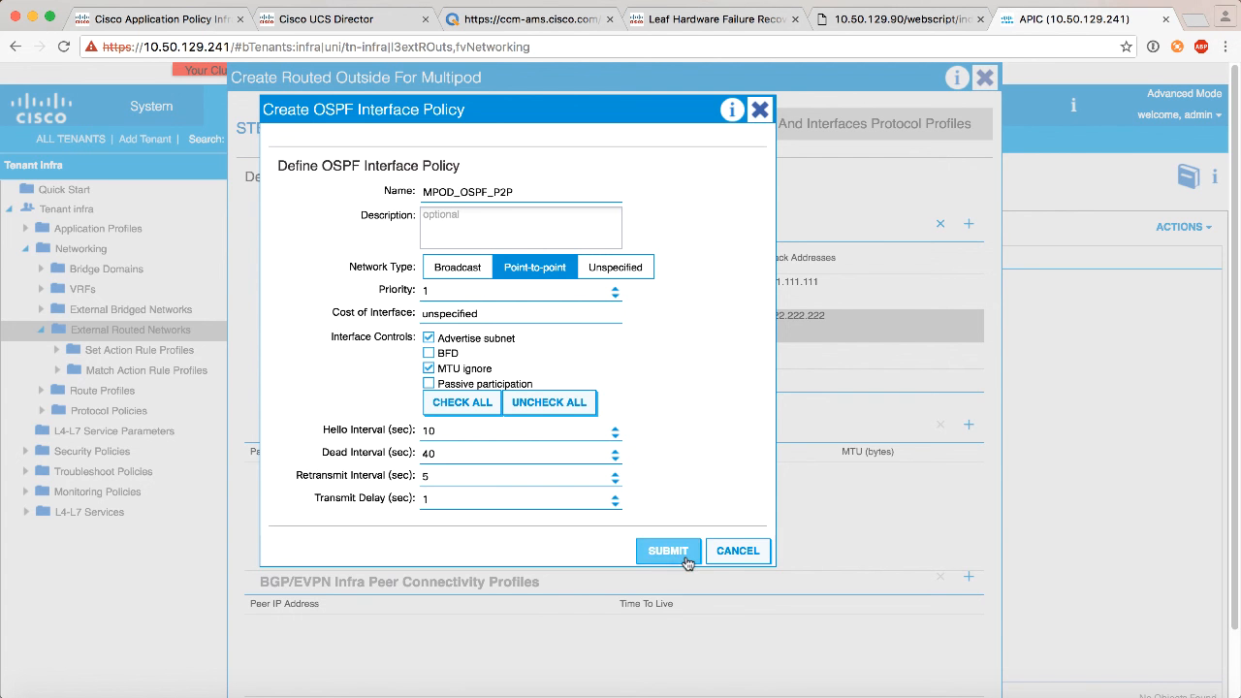
left_click(667, 550)
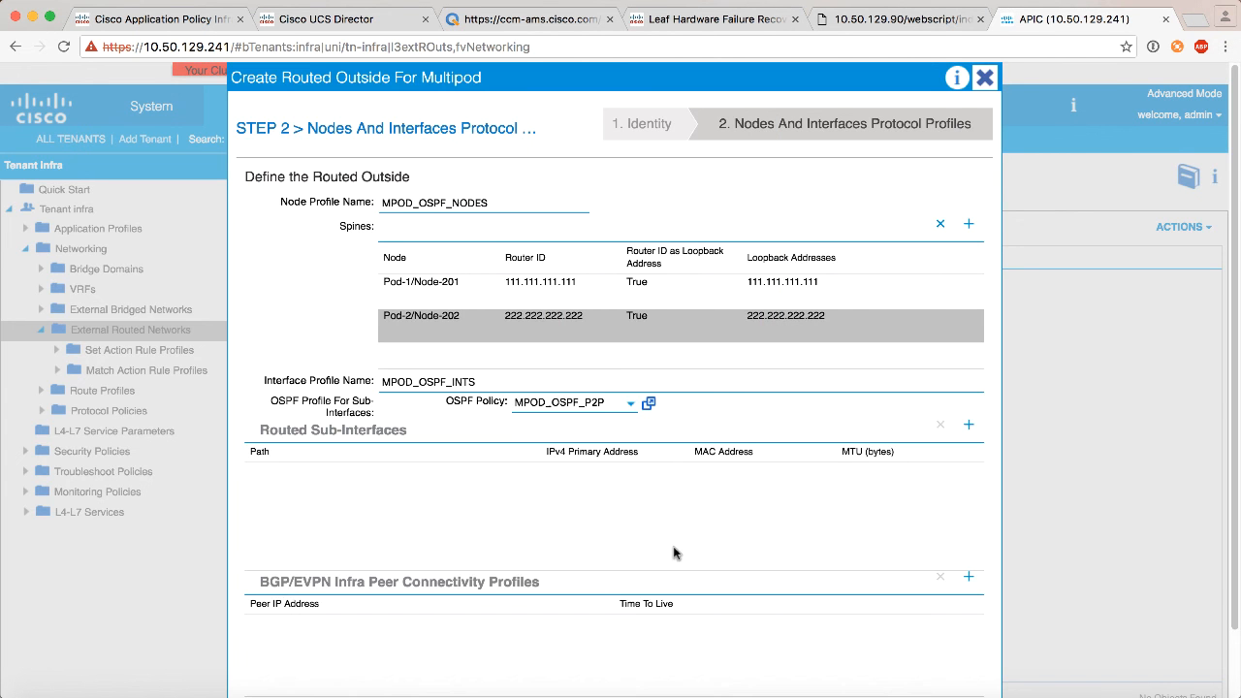
scroll("down", 3)
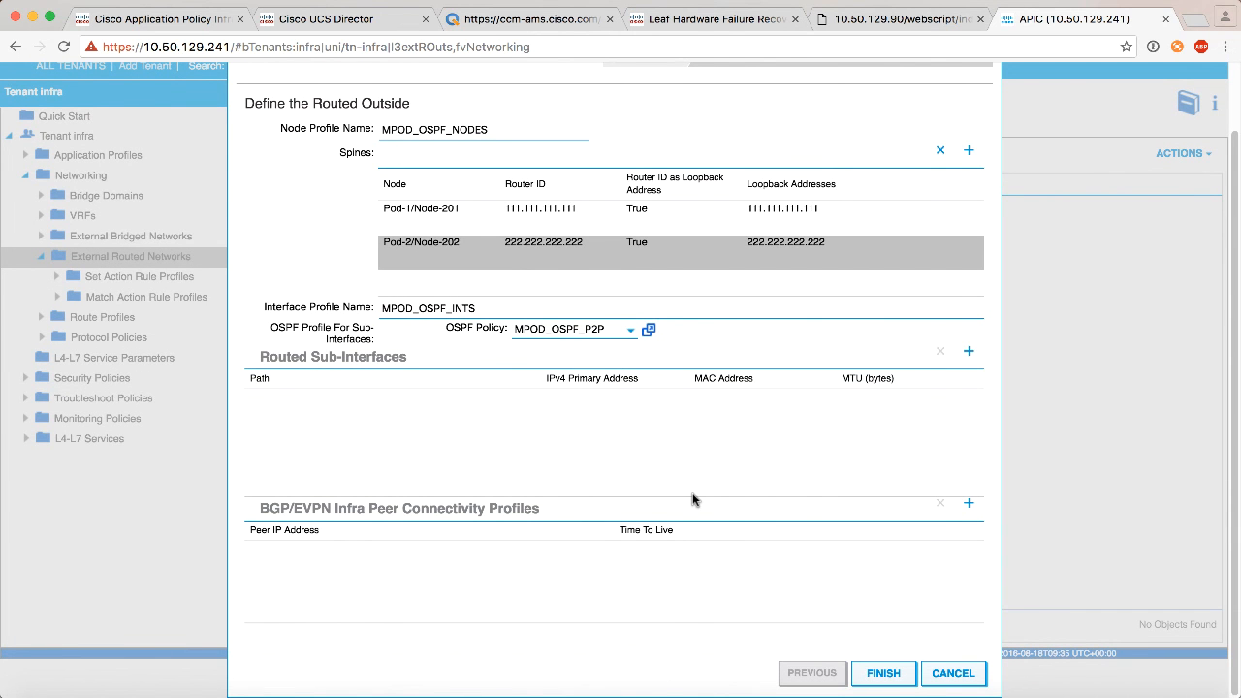
mouse_move(911, 401)
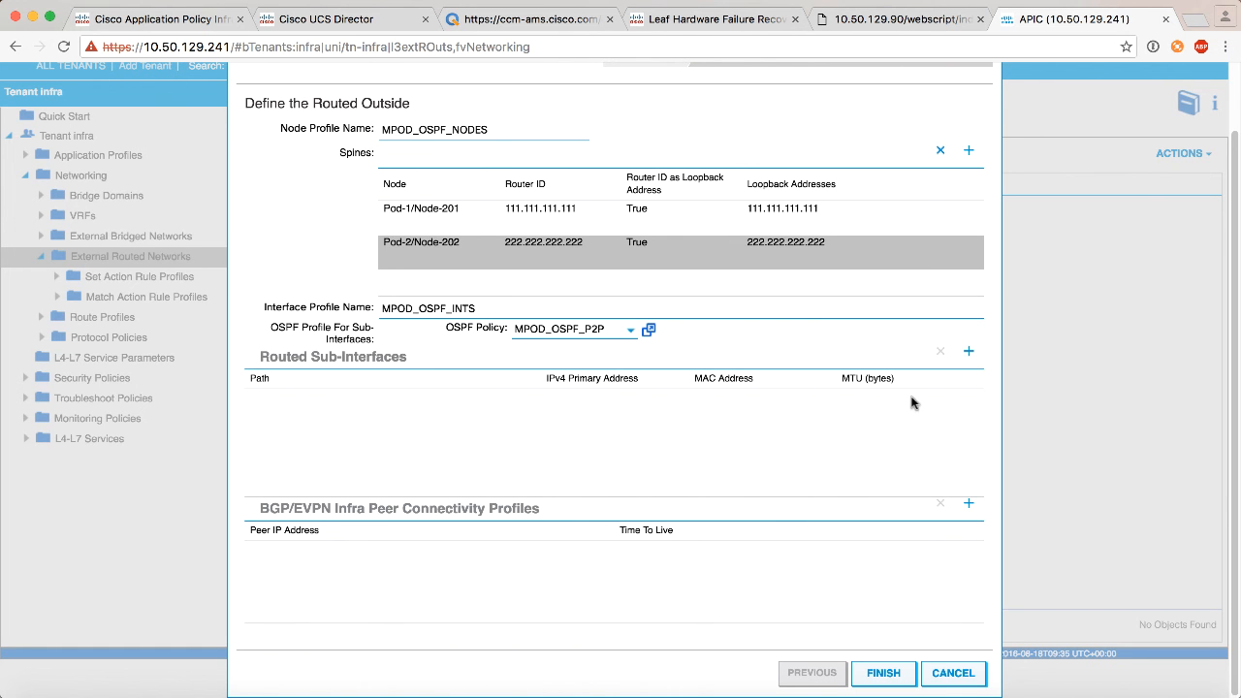
- Add a routed sub-interface entry with path Pod-1/Node-201/eth1/20
left_click(967, 350)
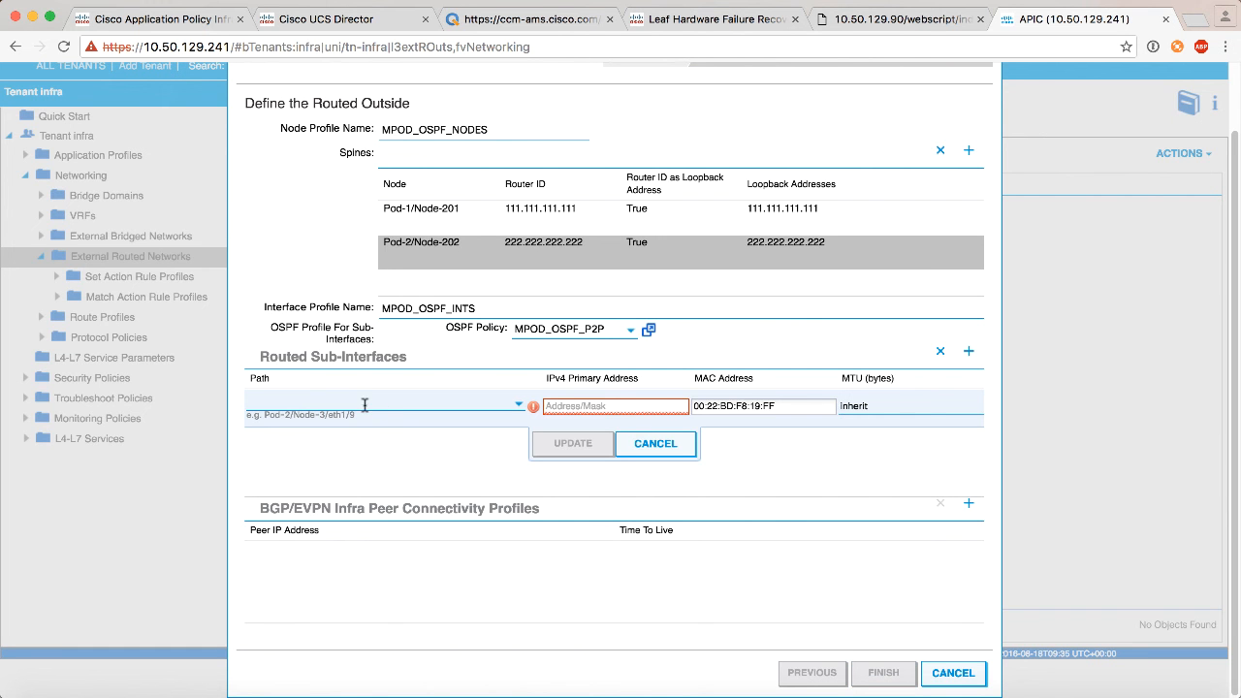
mouse_move(504, 421)
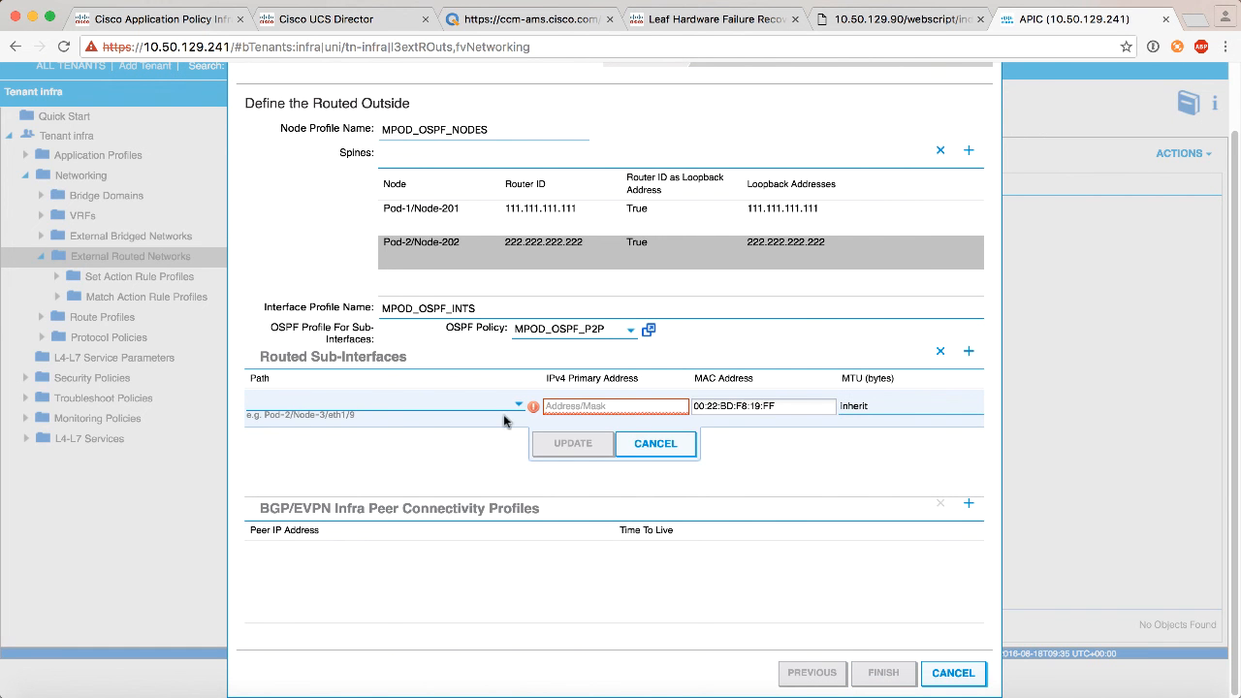
left_click(378, 405)
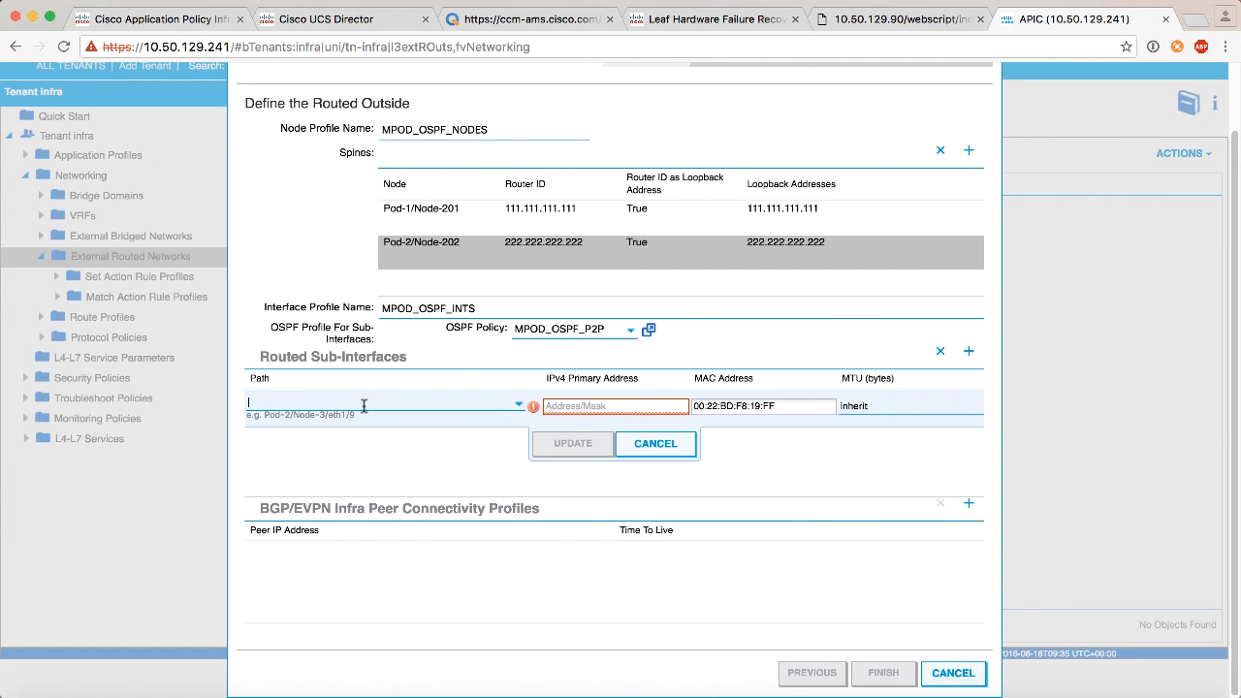
type("Pod")
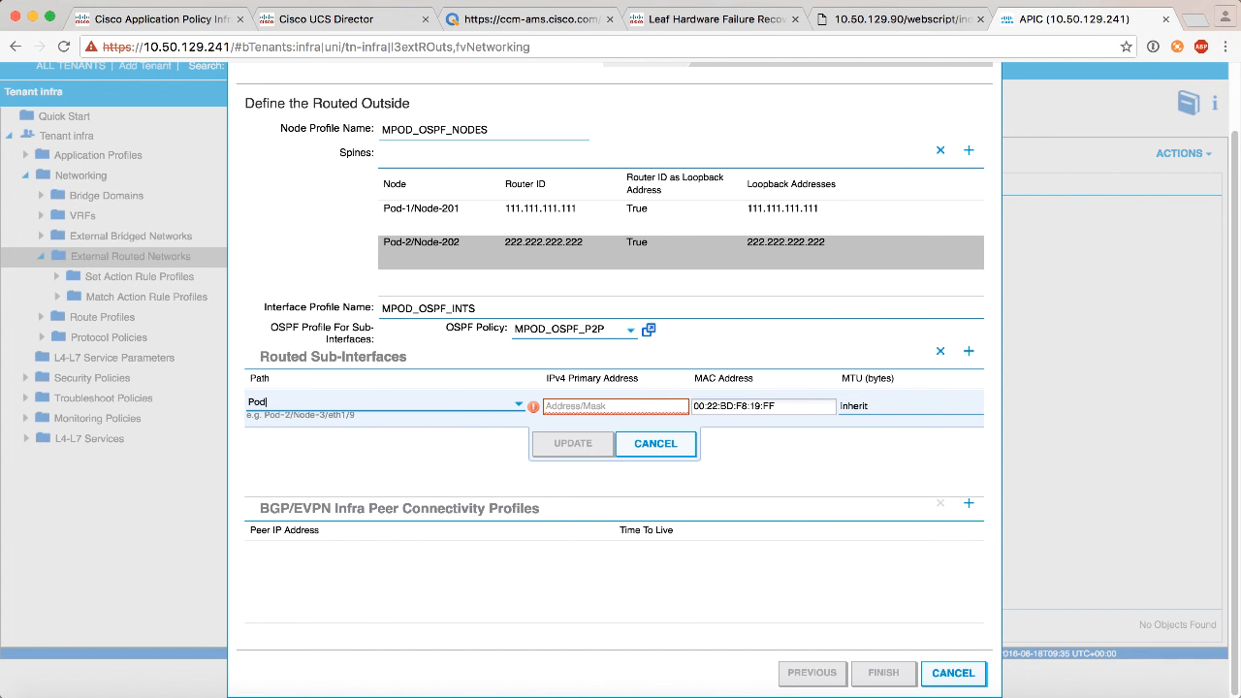
type("Pod-1/Node-2")
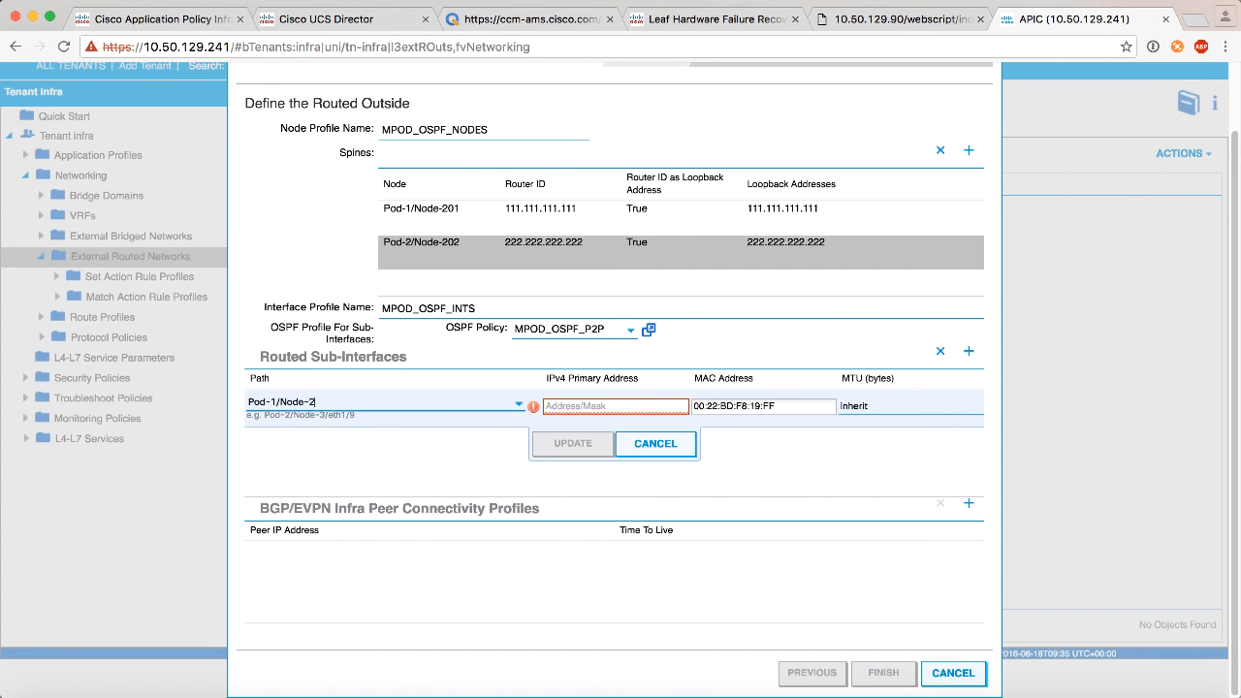
type("01/eth1/20")
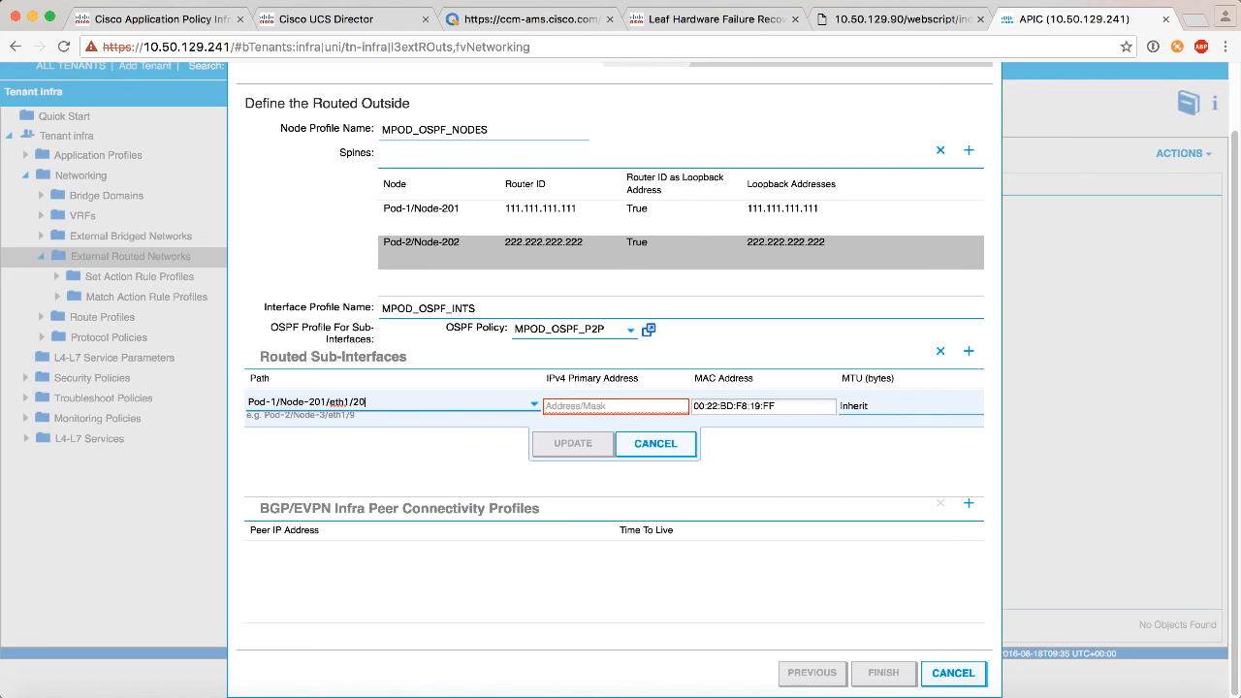
left_click(572, 442)
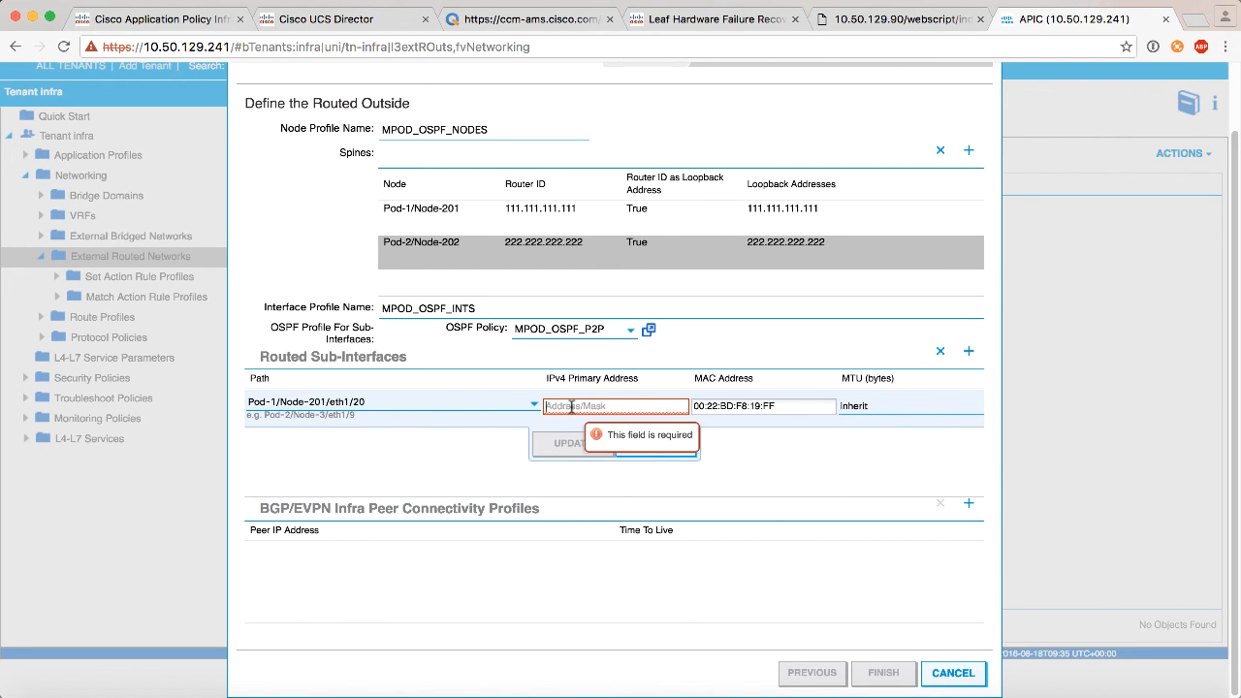
- Give the Pod-1 sub-interface IPv4 address 202.1.1.1/30 and update it
type("202.")
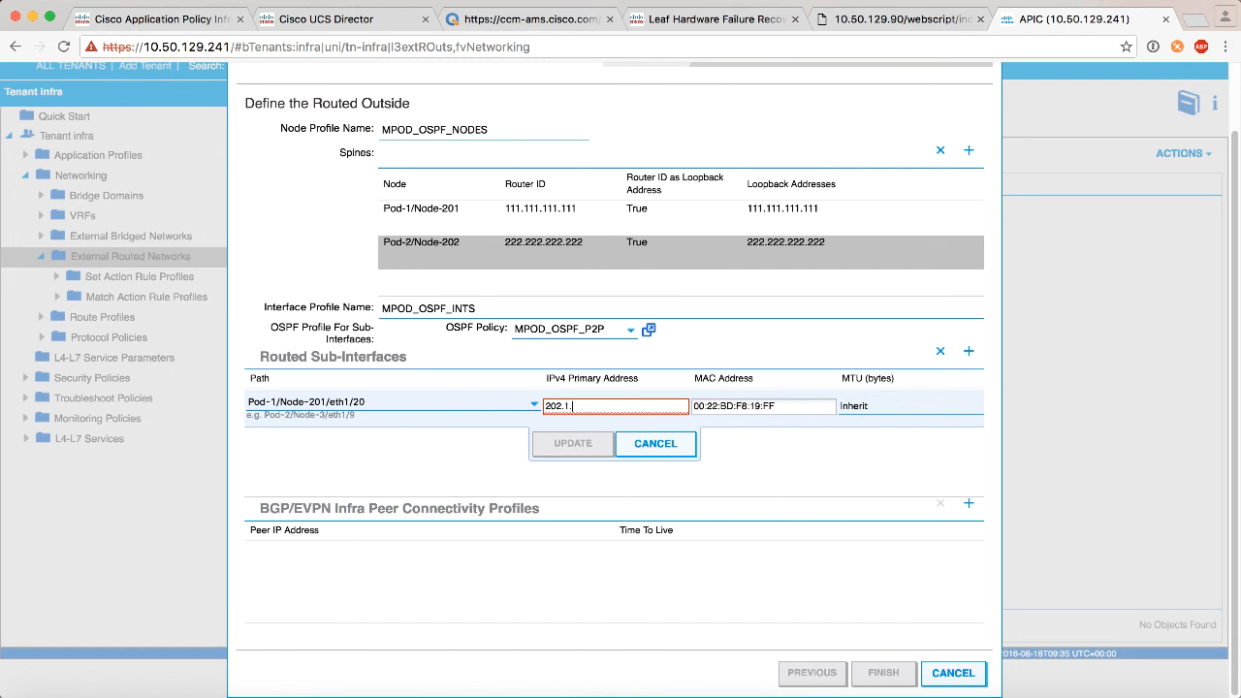
type("1.1")
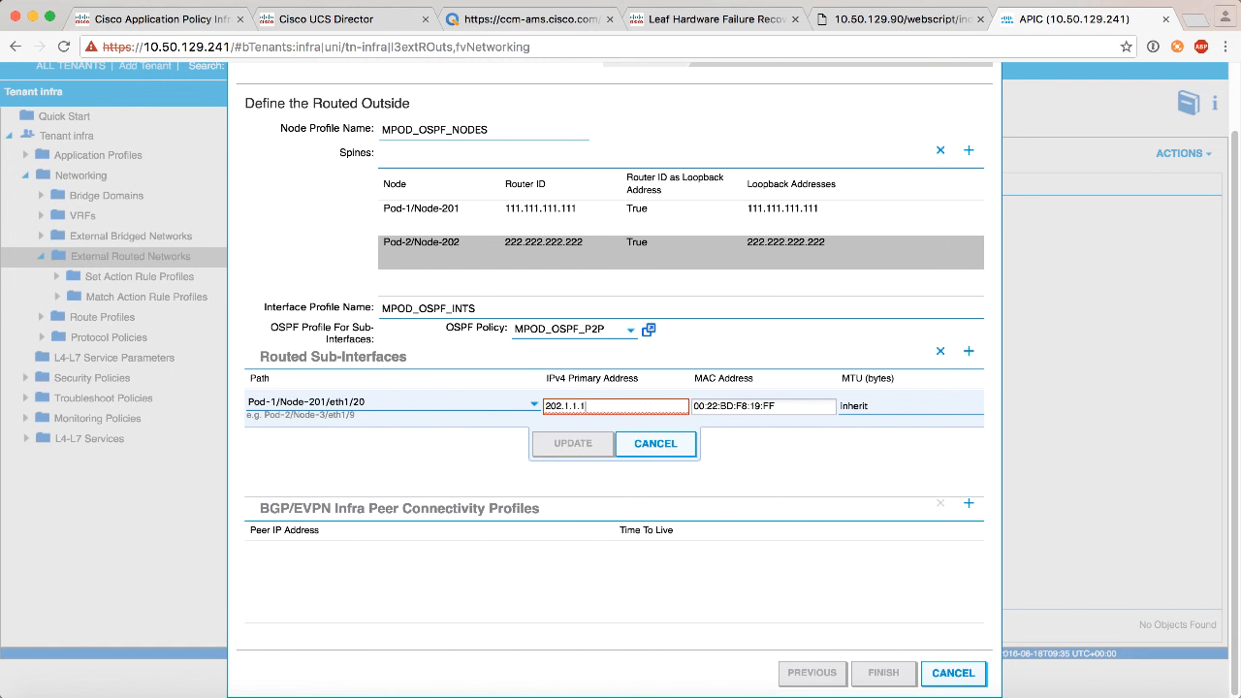
type("/30")
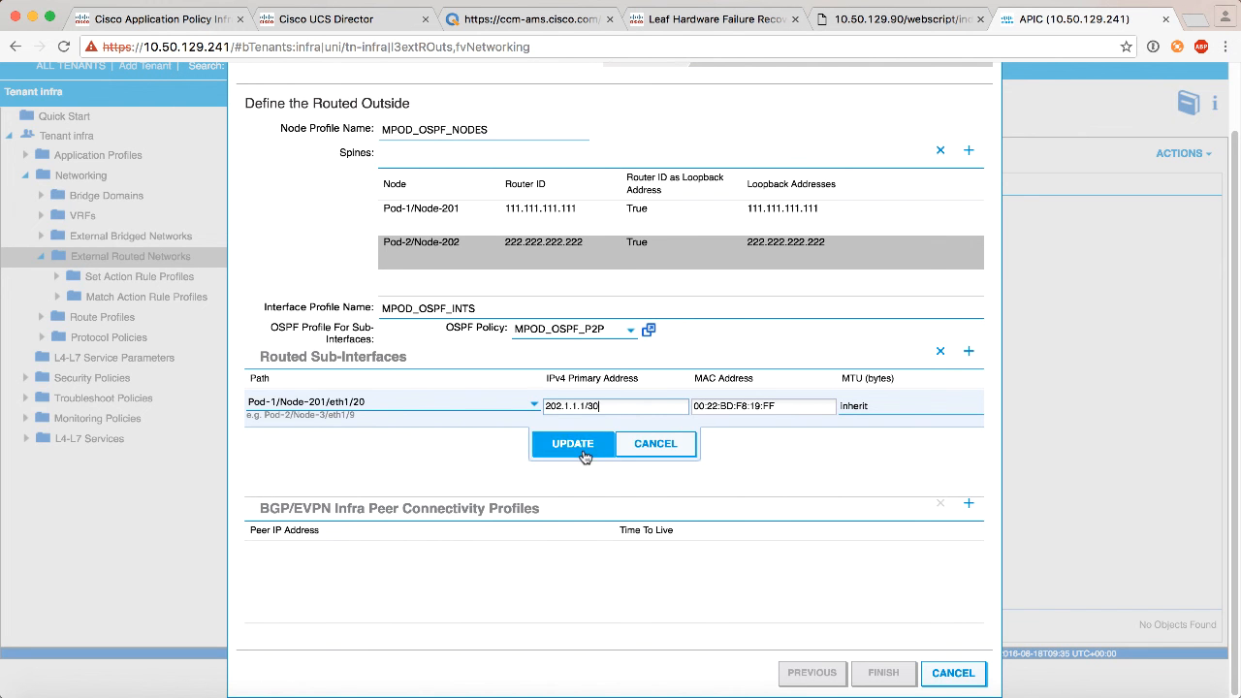
left_click(569, 442)
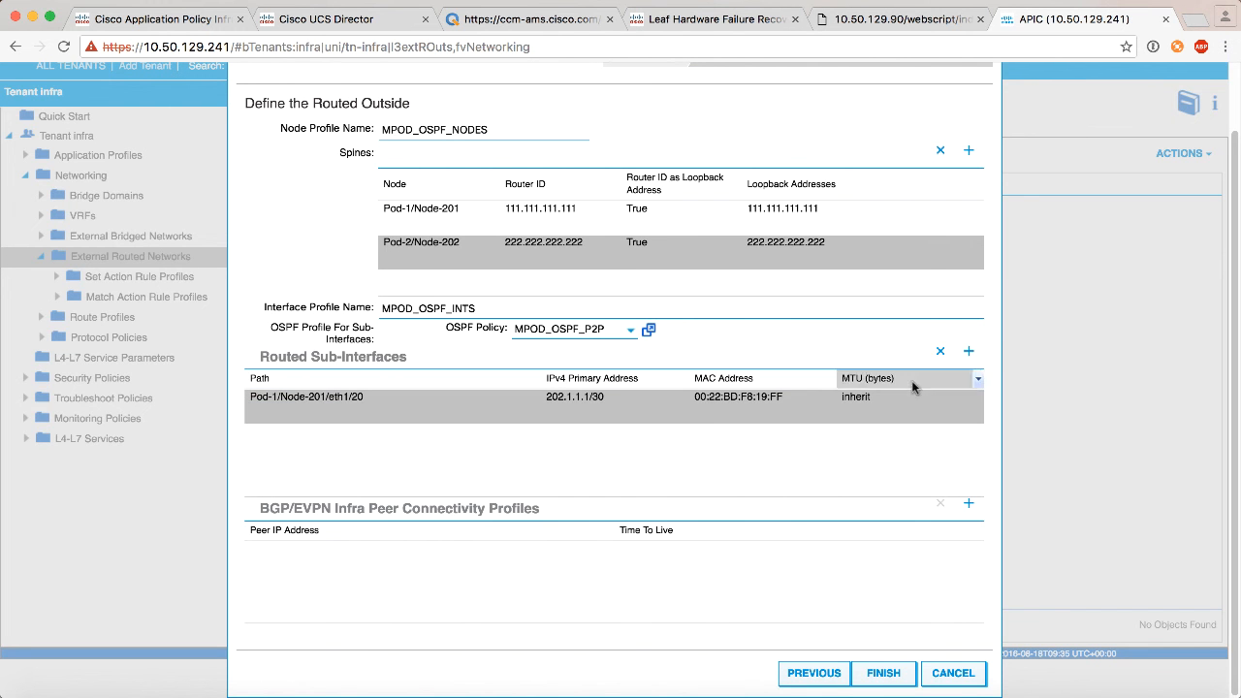
- Add a second routed sub-interface entry with path Pod-2/Node-202/eth1/20
left_click(967, 350)
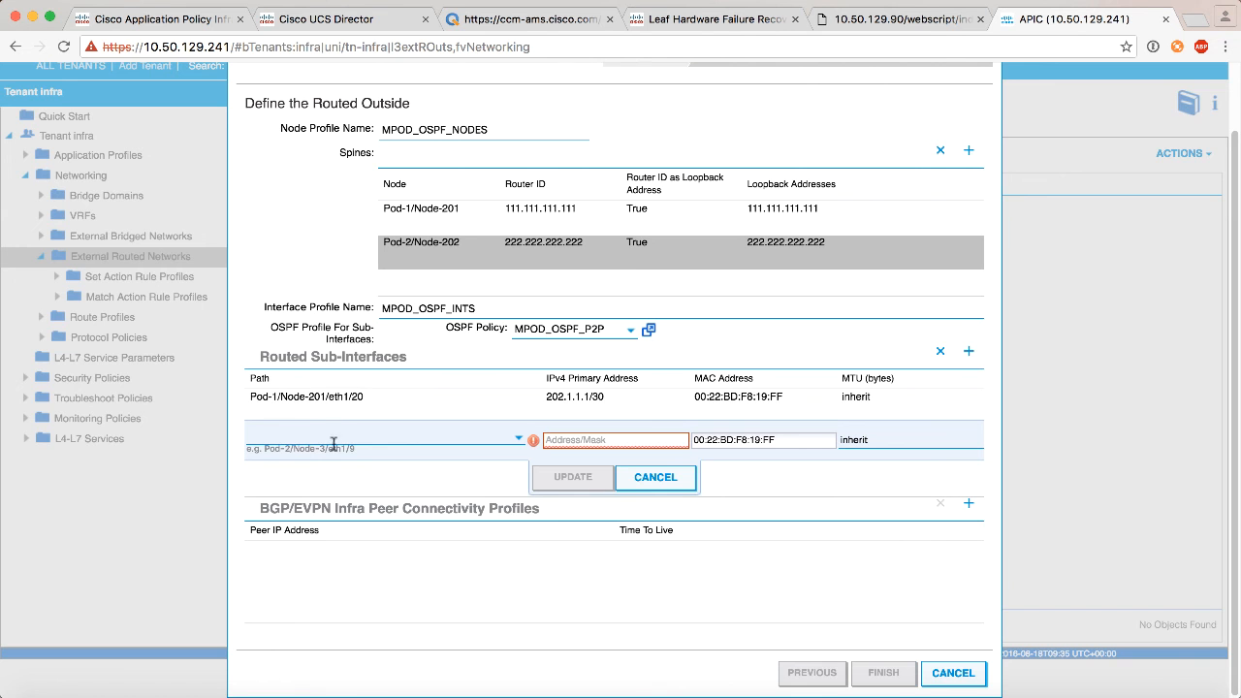
type("Pod")
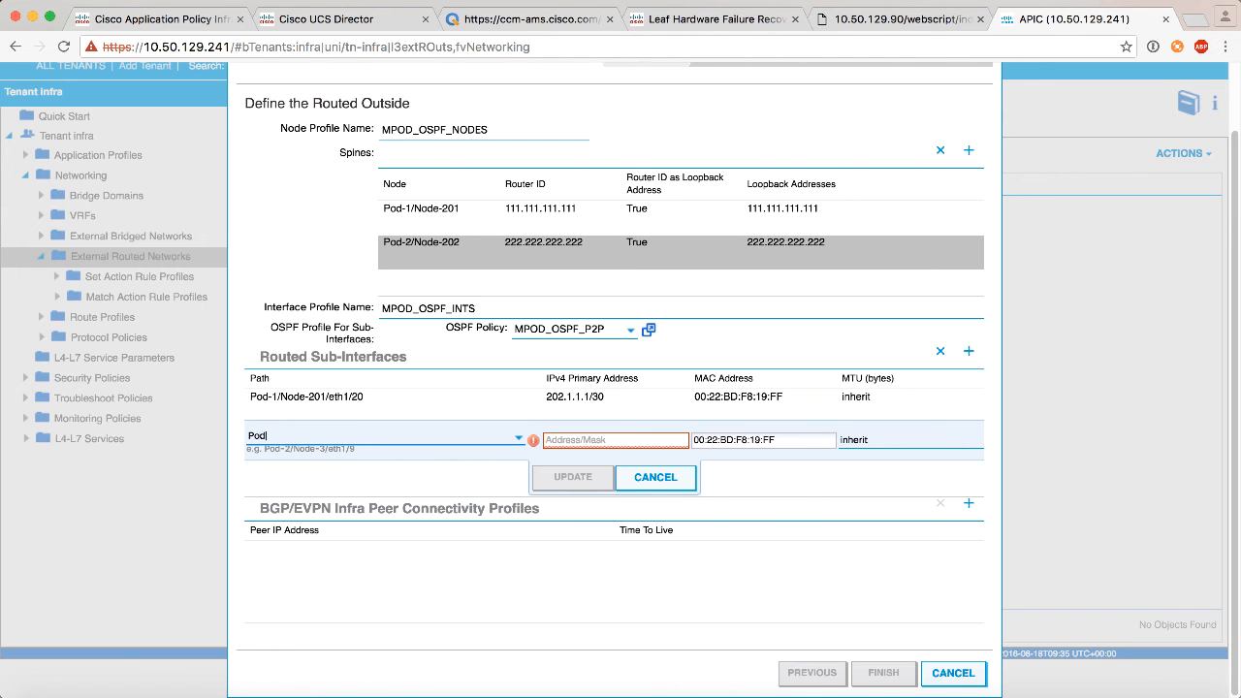
type("-2")
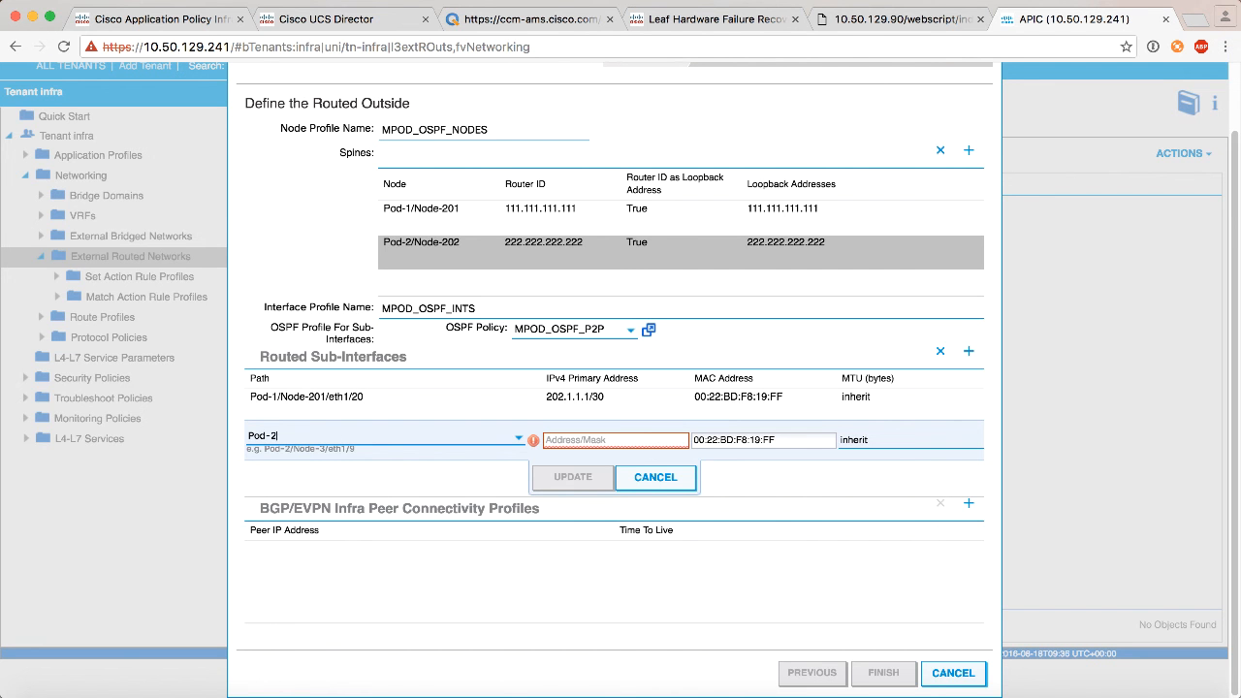
type("/")
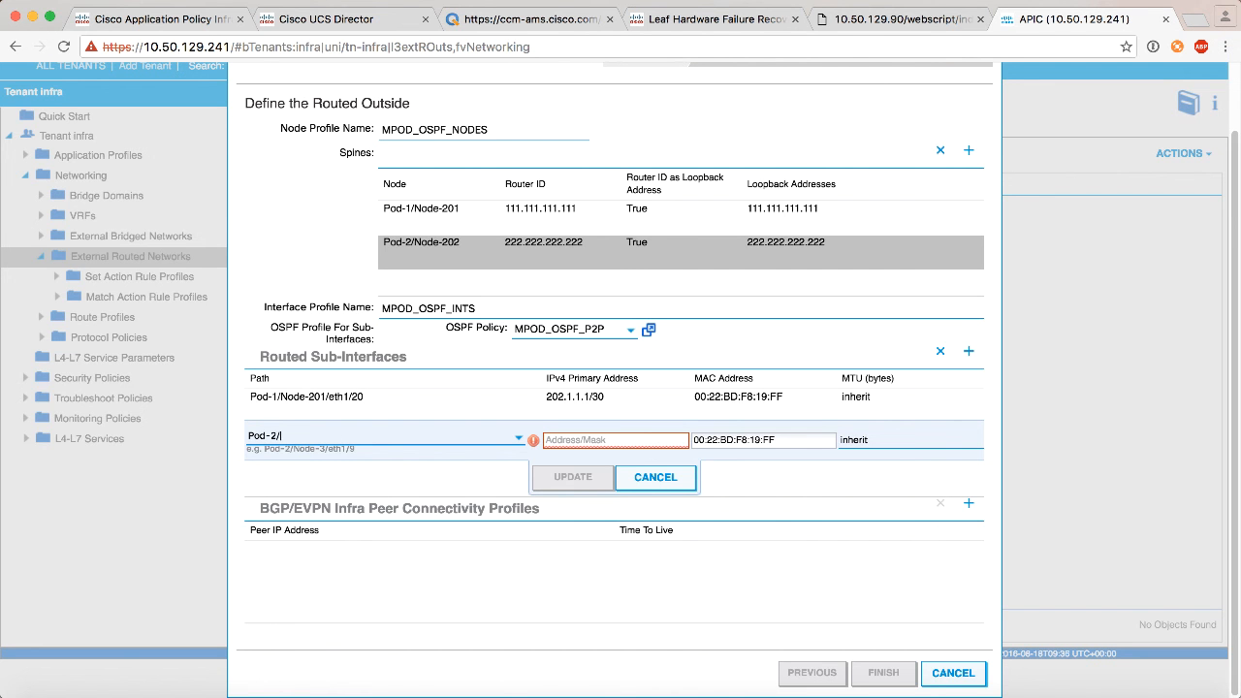
type("Node-202/")
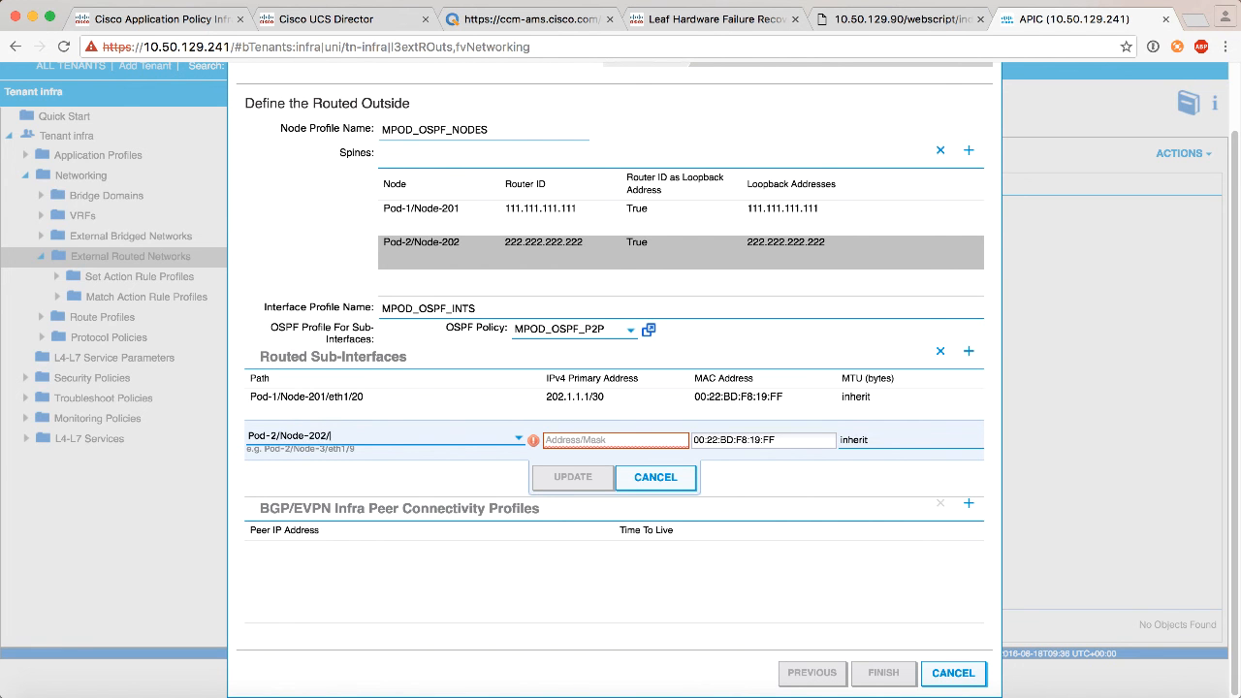
type("eth1/2")
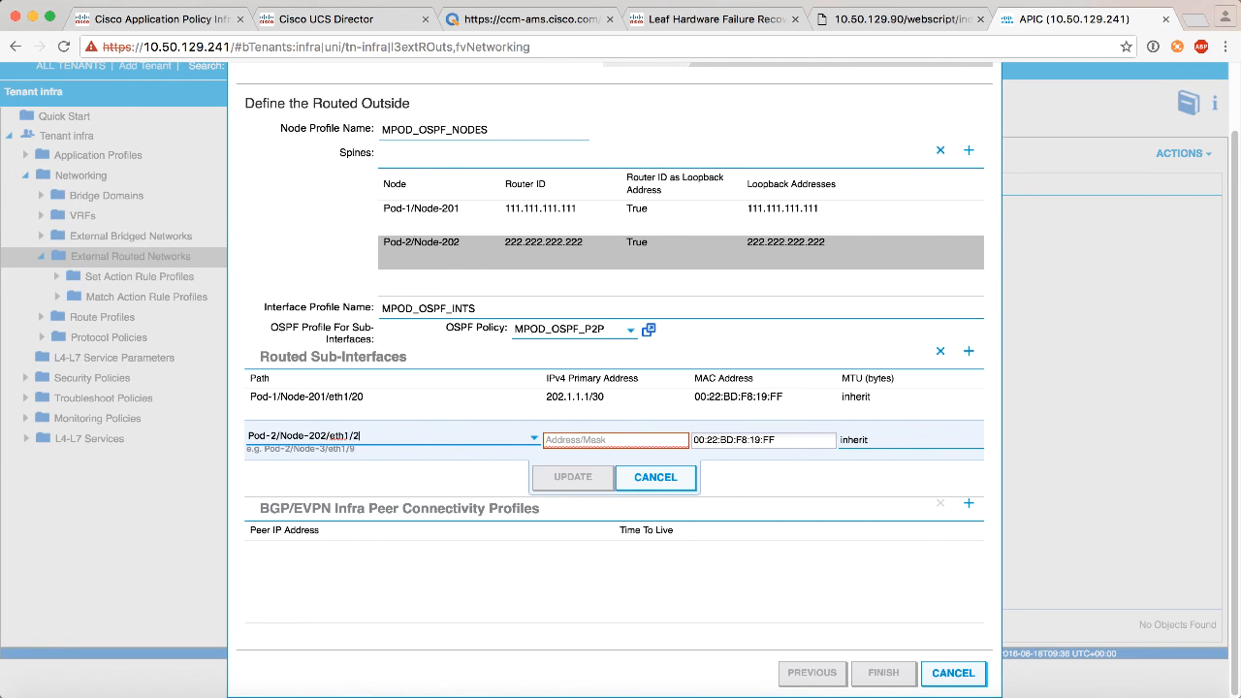
type("0")
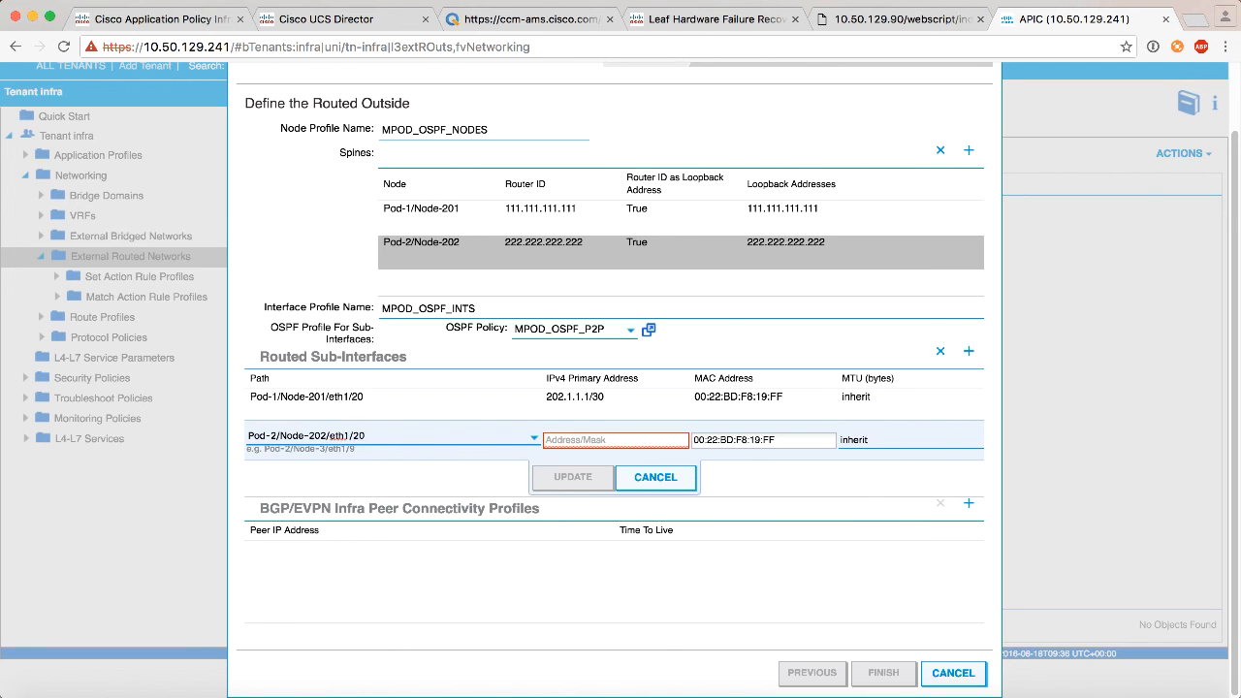
mouse_move(386, 446)
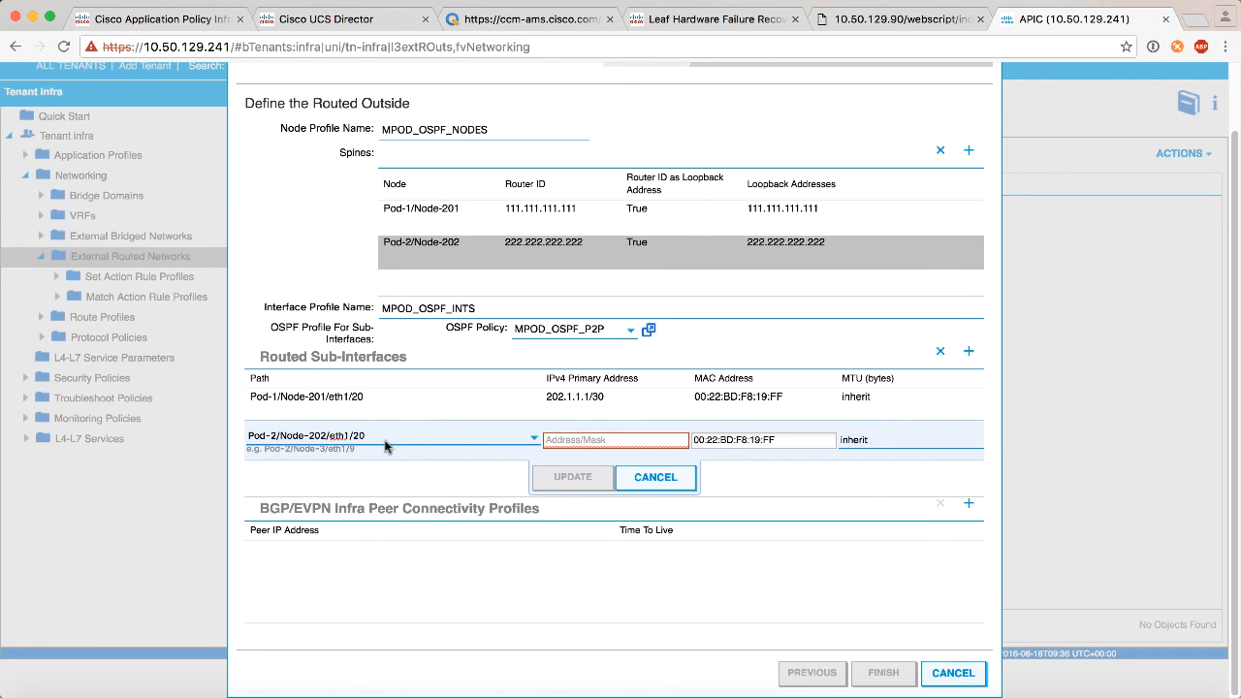
- Give the Pod-2 sub-interface IPv4 address 203.1.1.1/30 and update it
type("203")
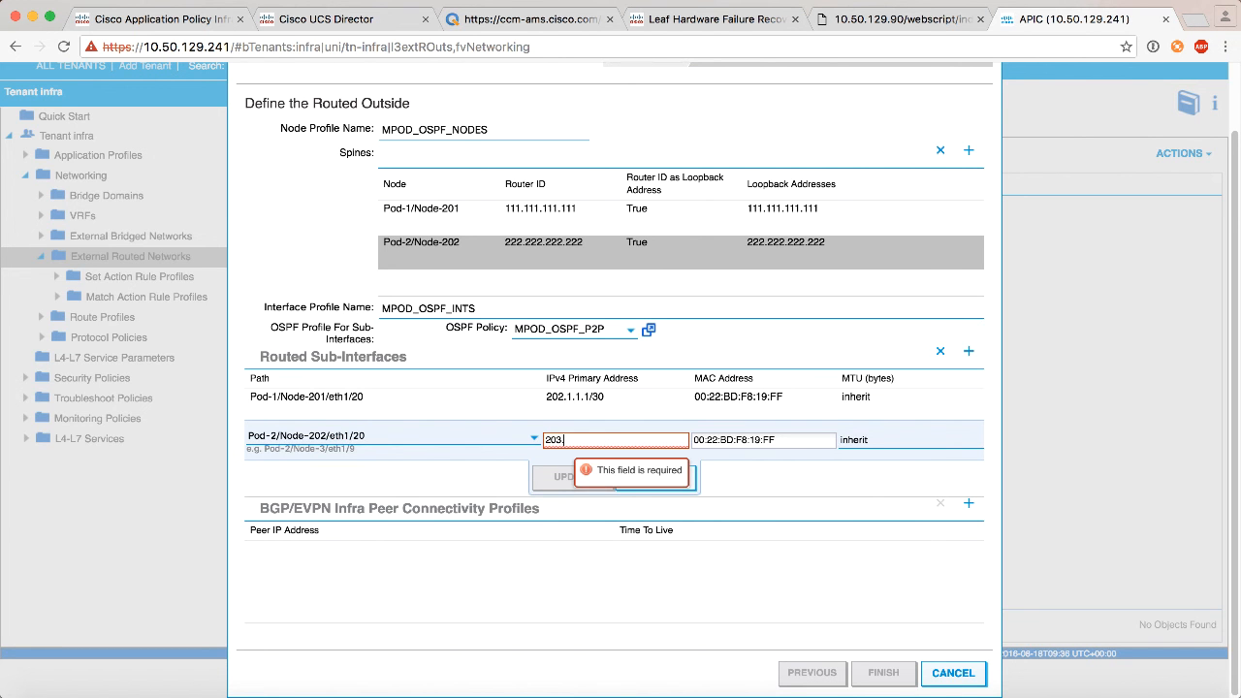
type(".1.1.")
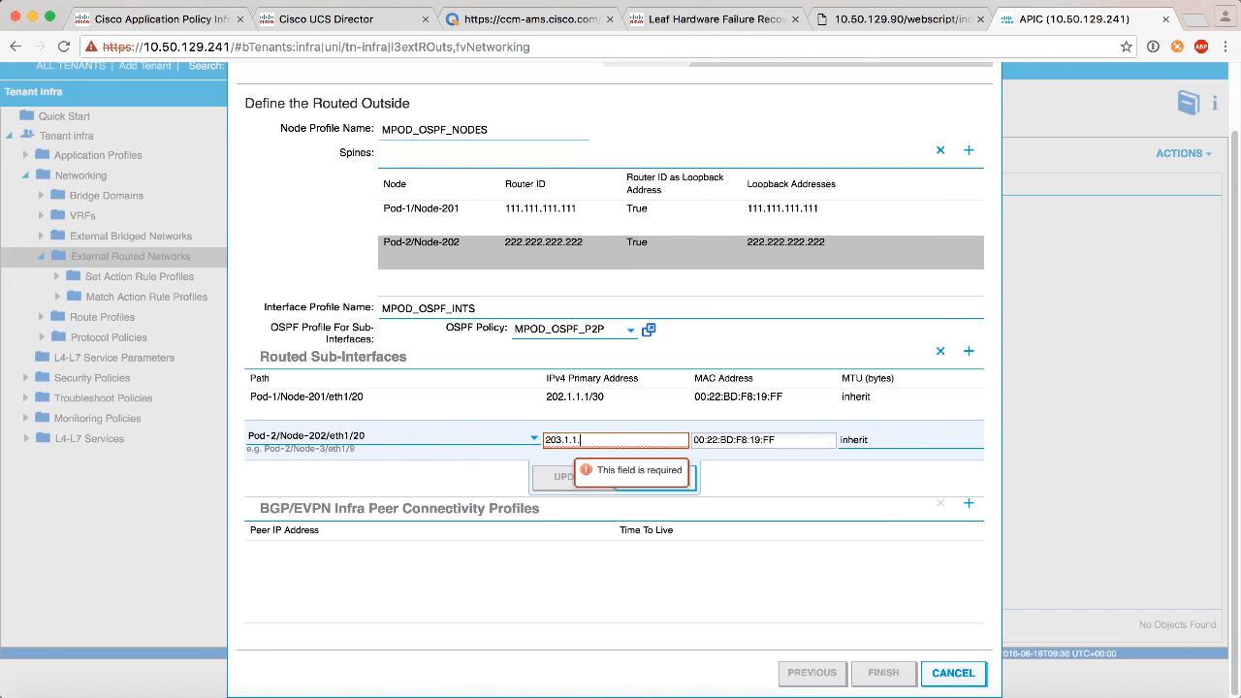
type("1")
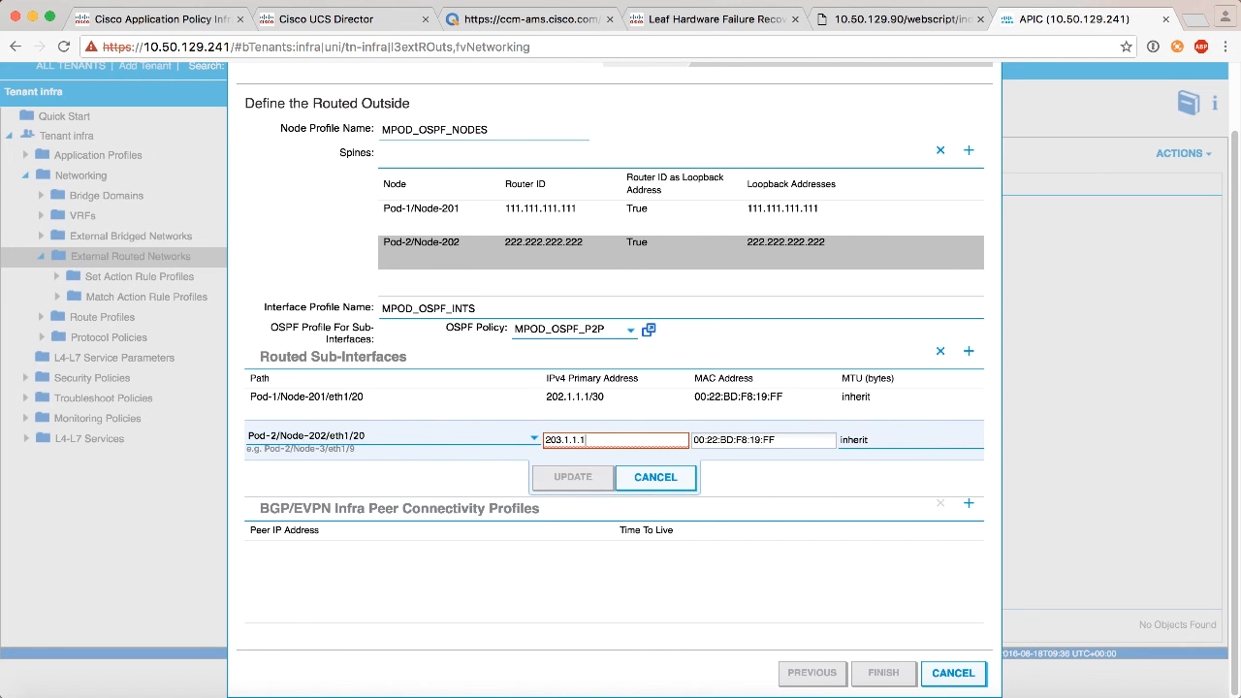
type("/30")
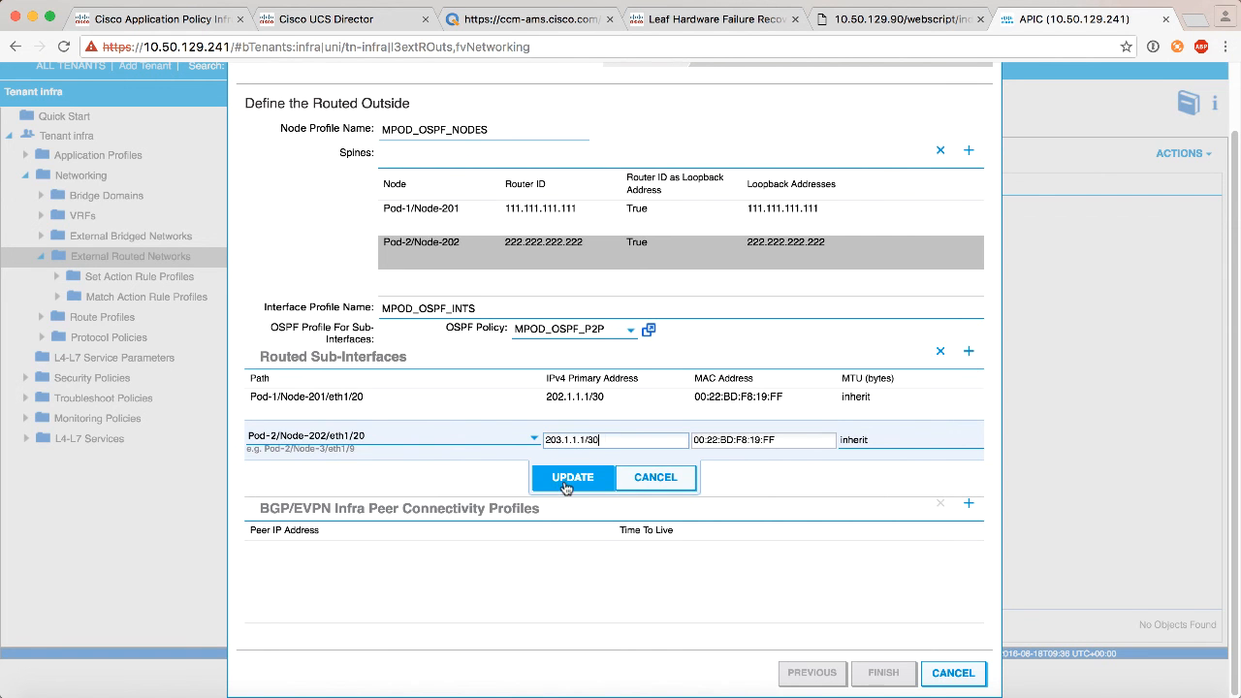
left_click(572, 477)
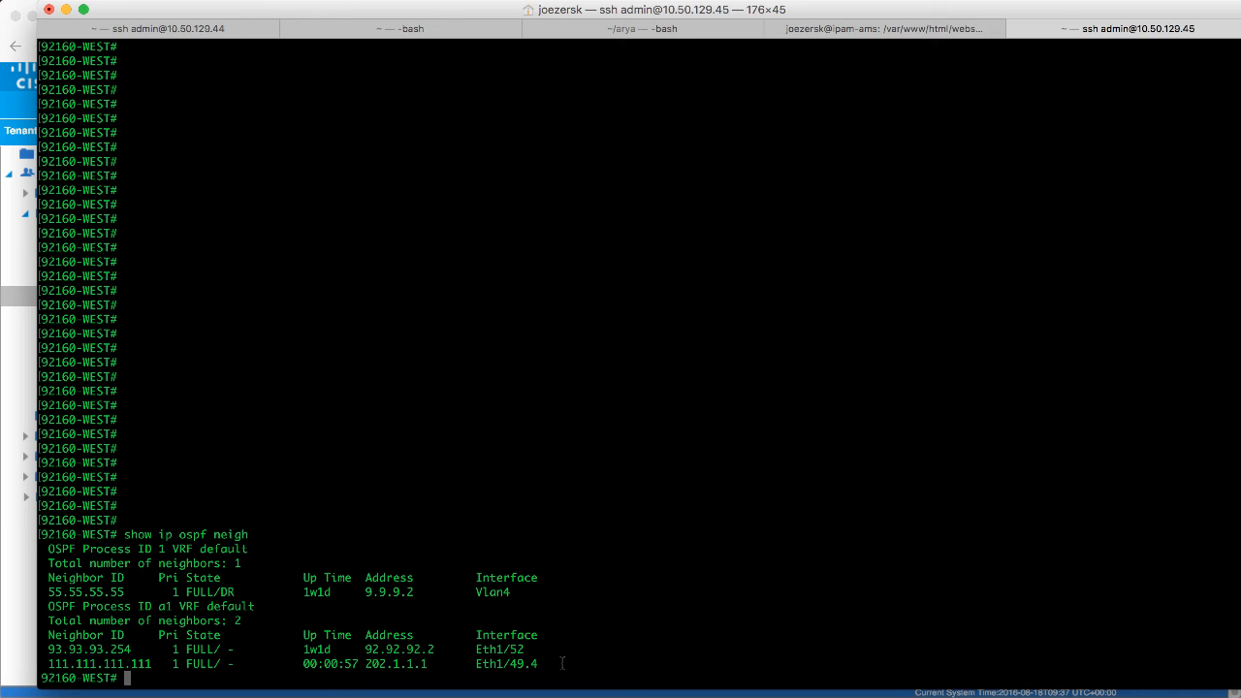
mouse_move(201, 690)
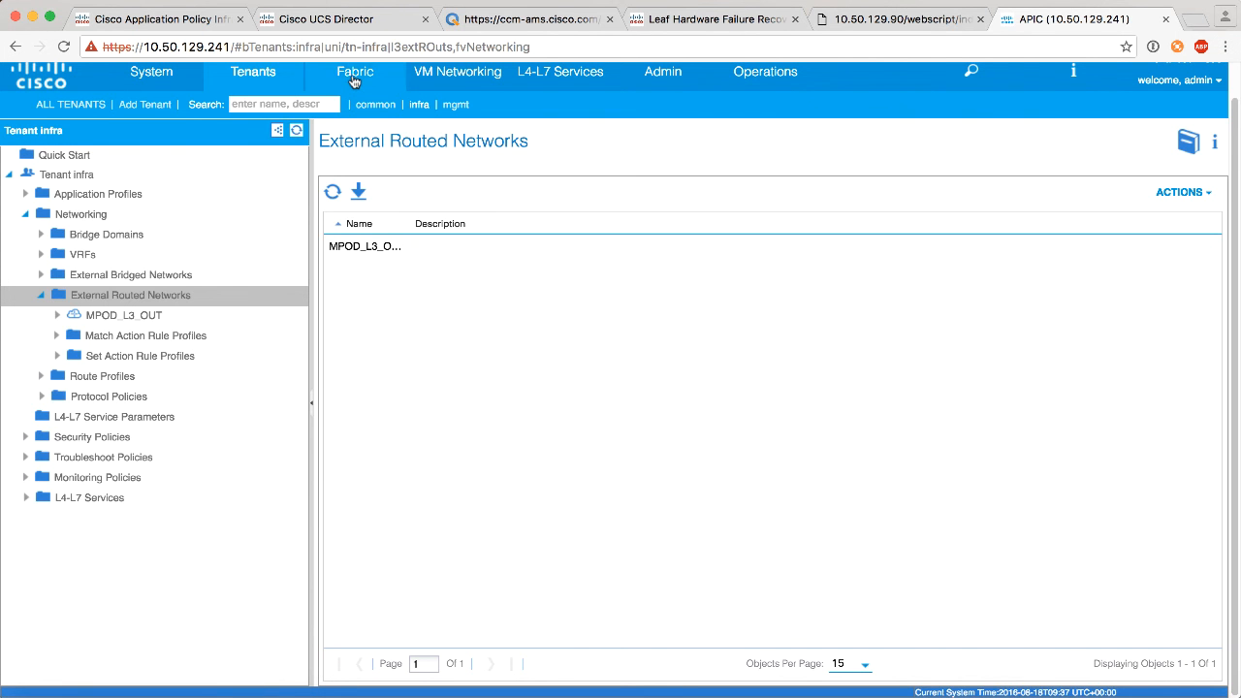
- Show the Fabric Membership list under Fabric Inventory, revealing the new spine at node 0
left_click(355, 69)
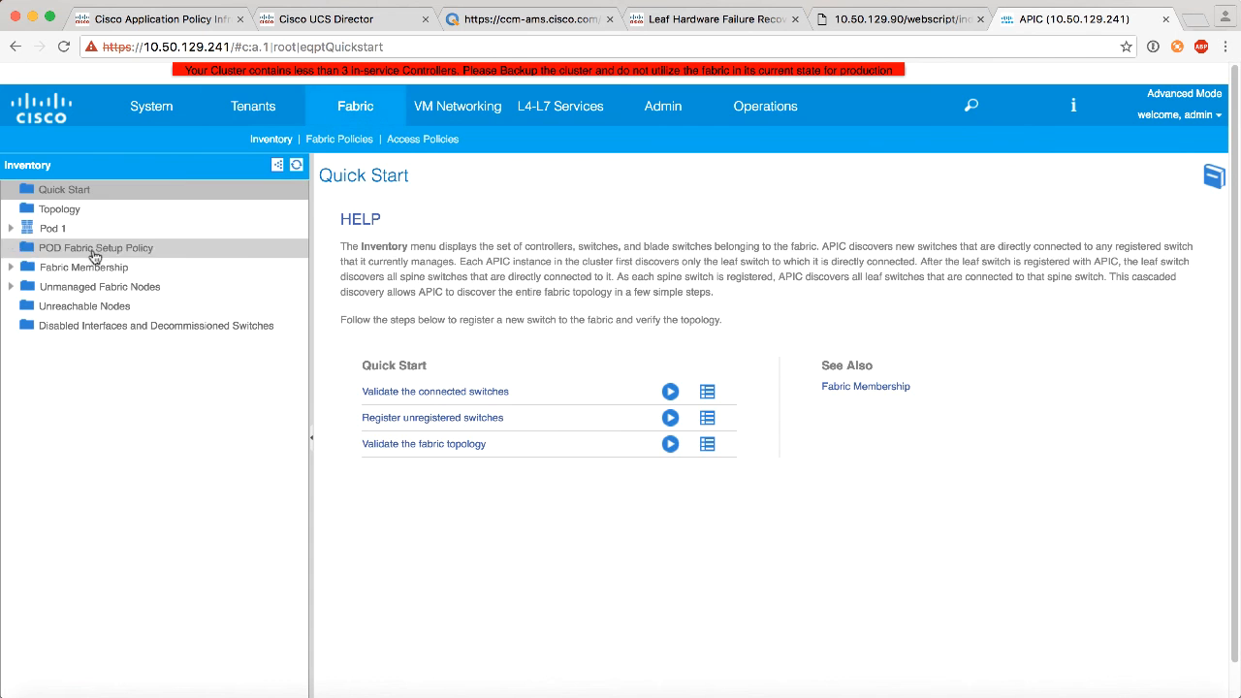
left_click(83, 268)
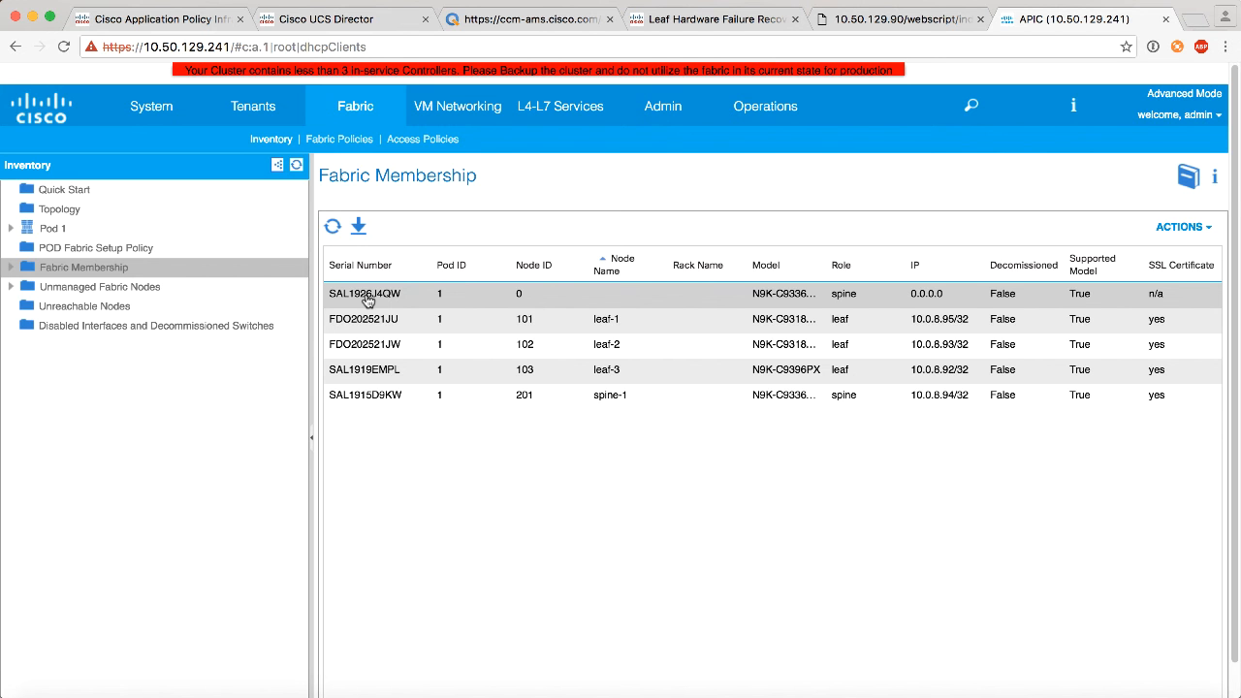
mouse_move(804, 314)
type("s")
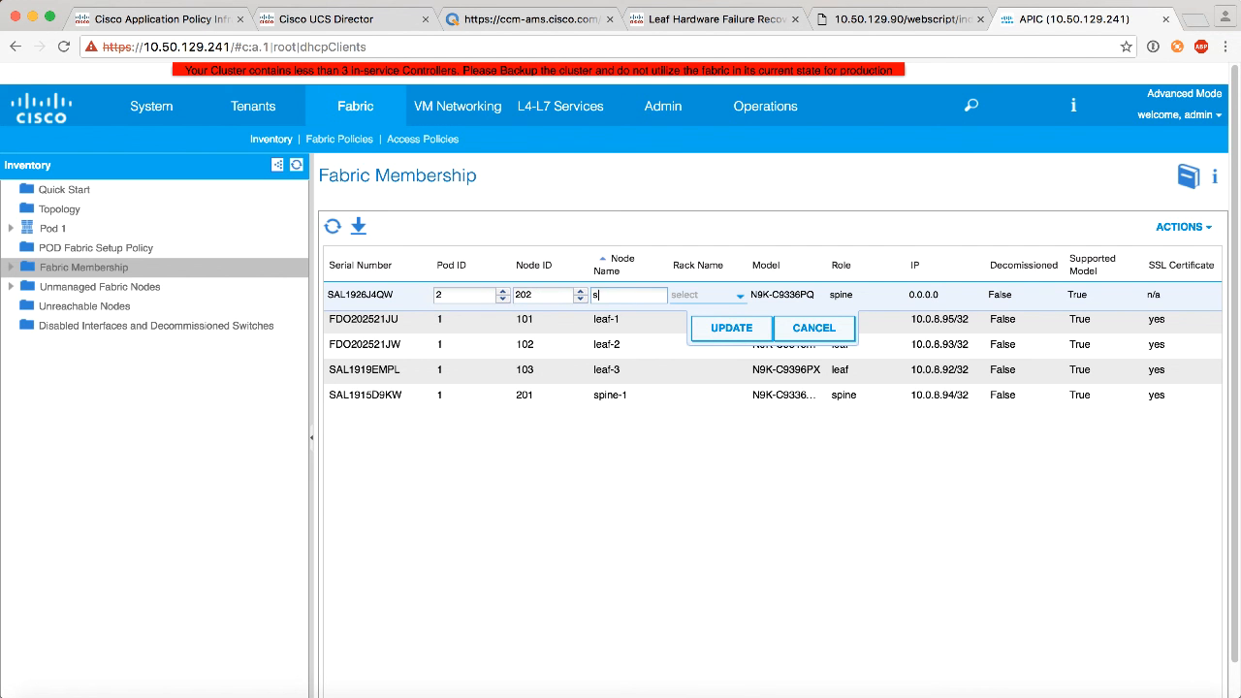
- Register the discovered spine as spine-2 with node ID 202 in pod 2
type("pine-2")
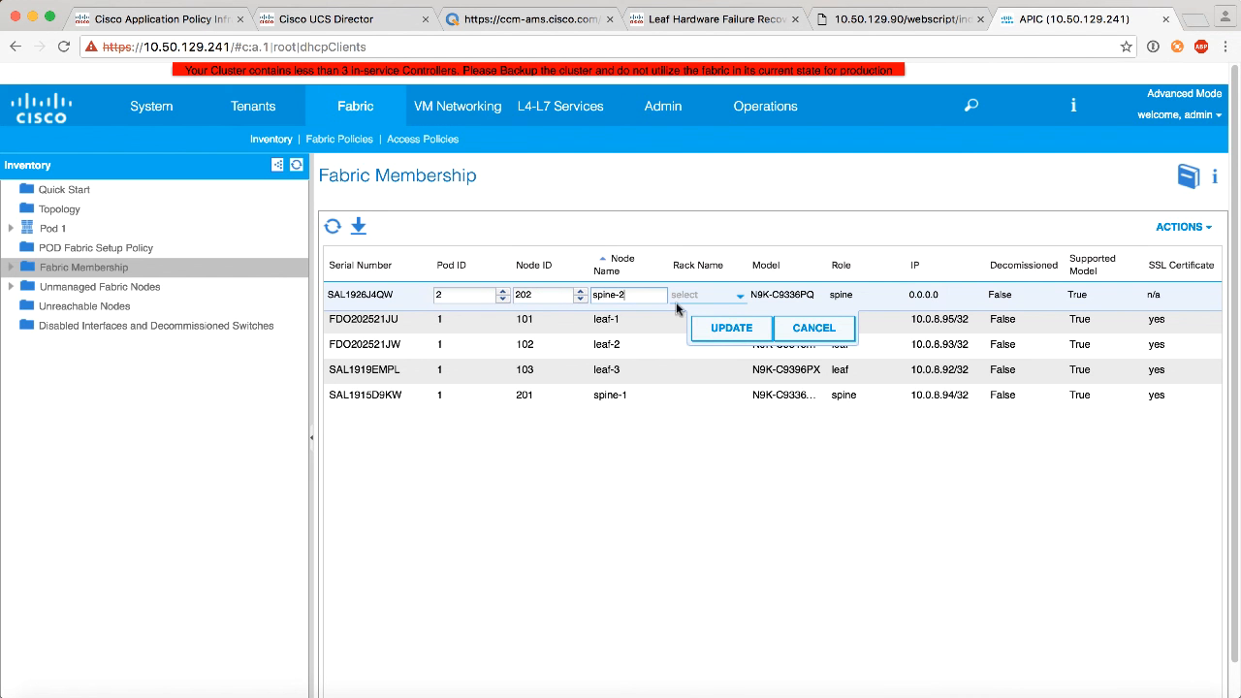
left_click(729, 328)
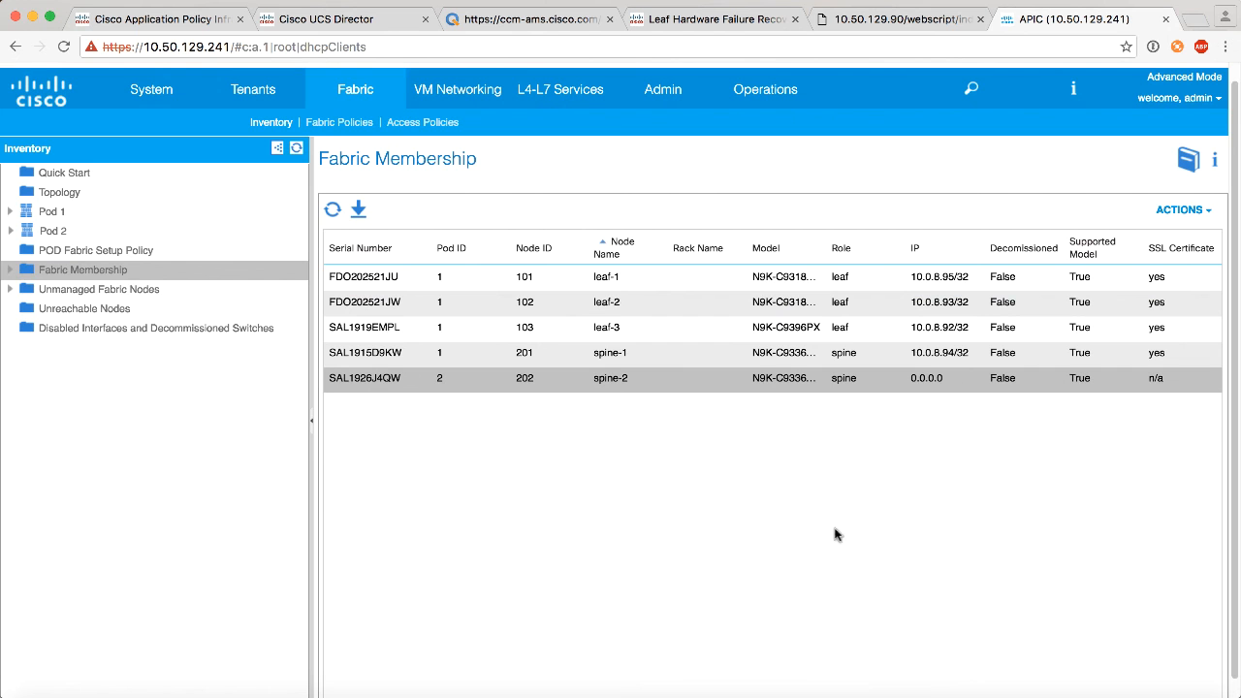
mouse_move(919, 473)
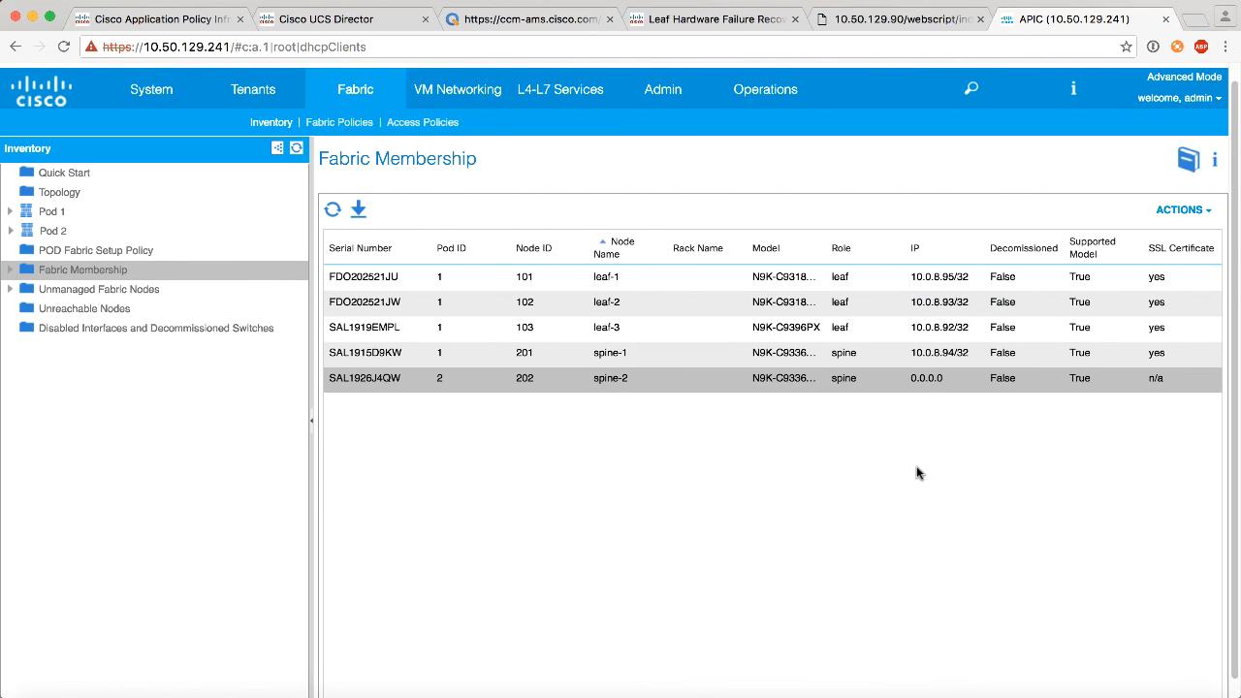